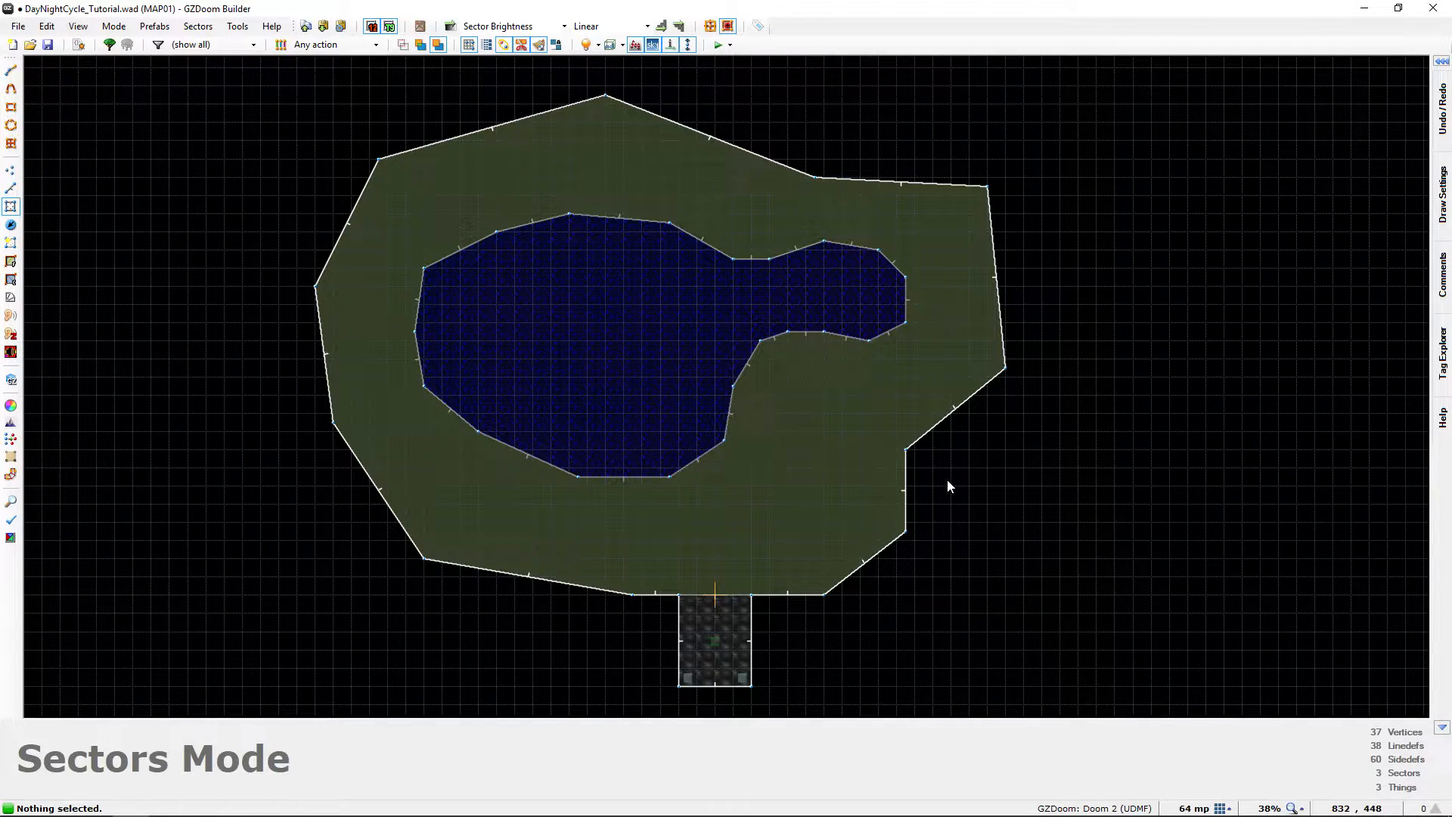
Select the grass ring and water pool sectors and set their Tag to 100
left_click(713, 637)
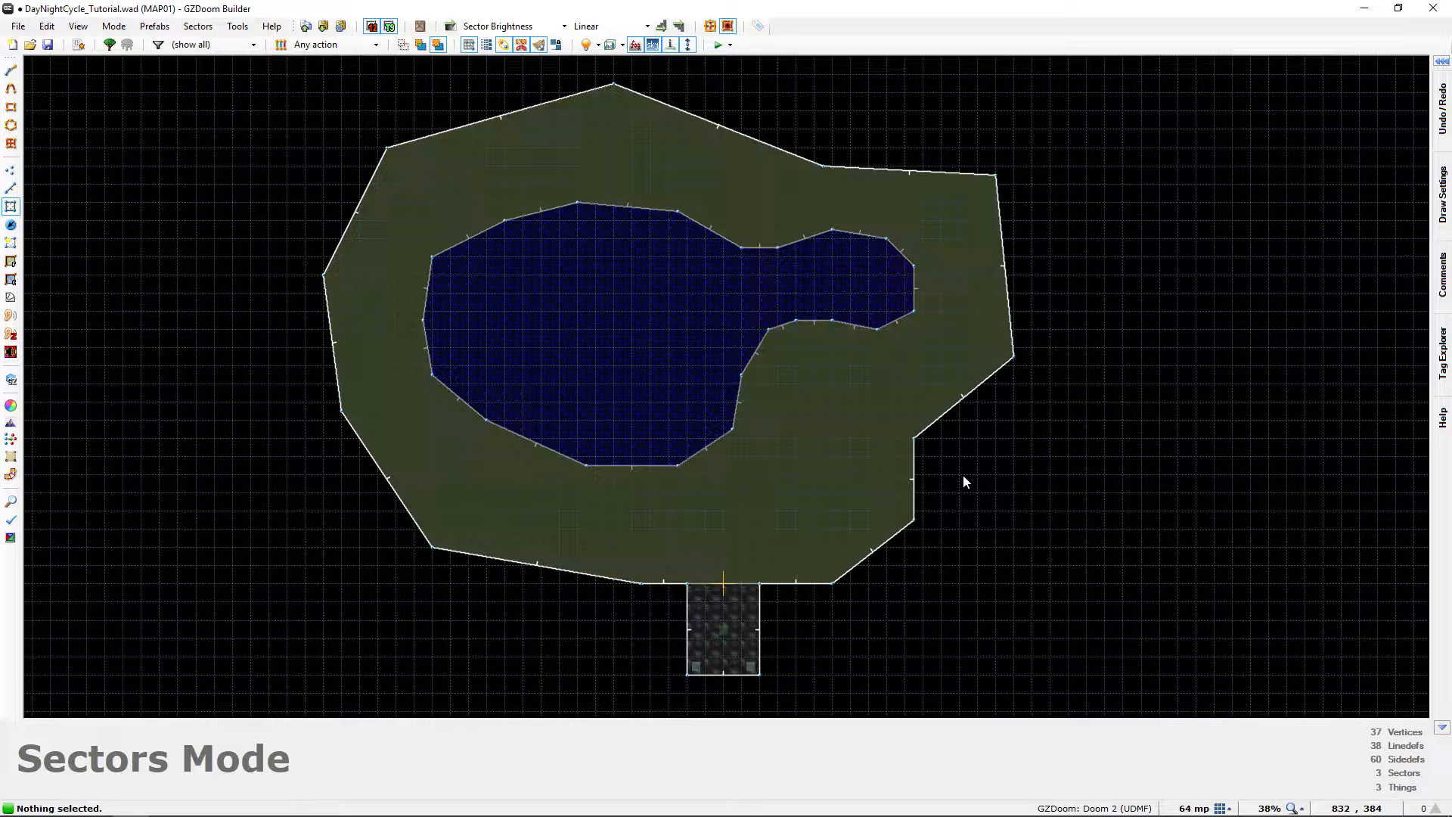
left_click(802, 482)
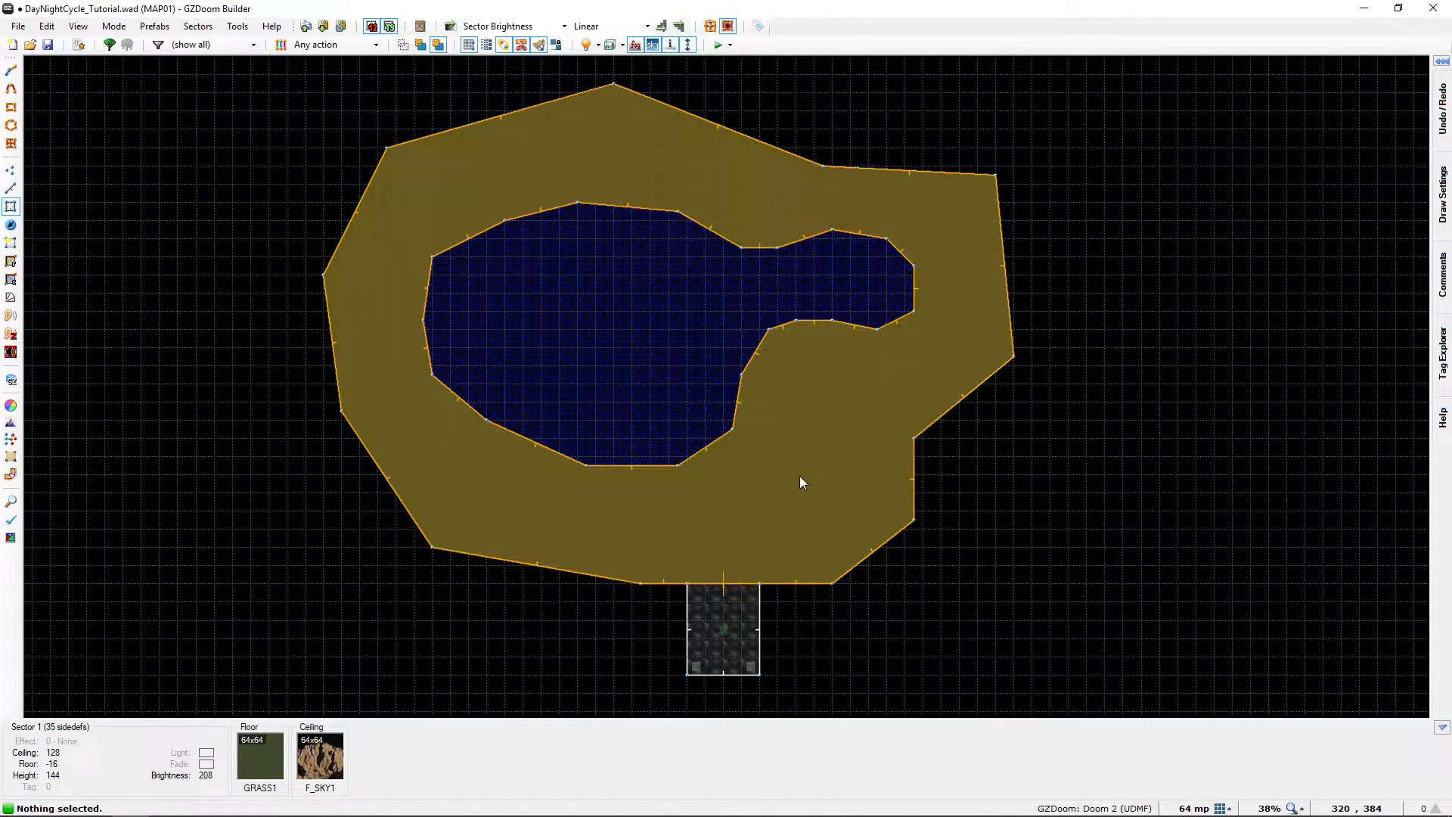
left_click(800, 482)
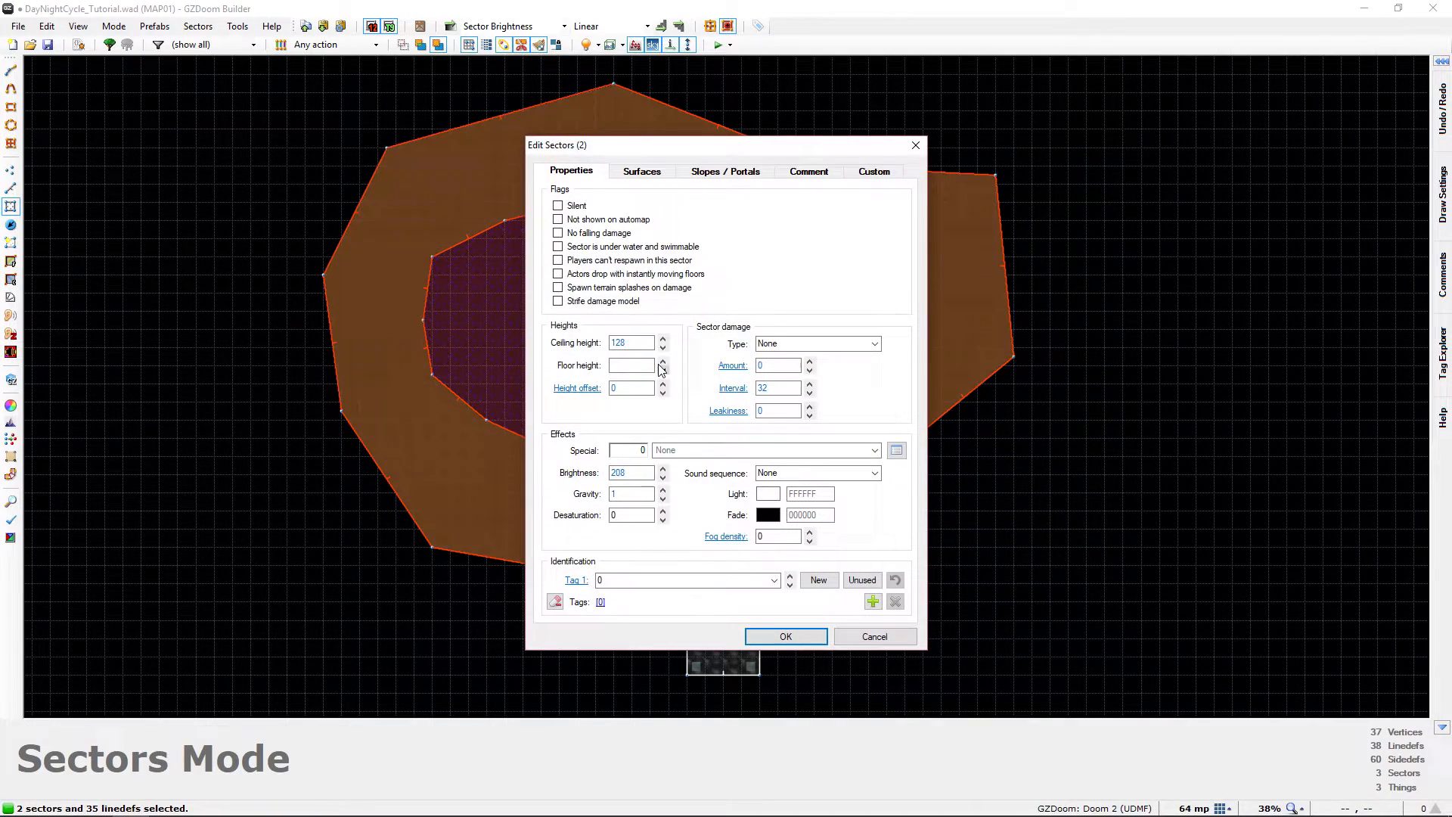
left_click(686, 580)
type("1")
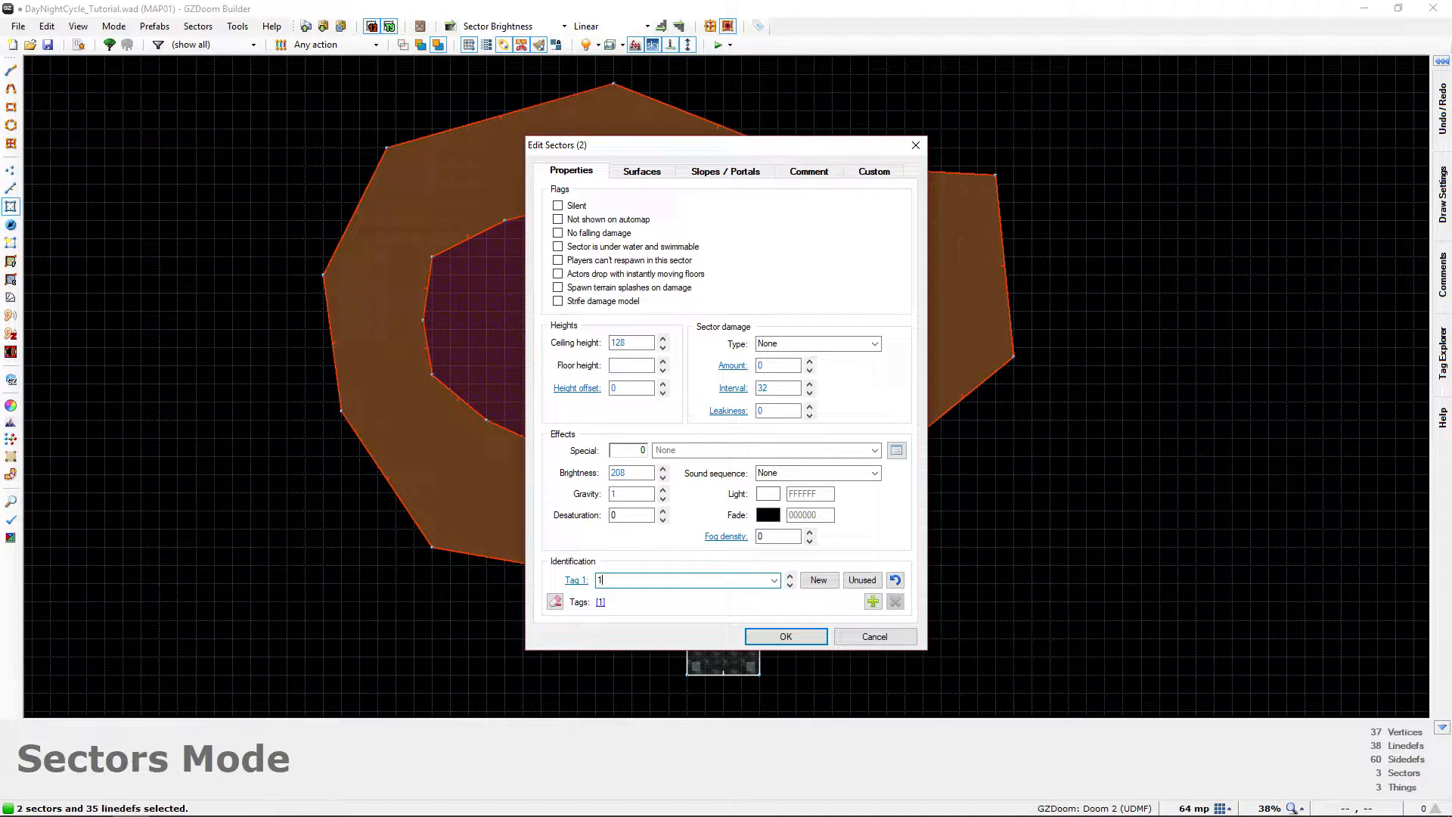
left_click(784, 636)
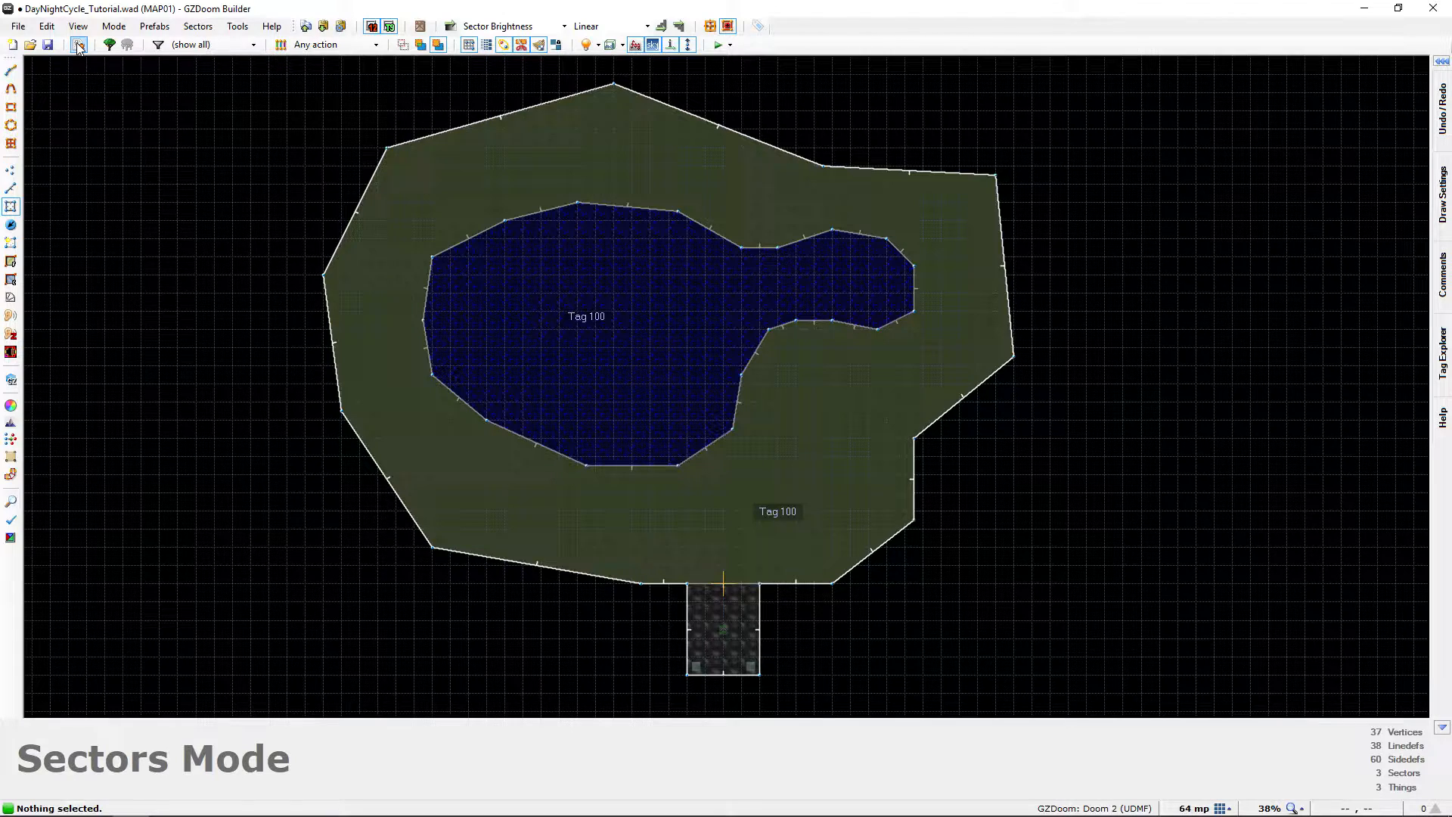
Open the script editor and write #include "zcommon.acs" on the first line
left_click(78, 44)
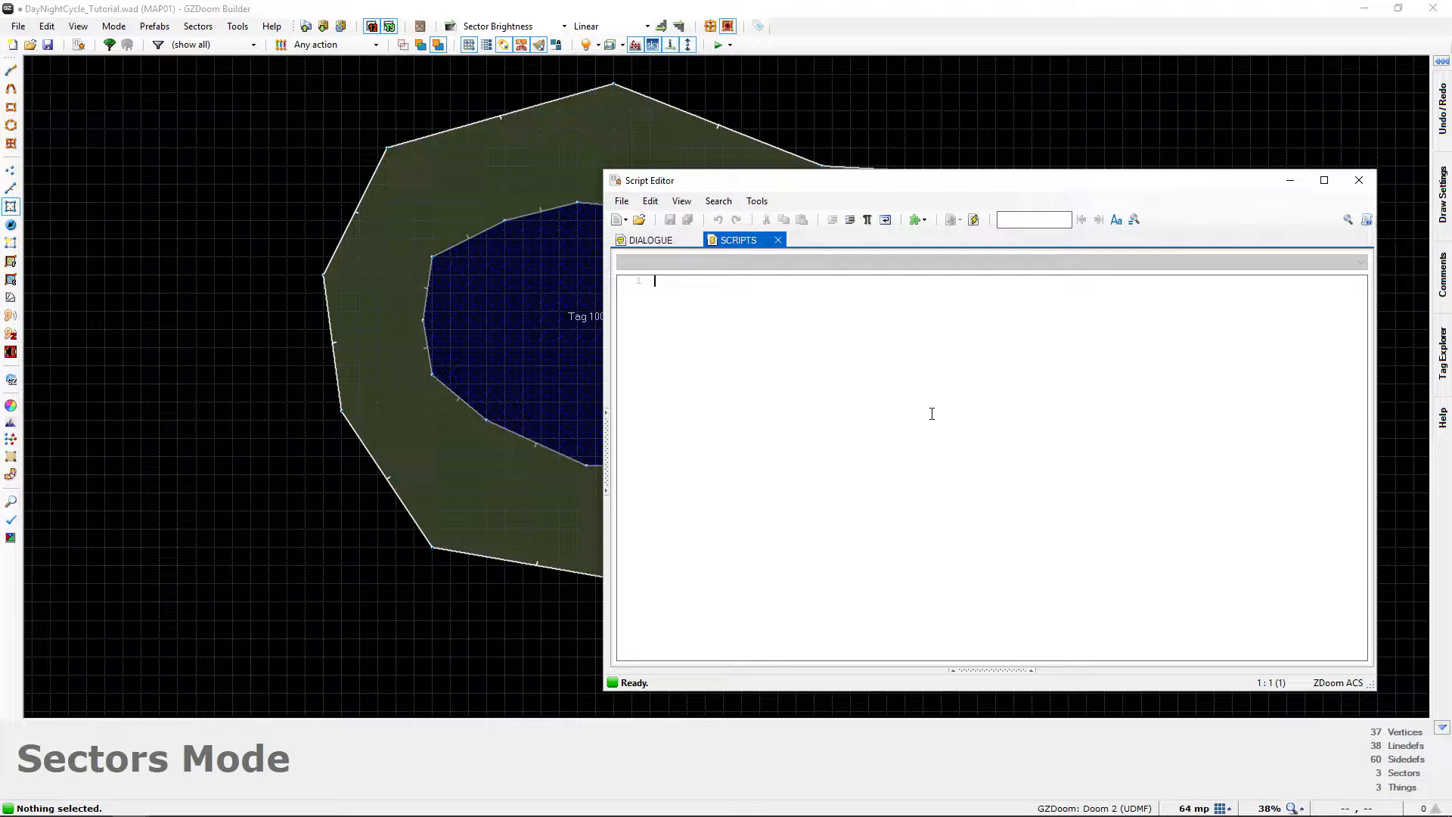
type("#")
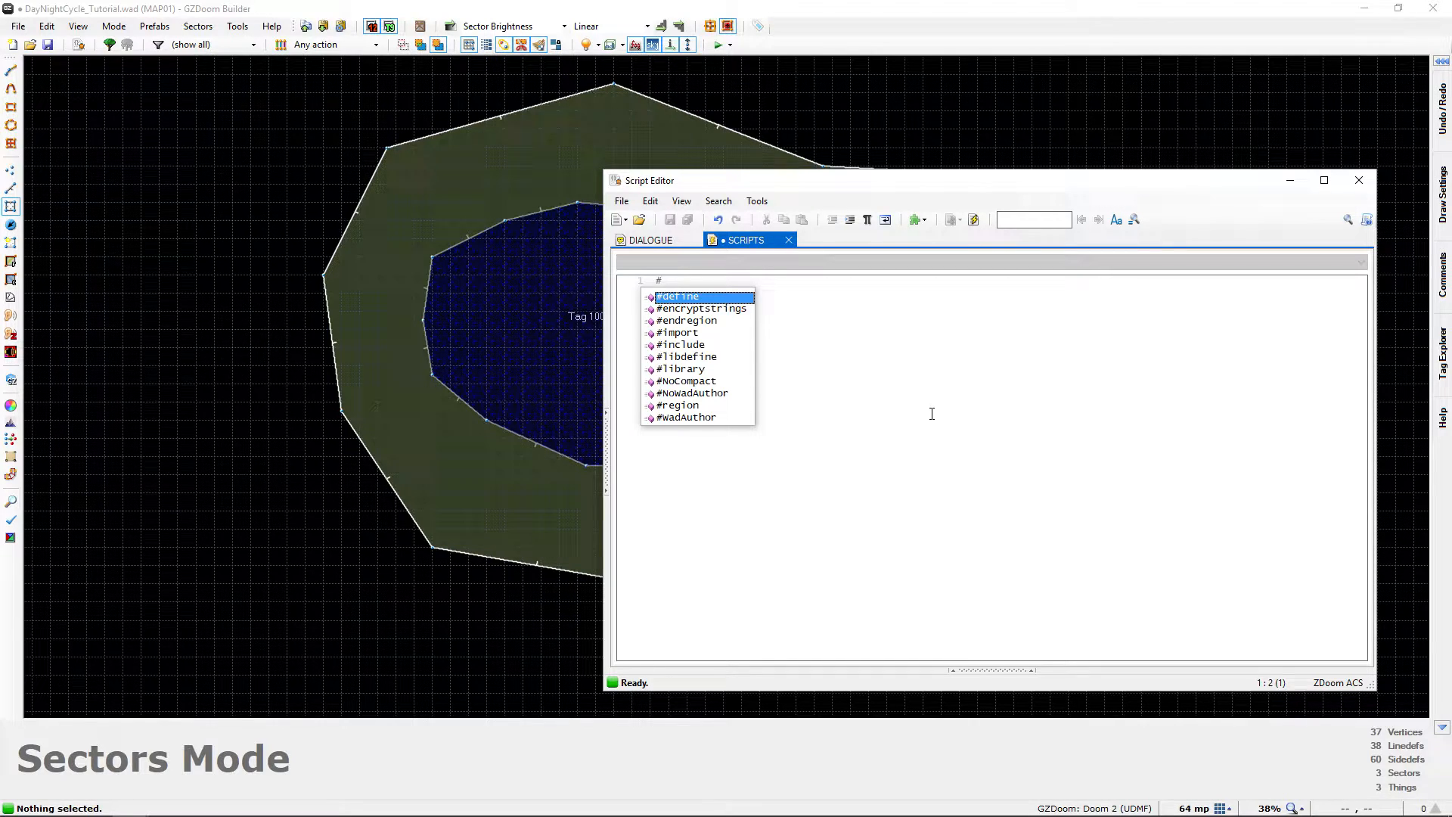
type("in")
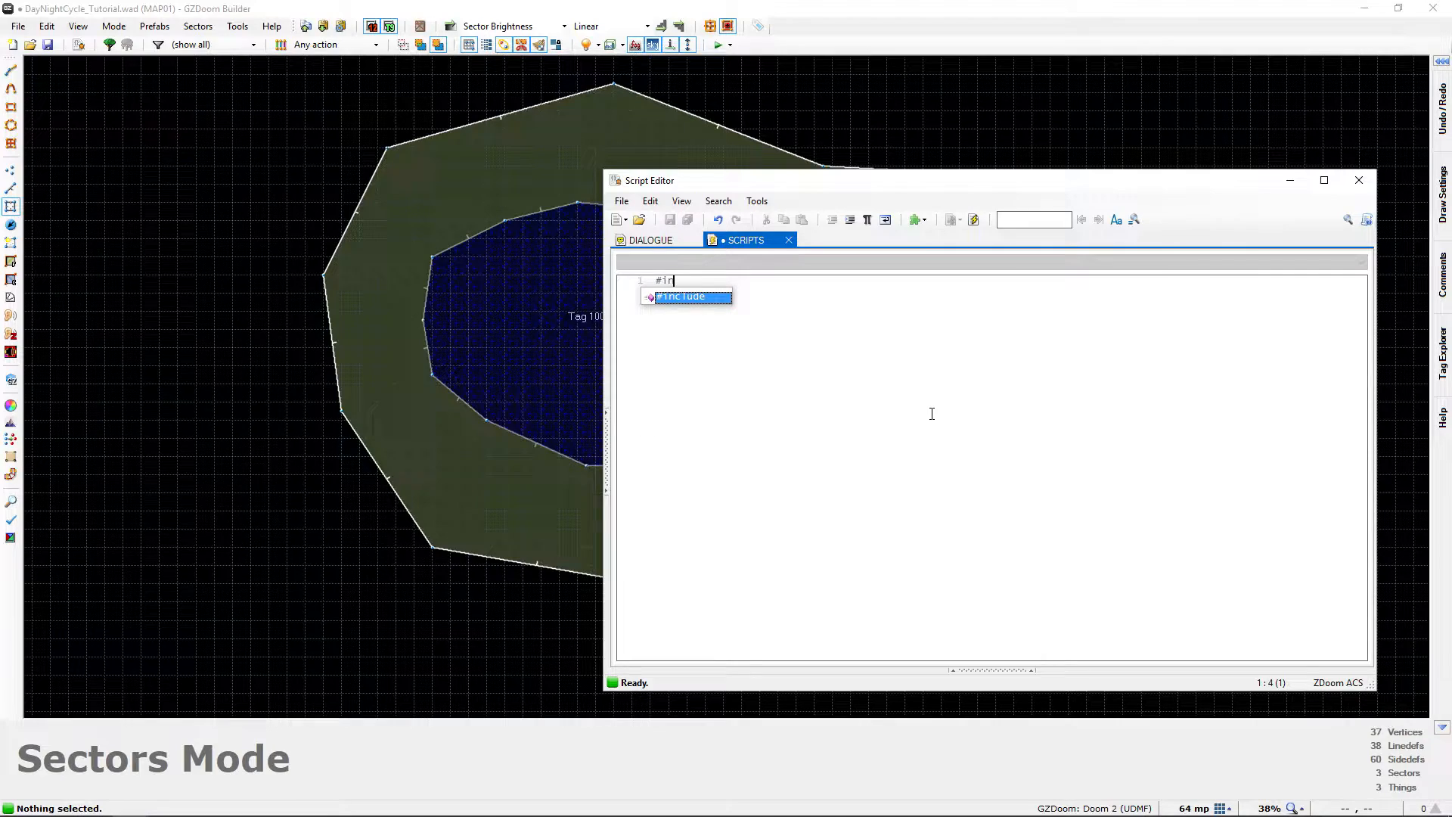
key("Tab")
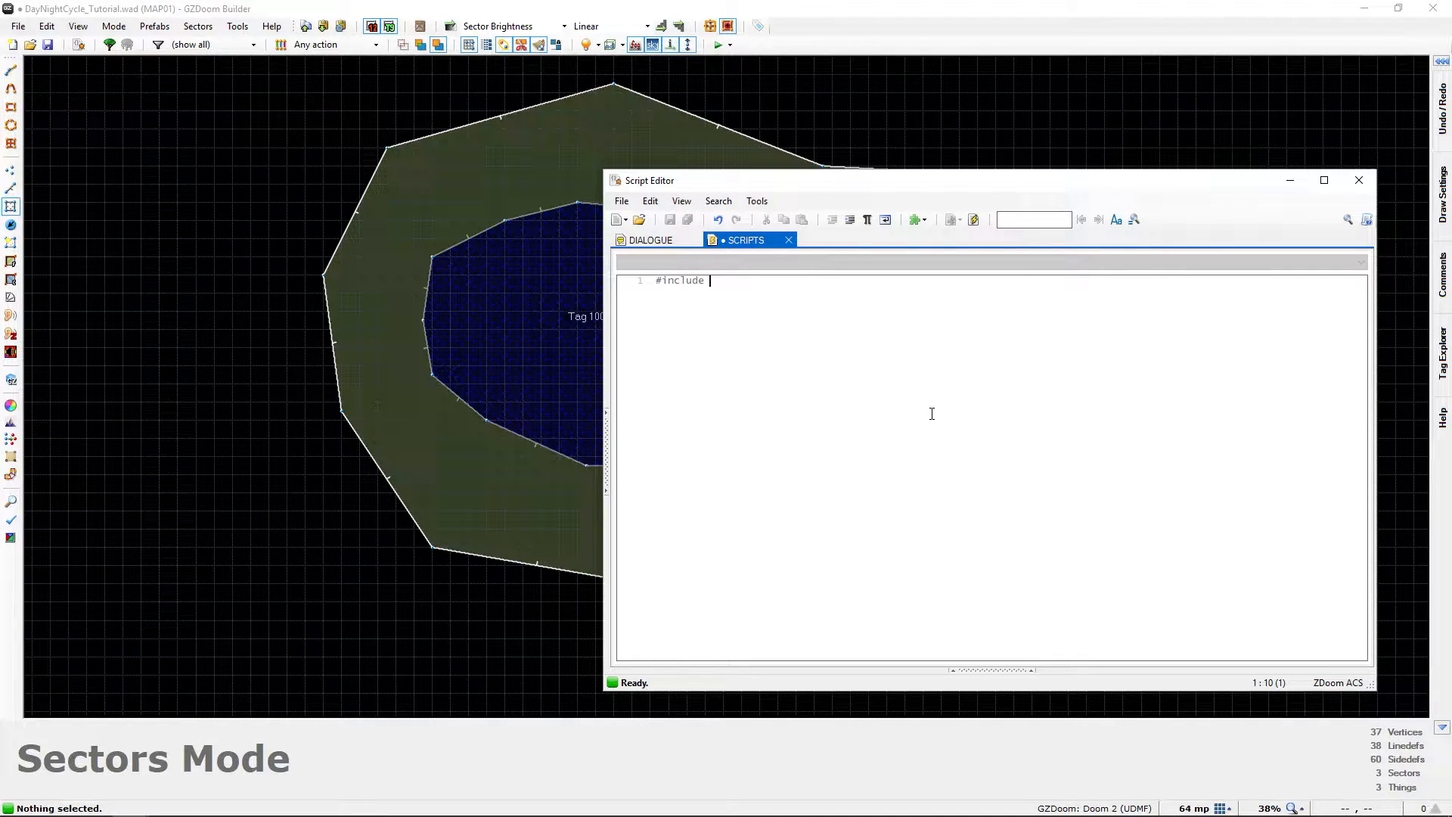
type("\"")
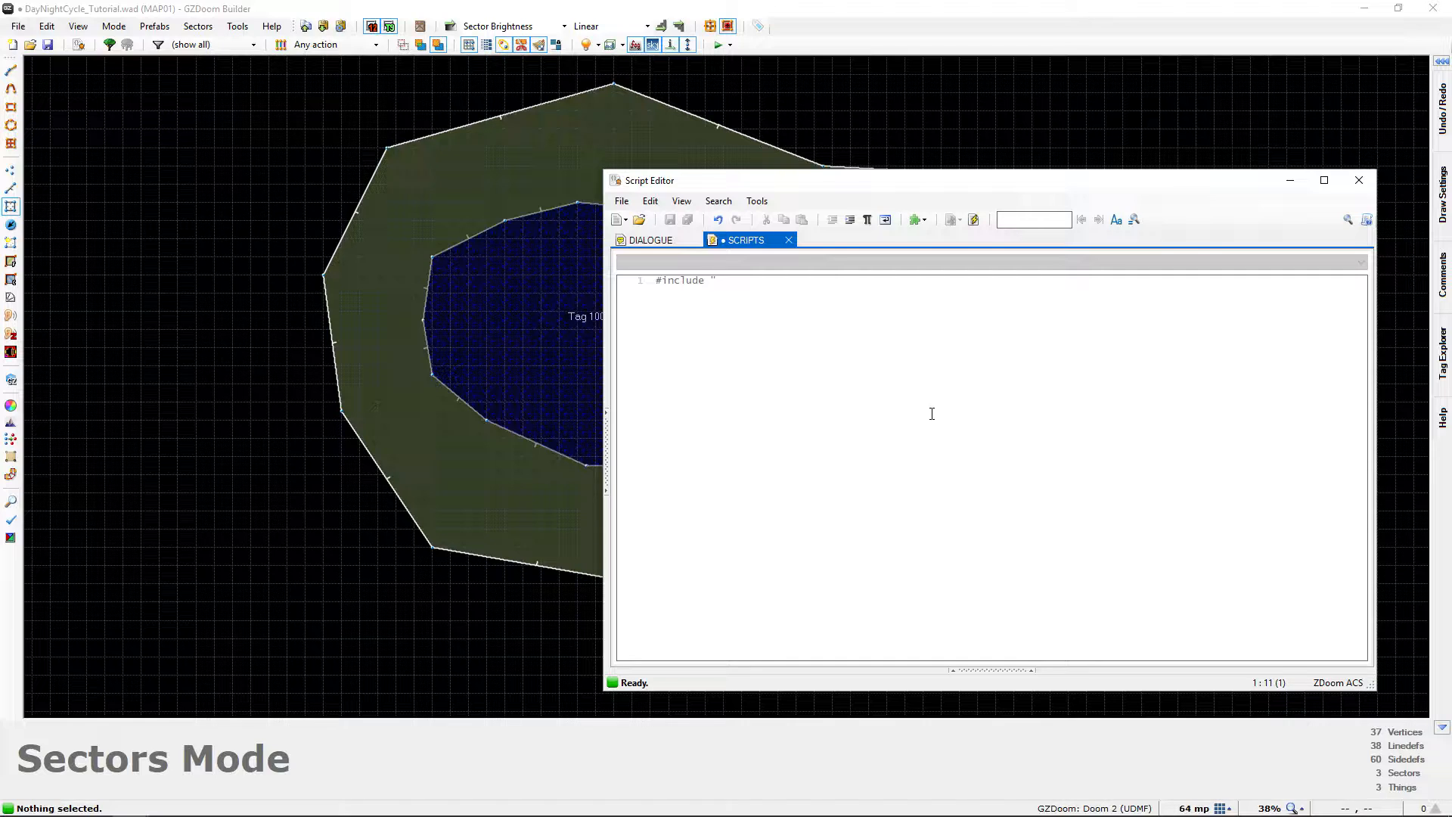
type("zcommon.acs")
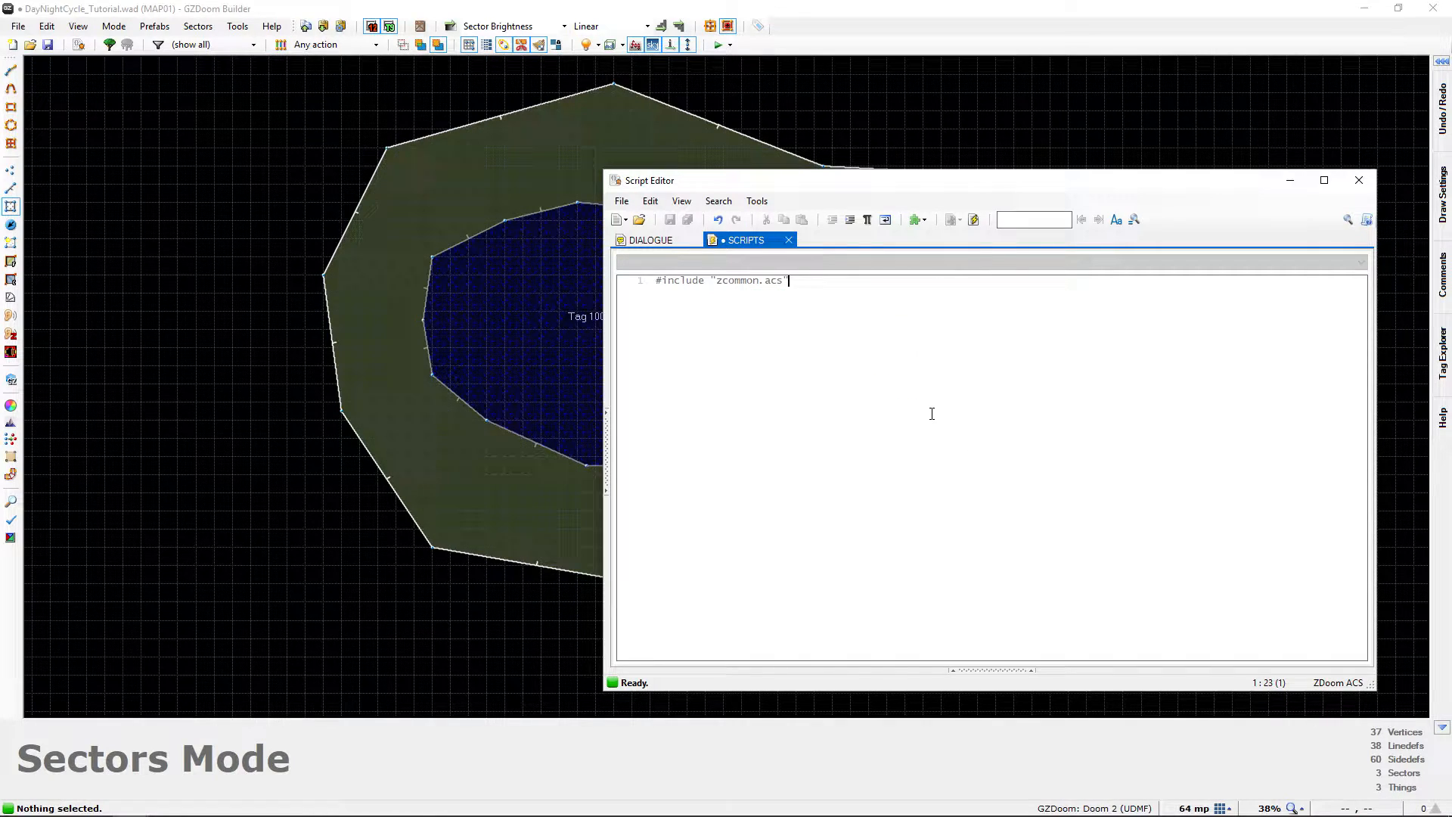
key("enter")
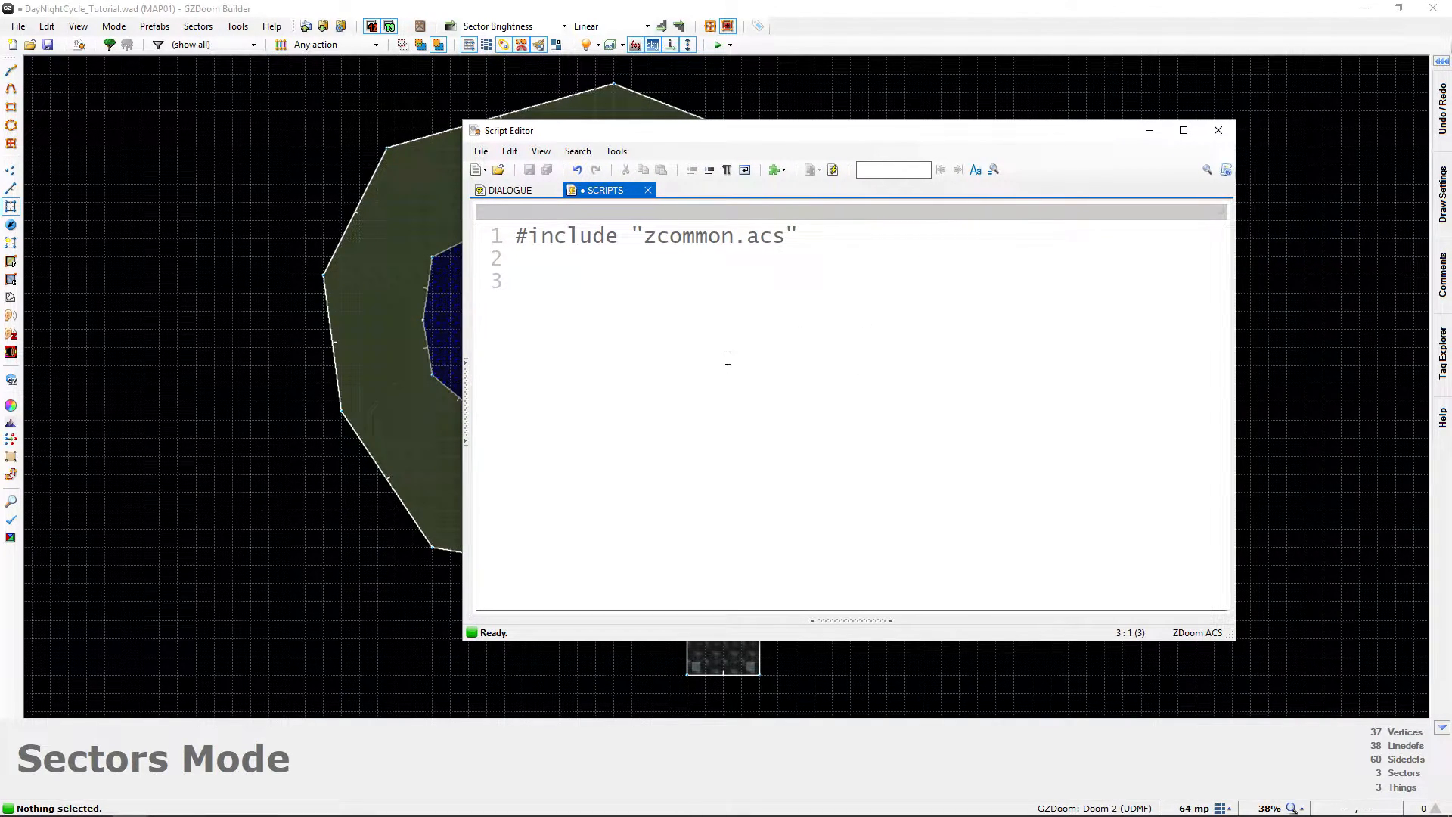
mouse_move(1236, 380)
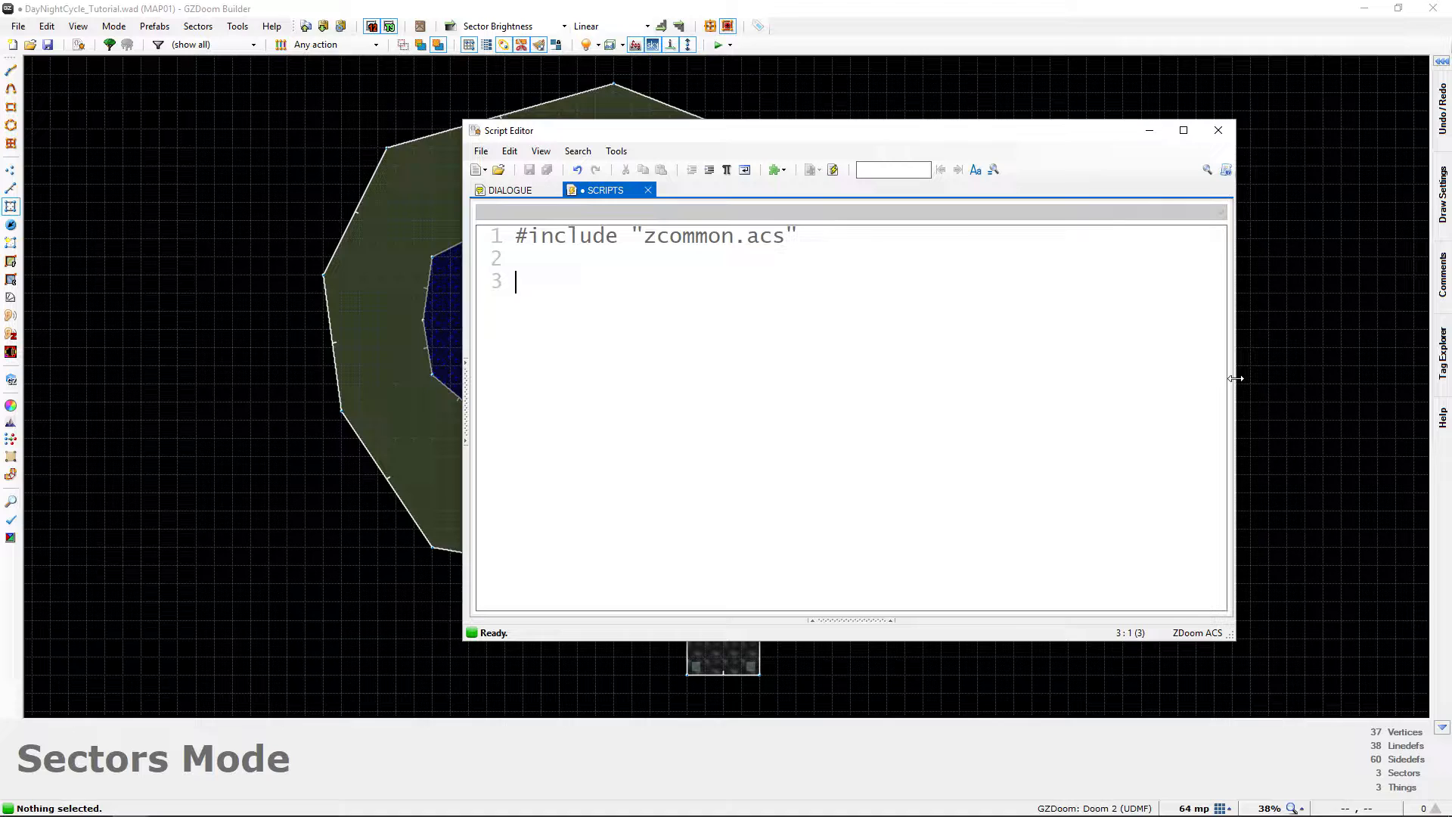
Declare script 1 OPEN followed by an empty pair of braces
type("script 1")
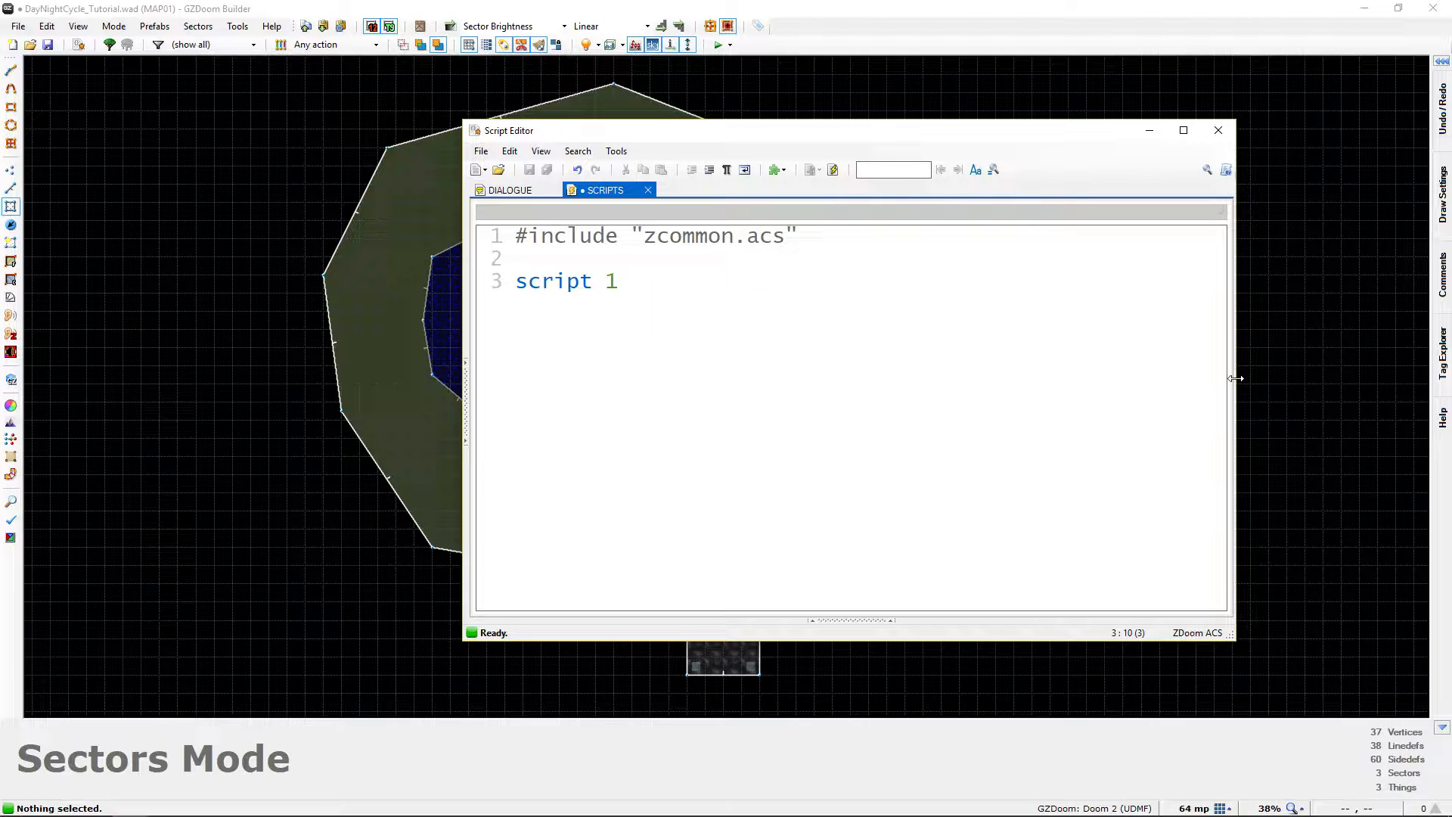
type("OPEN")
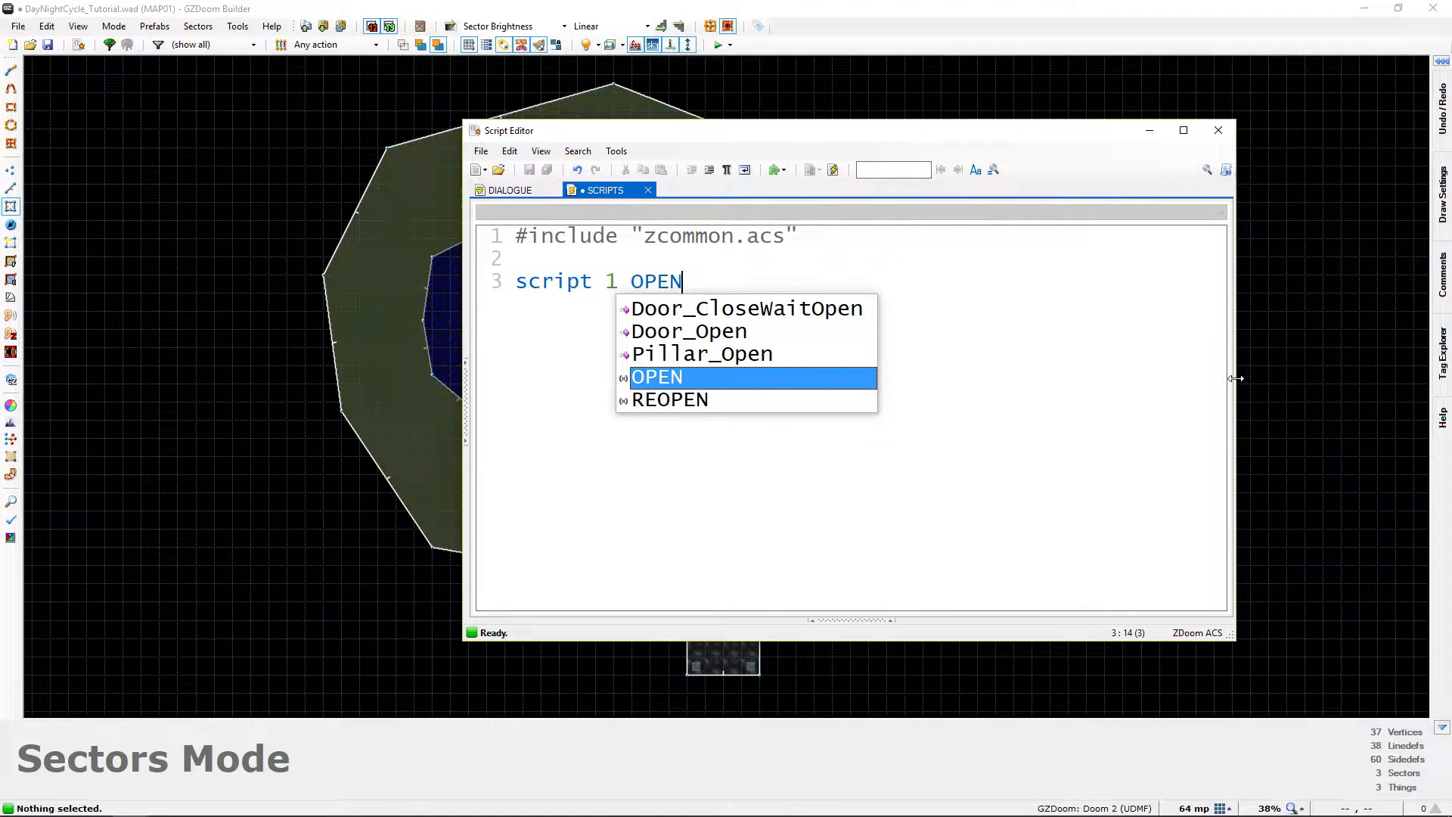
type("ENTER")
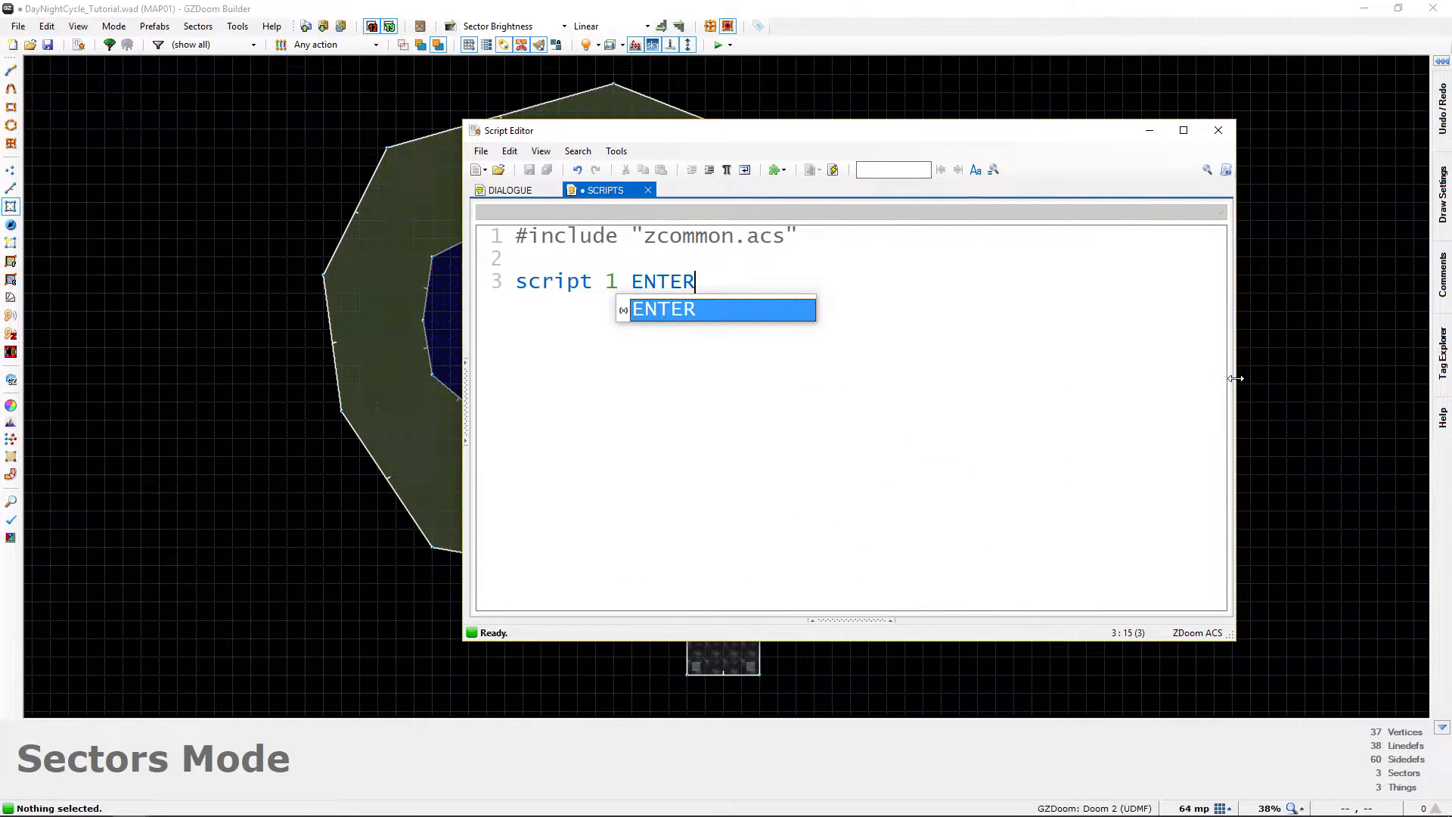
type("OPEN")
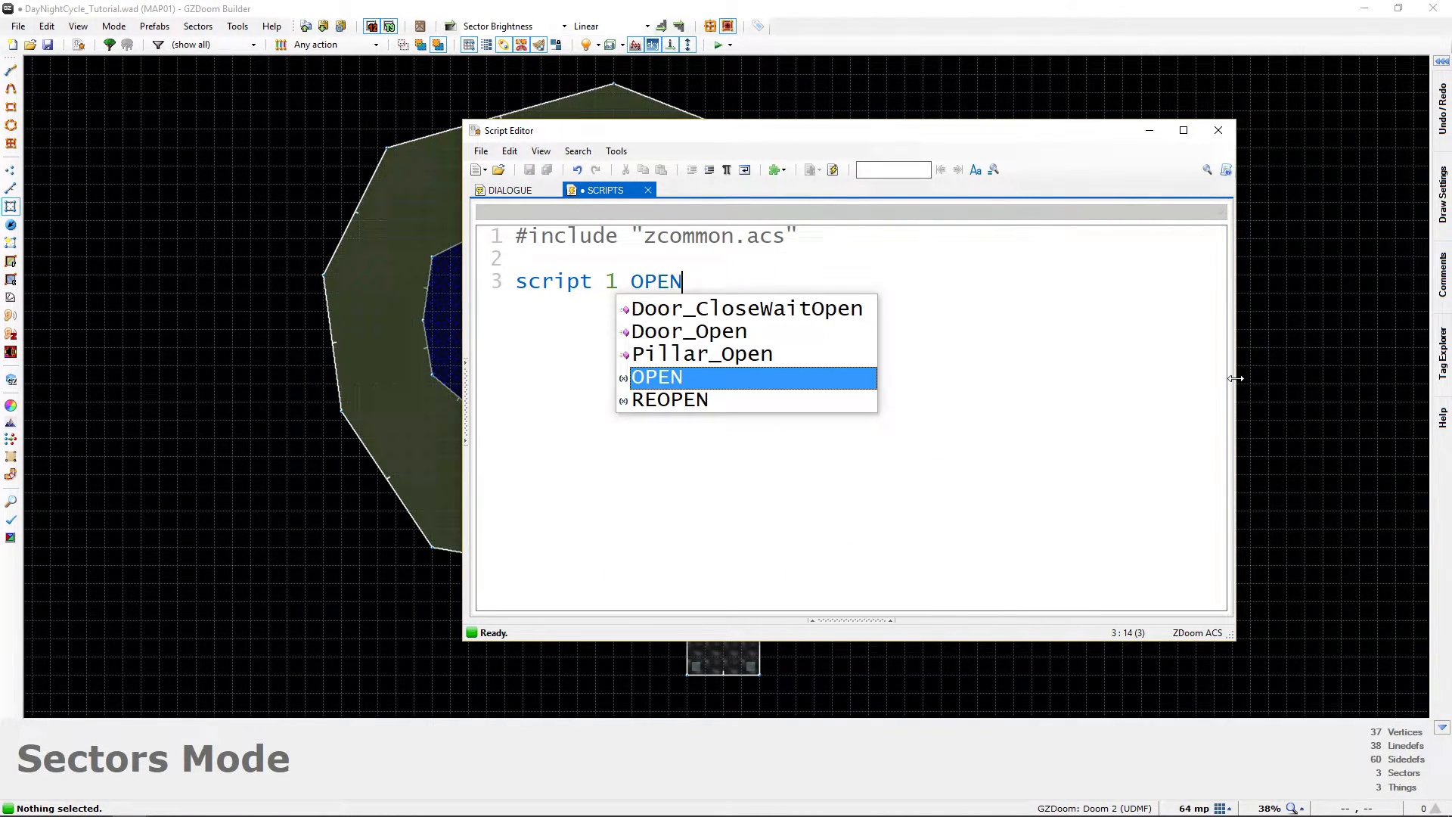
key("Escape")
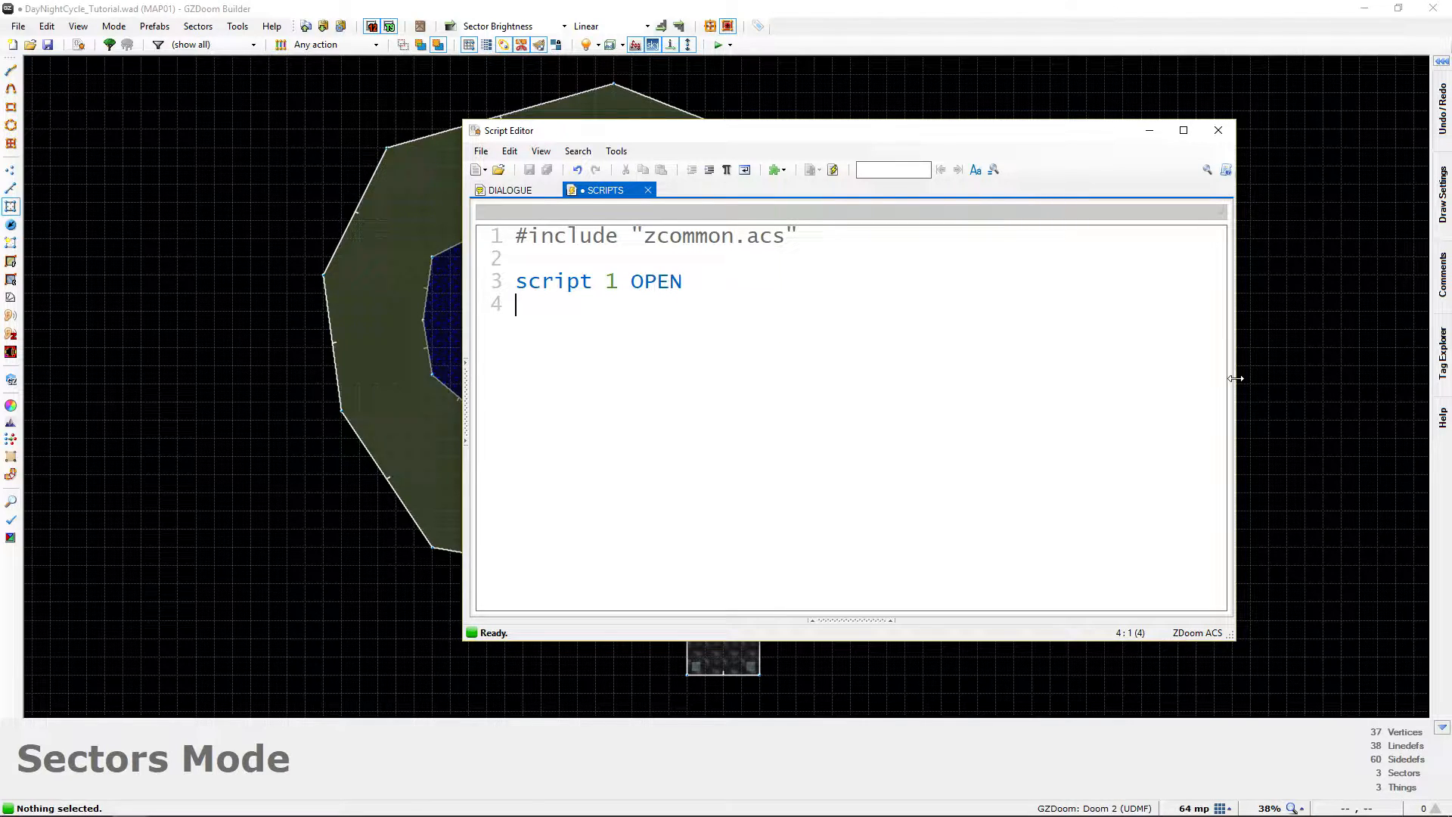
type("{}")
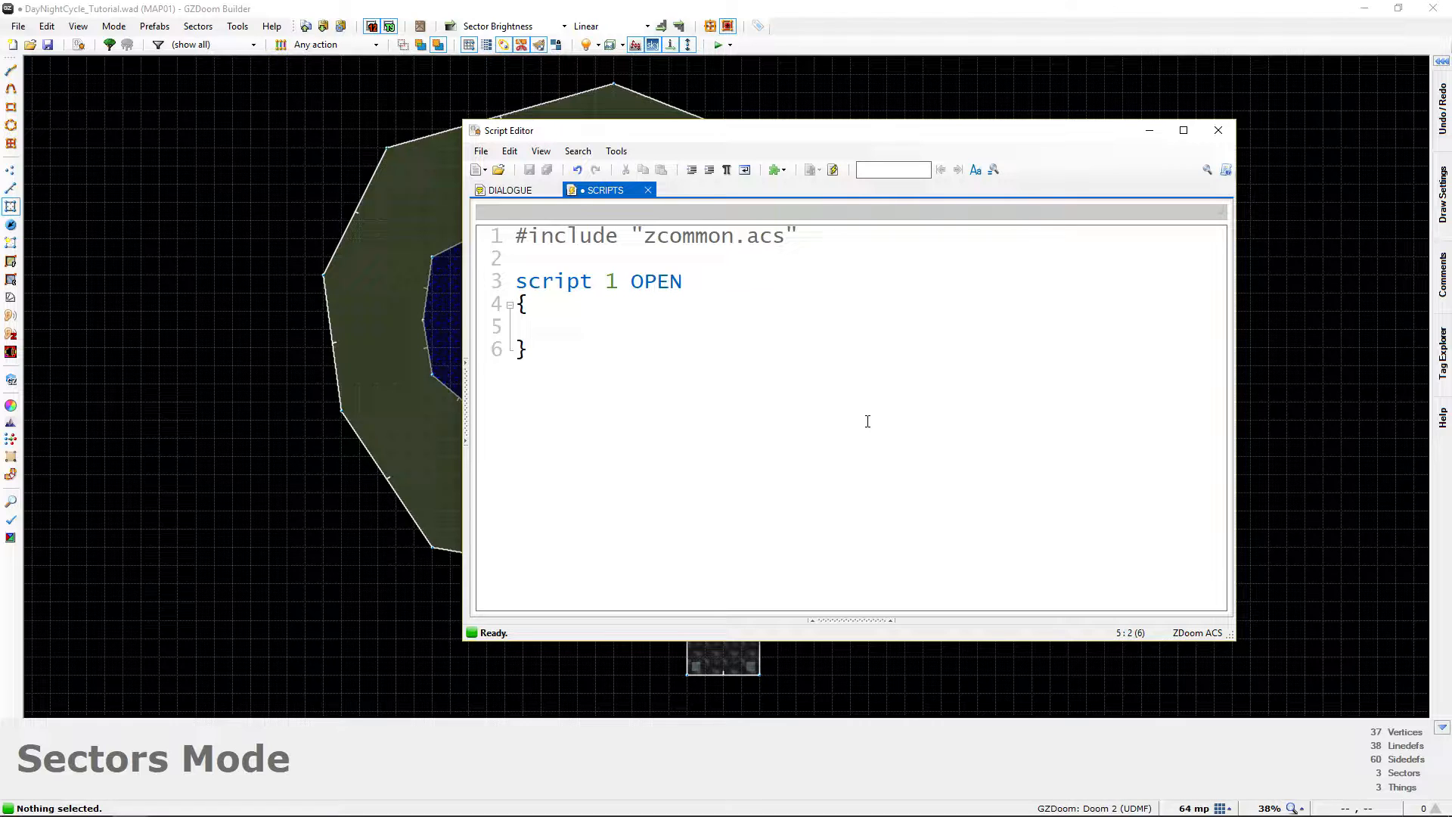
Write Light_Fade(100, 112, 35 * 5); as script 1's first command
type("Light_Fade(")
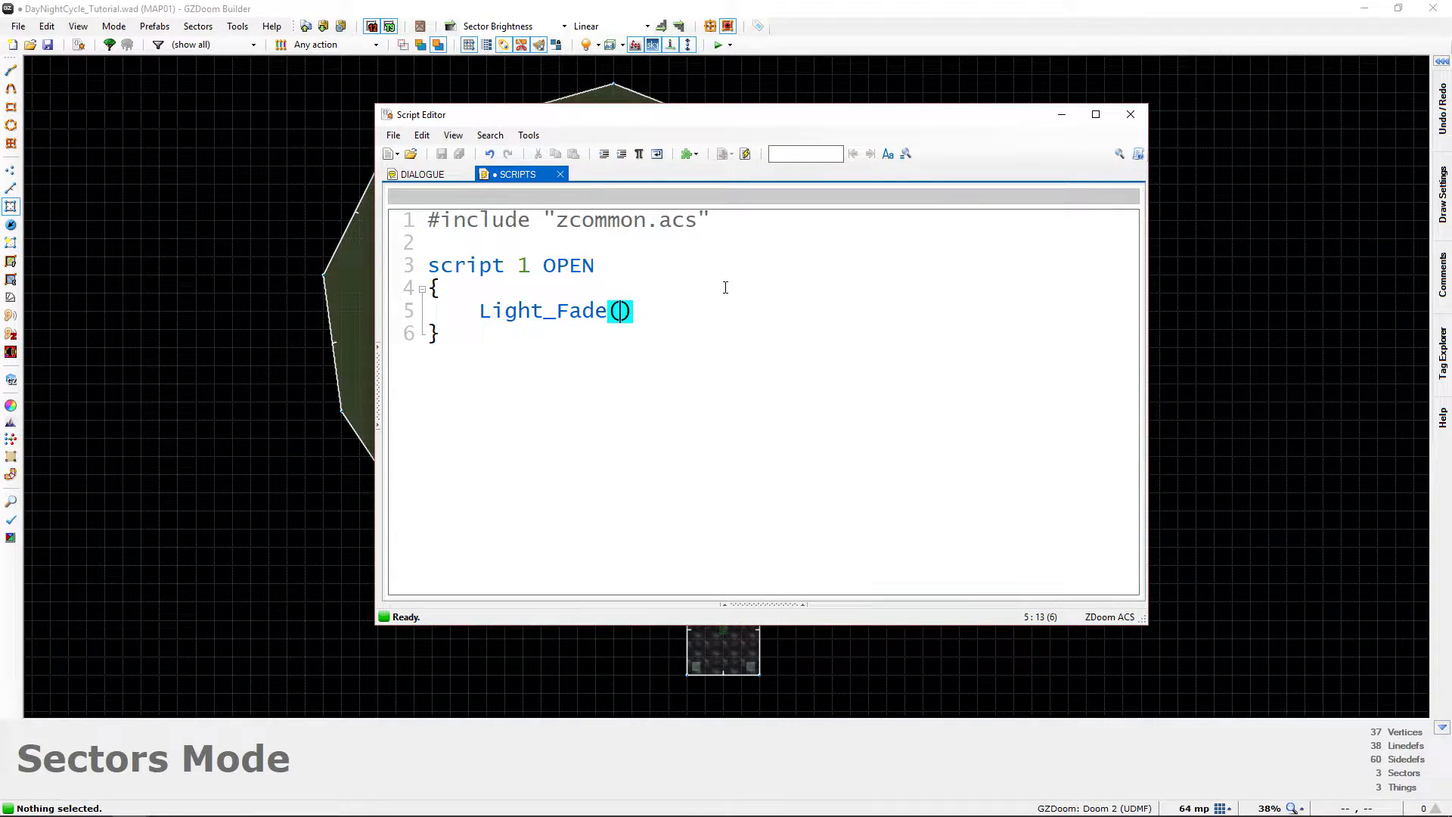
type("100,")
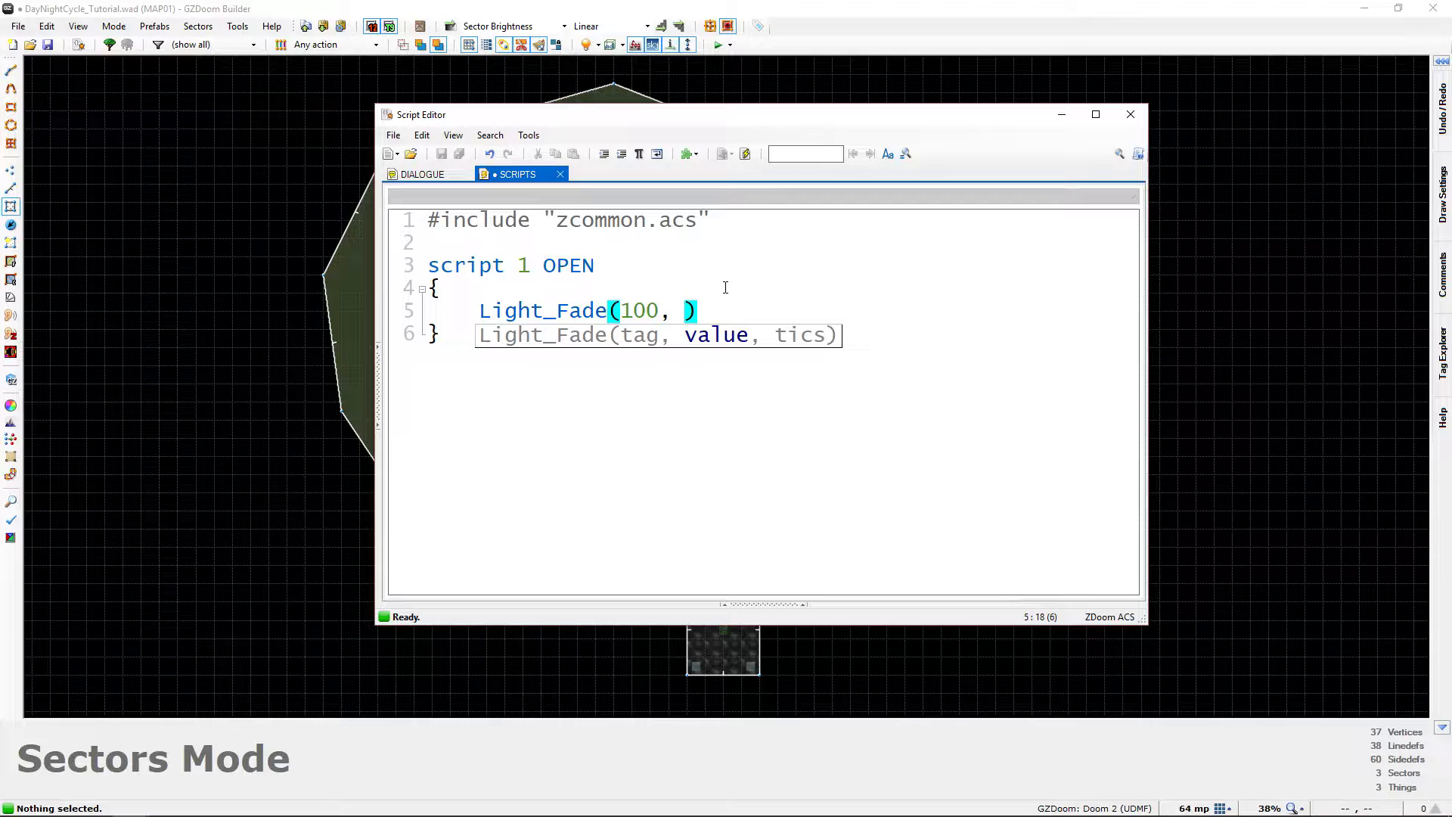
type("1")
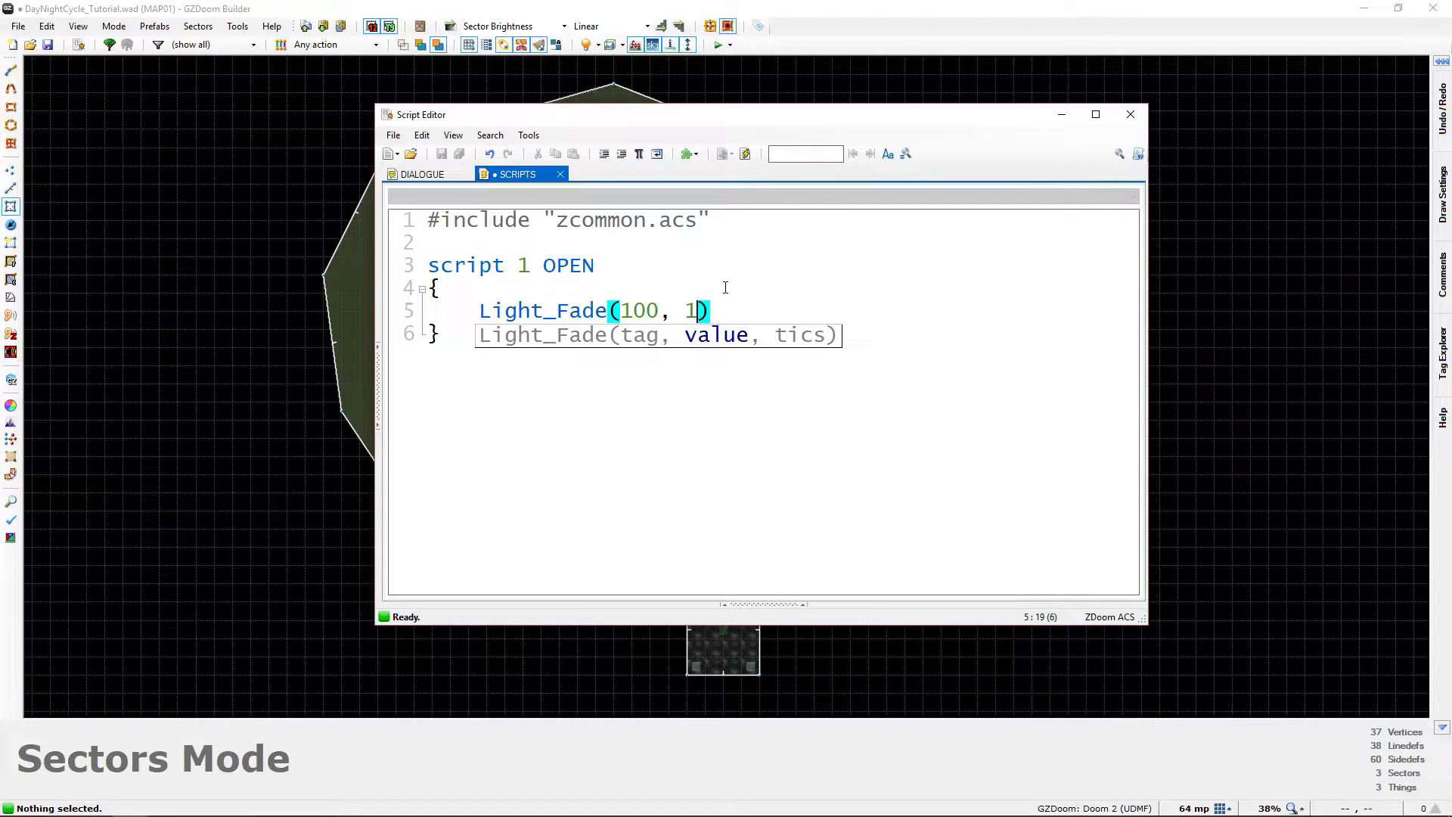
type("12")
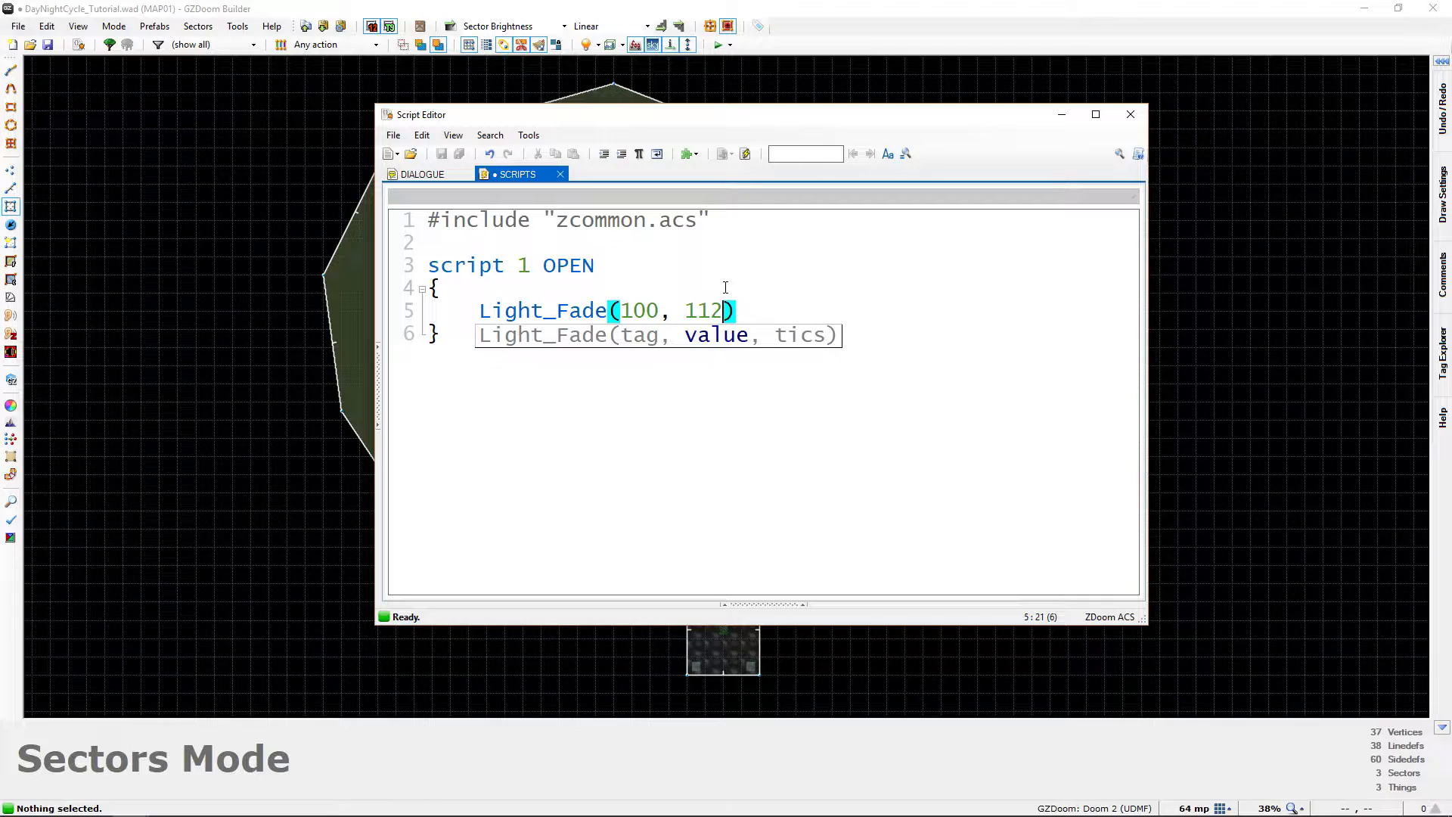
type(",")
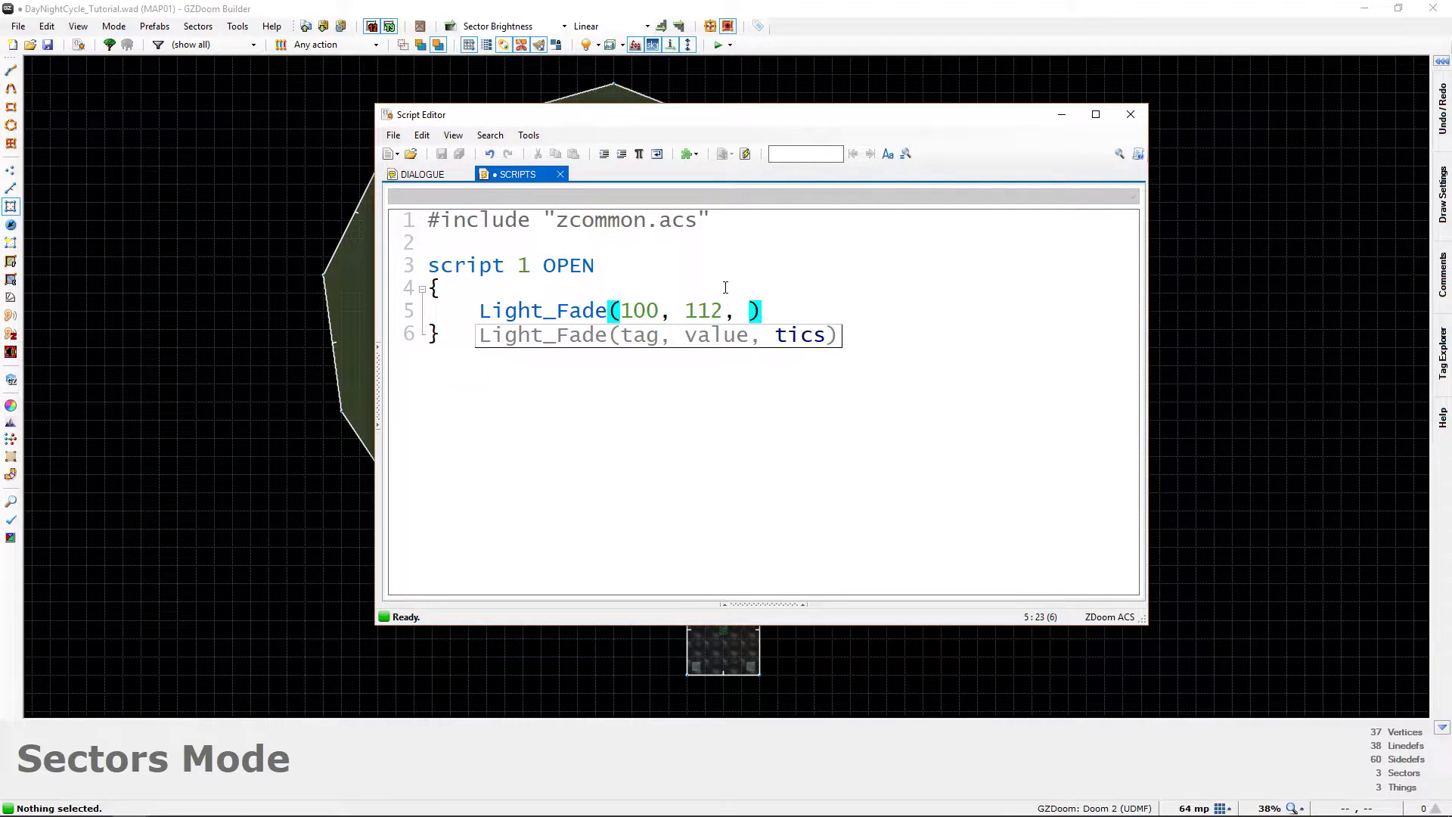
left_click(748, 310)
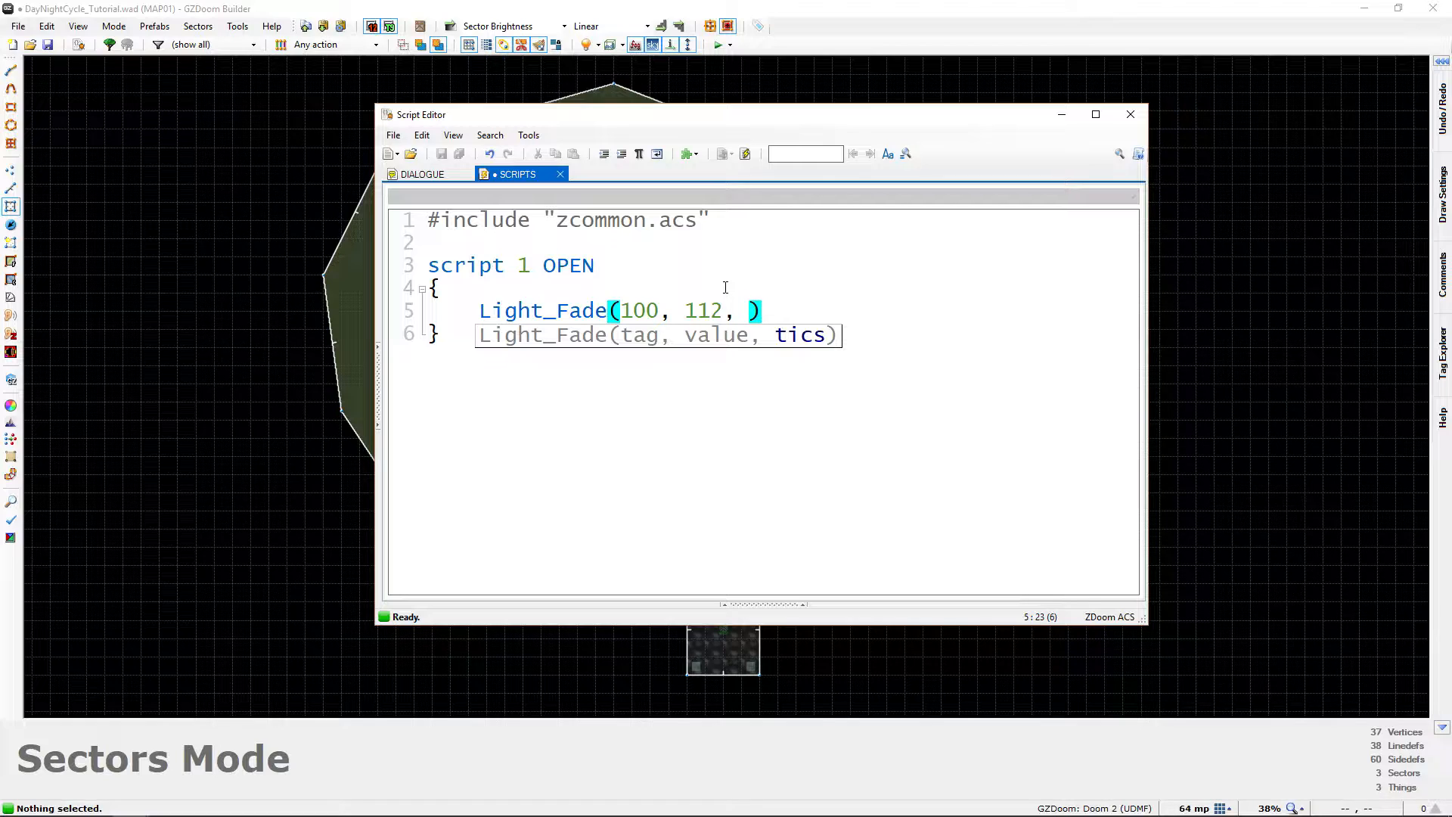
type("35")
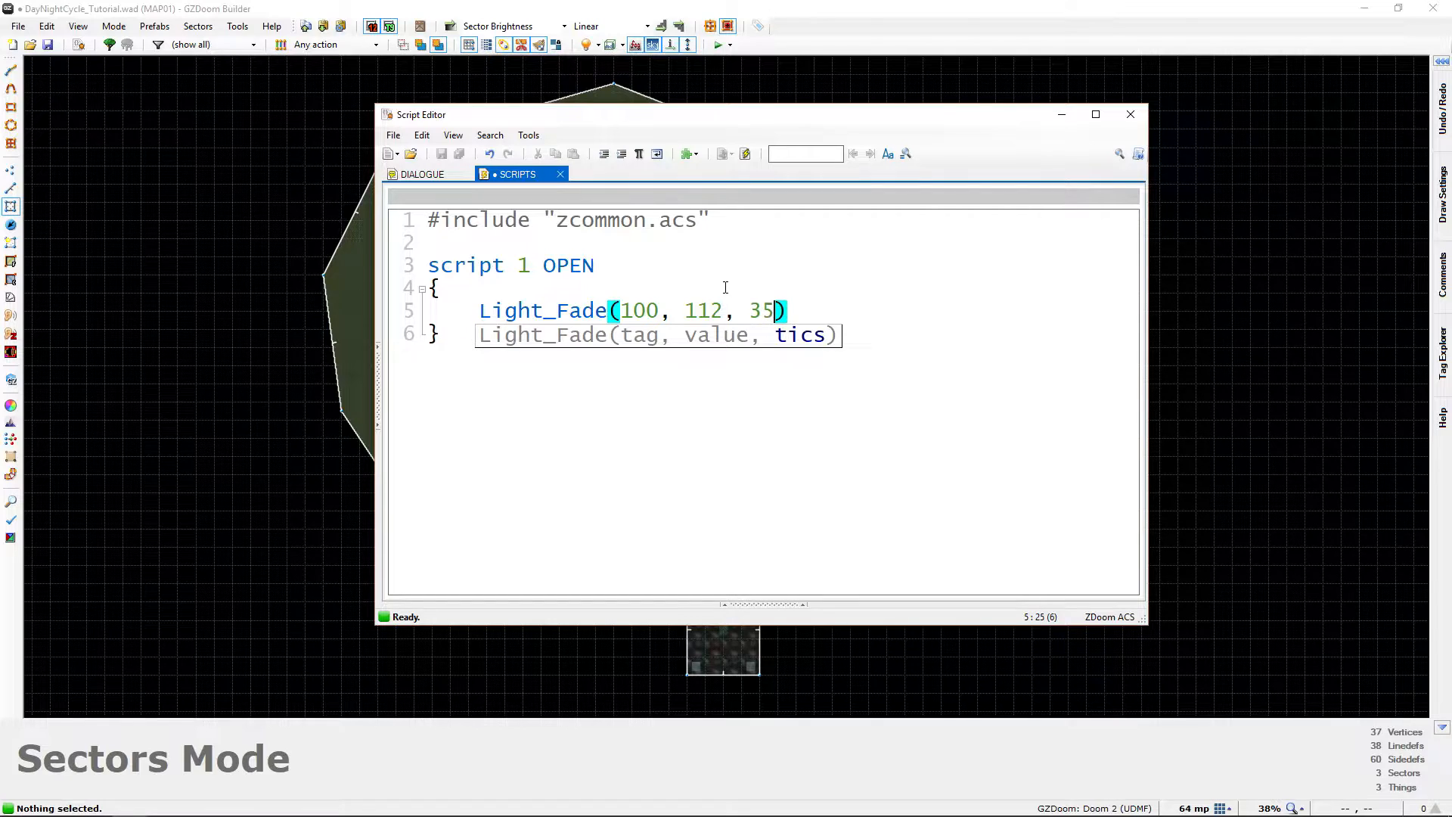
type("*")
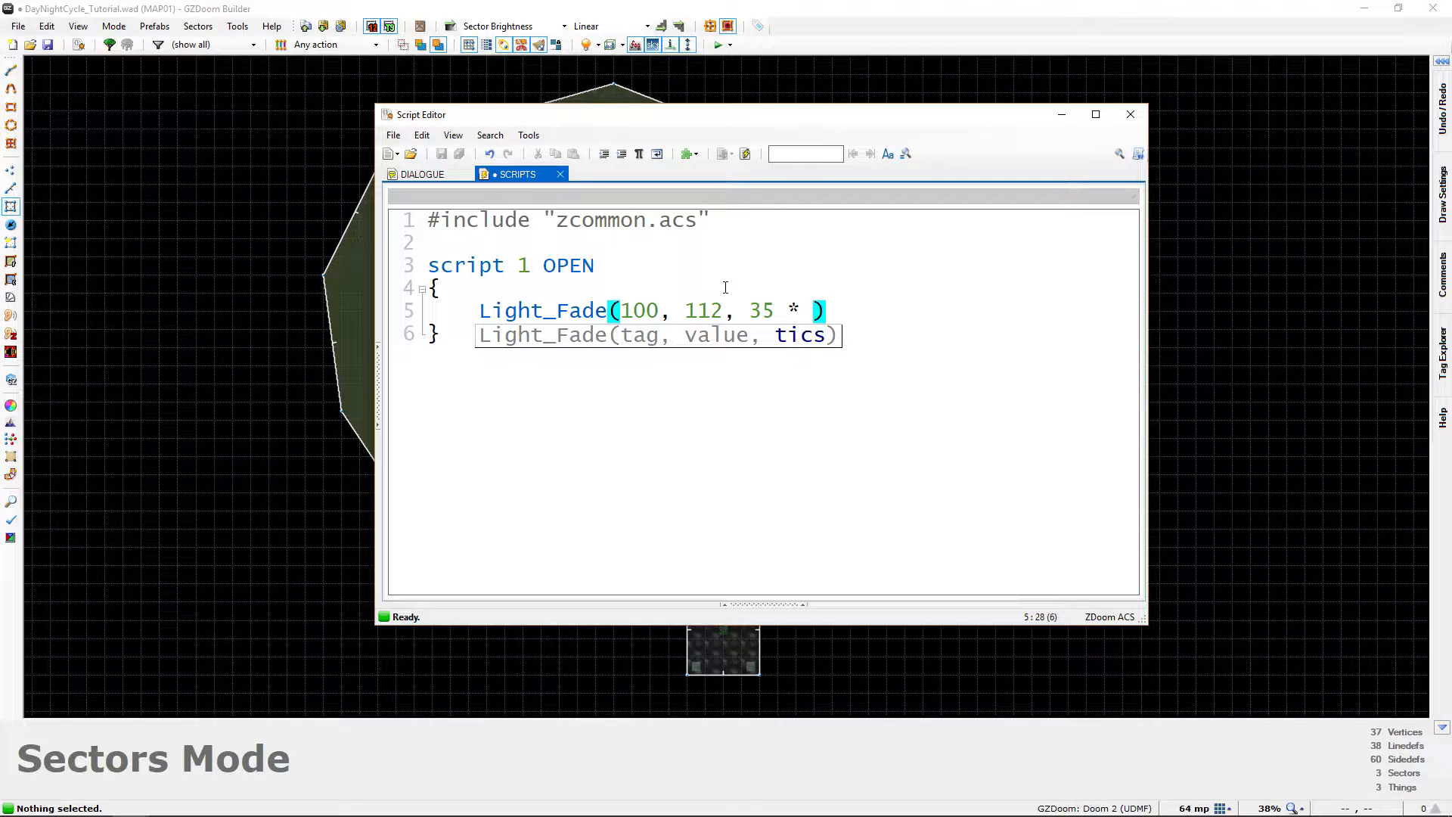
type("5")
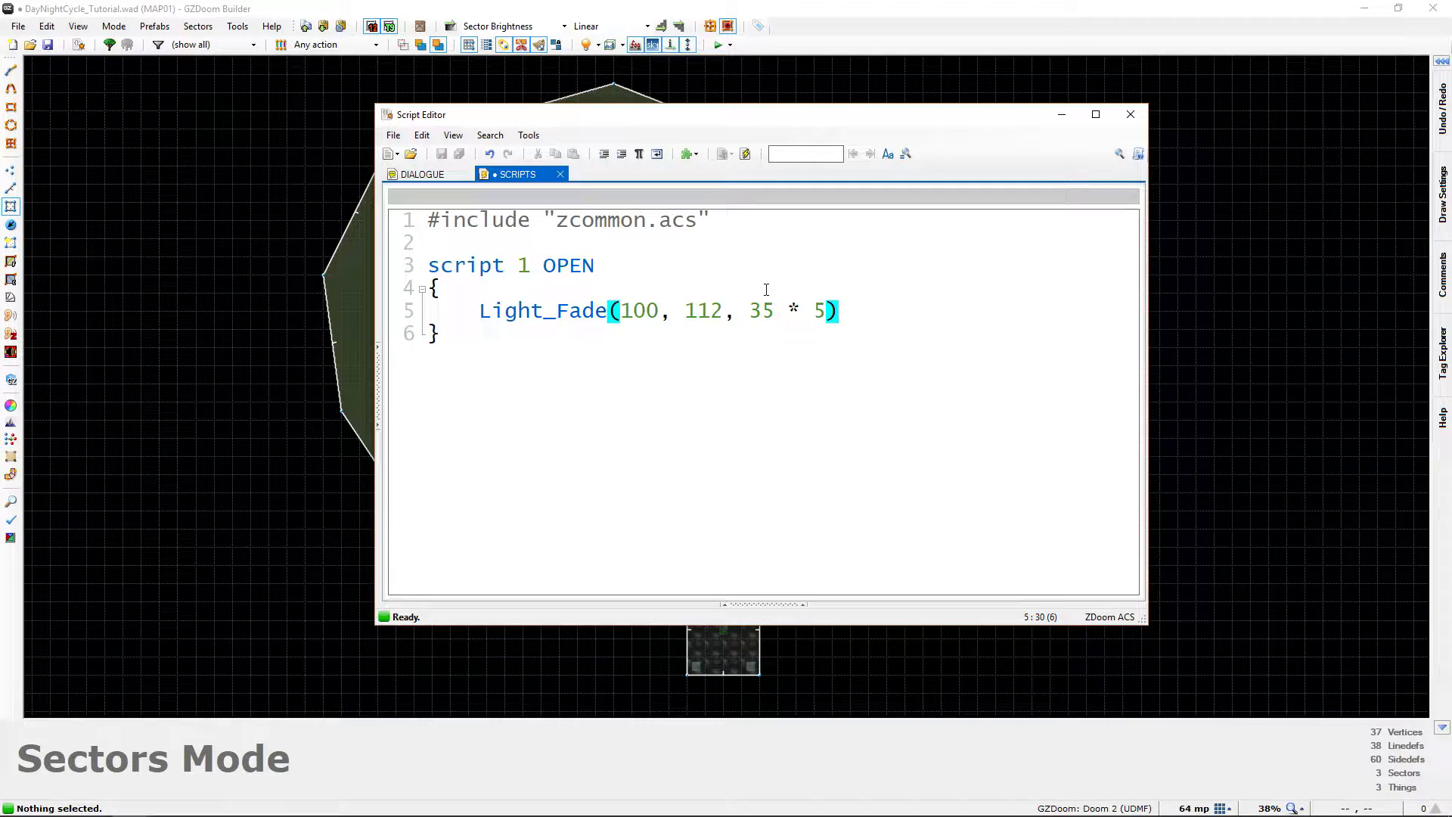
type(";")
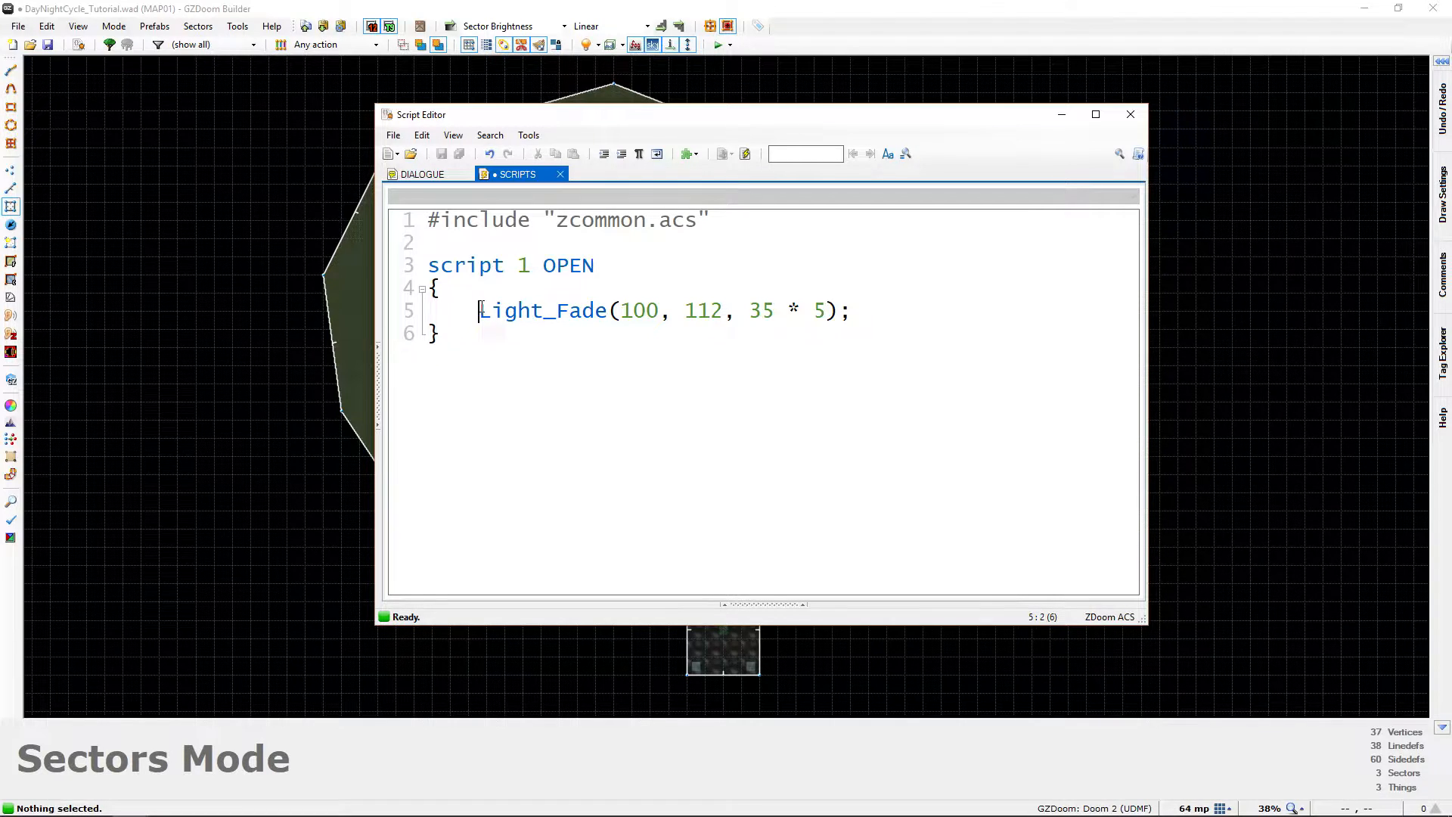
Highlight words on the Light_Fade line, then insert a new line after it
double_click(541, 310)
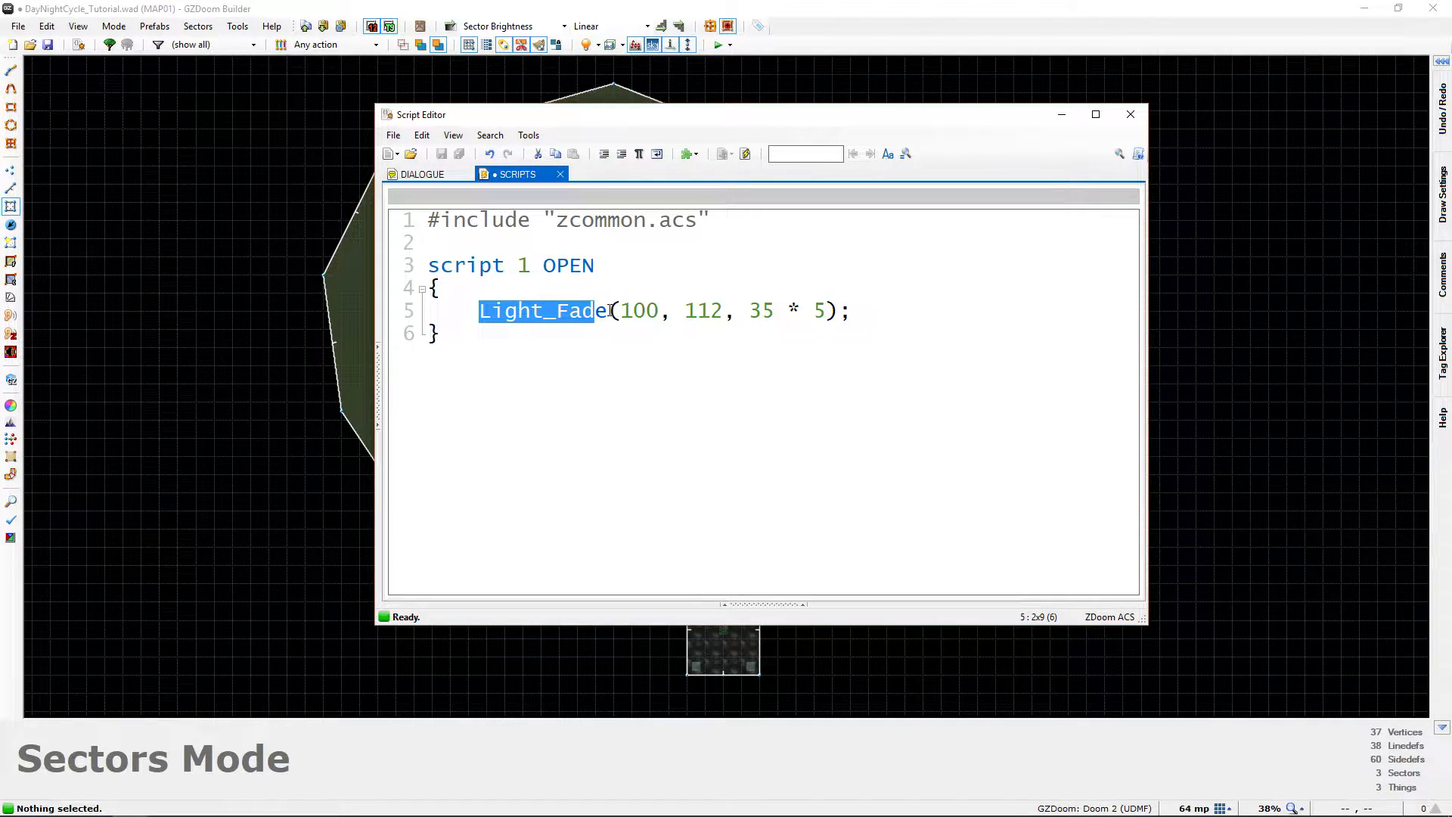
double_click(639, 310)
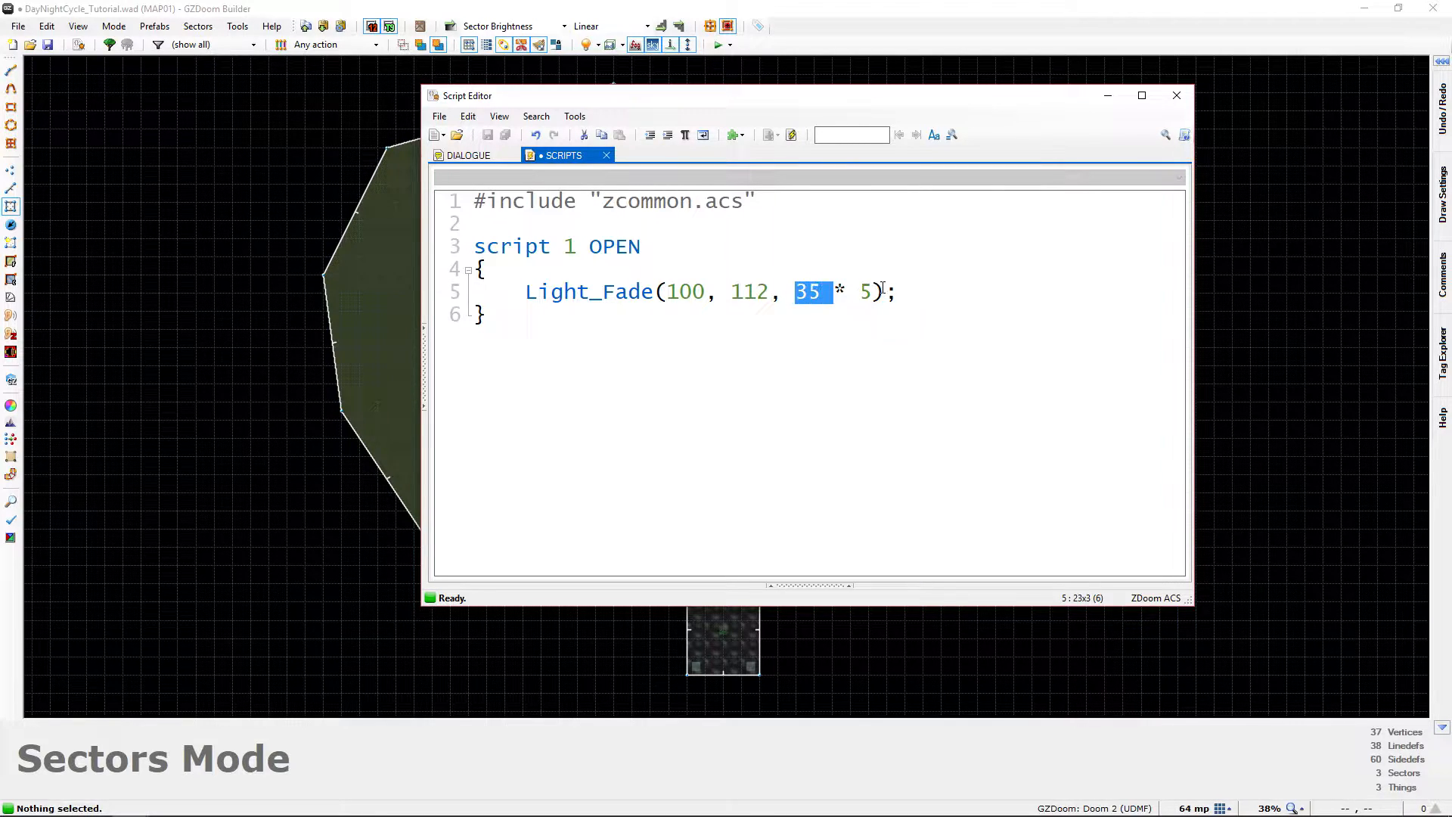
left_click(876, 292)
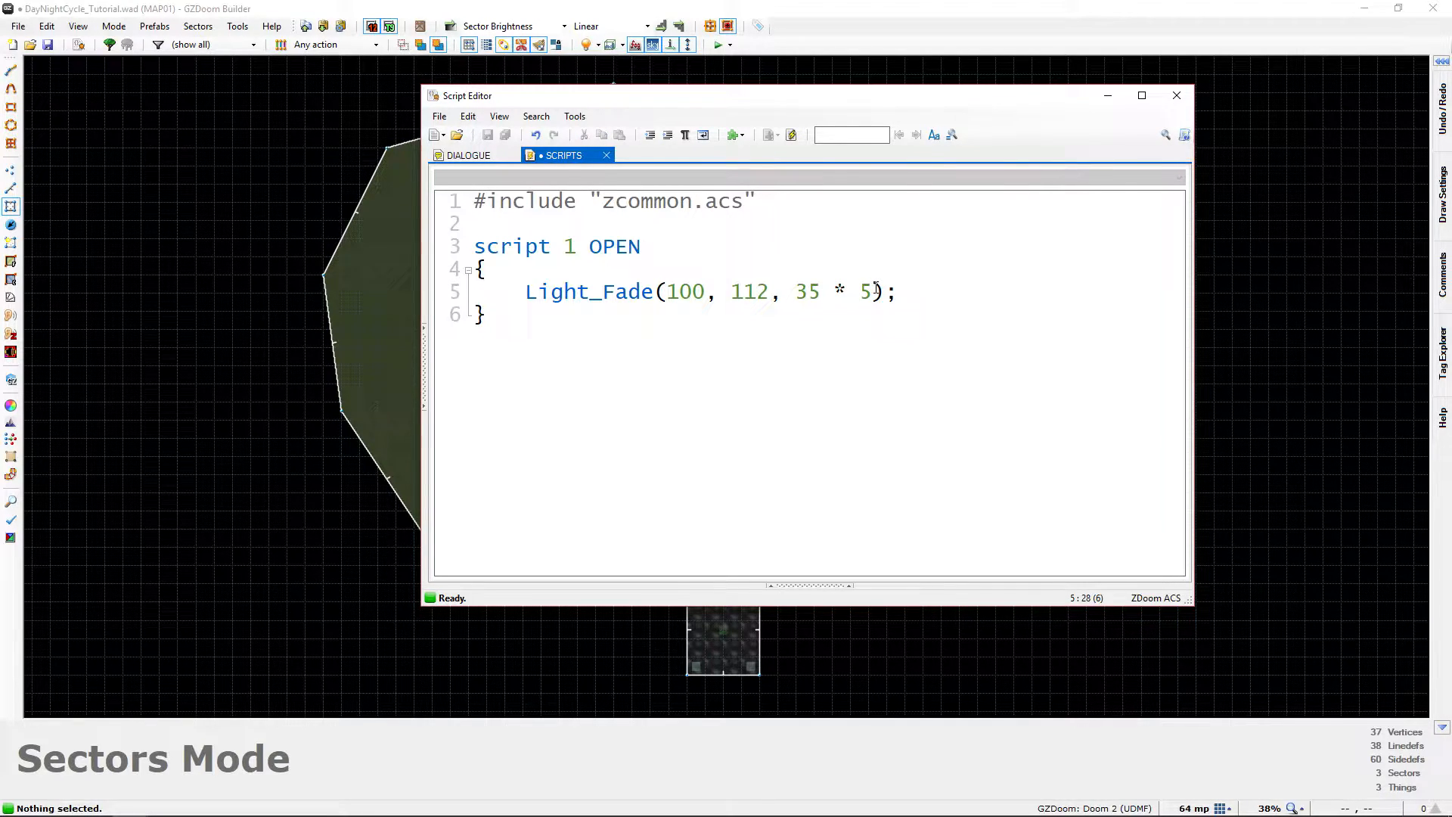
double_click(804, 290)
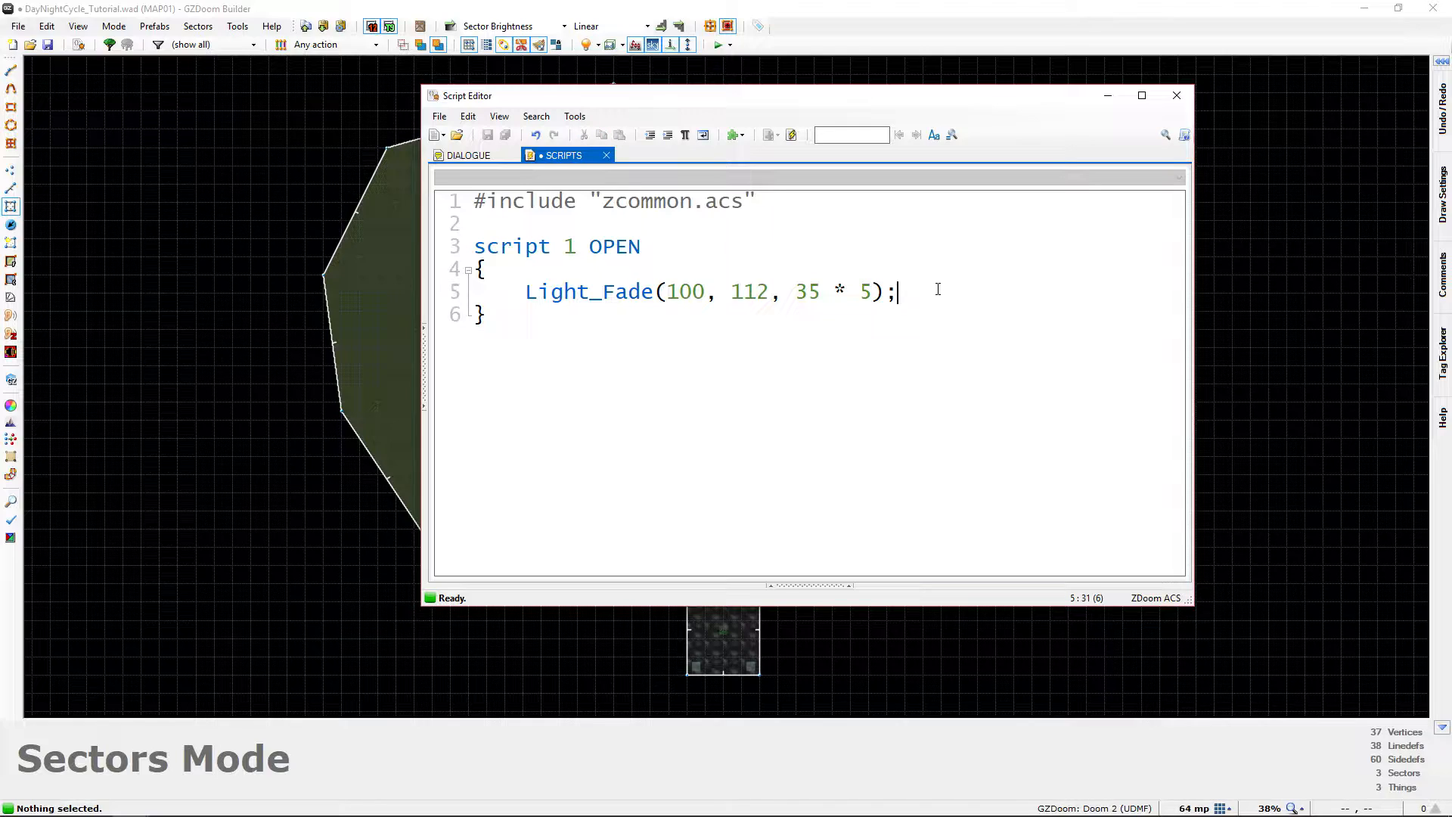
key("enter")
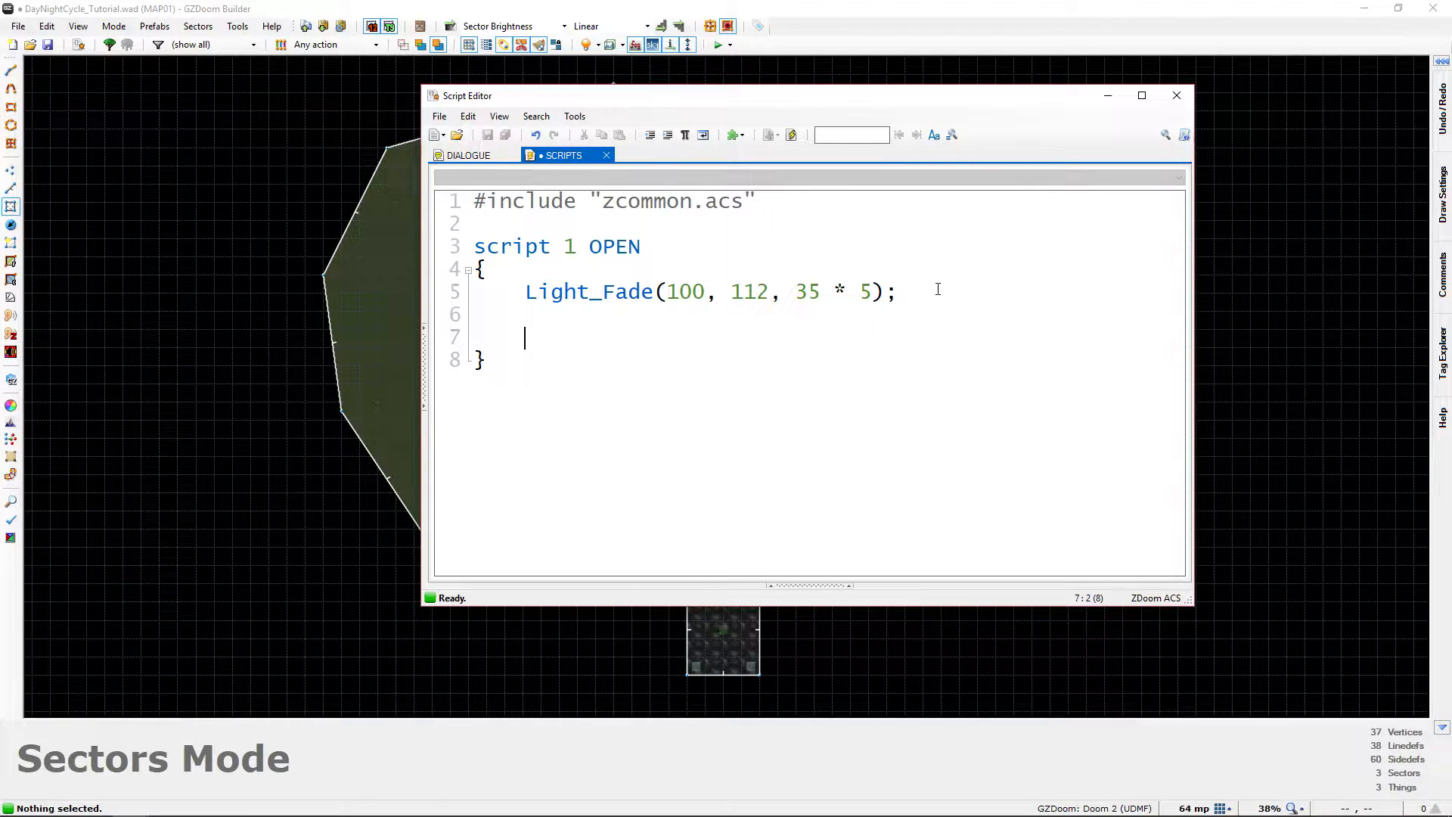
mouse_move(875, 253)
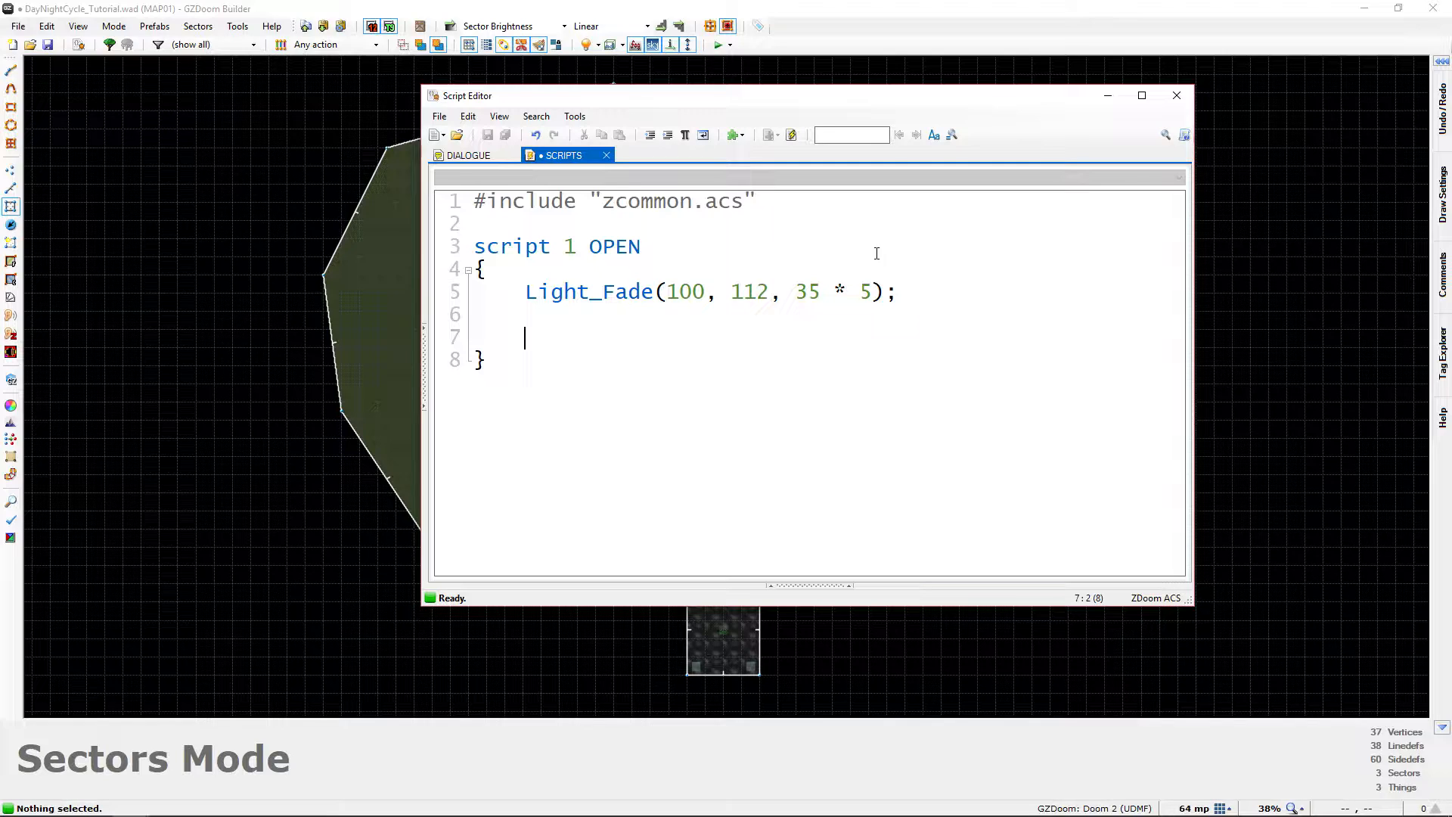
mouse_move(816, 421)
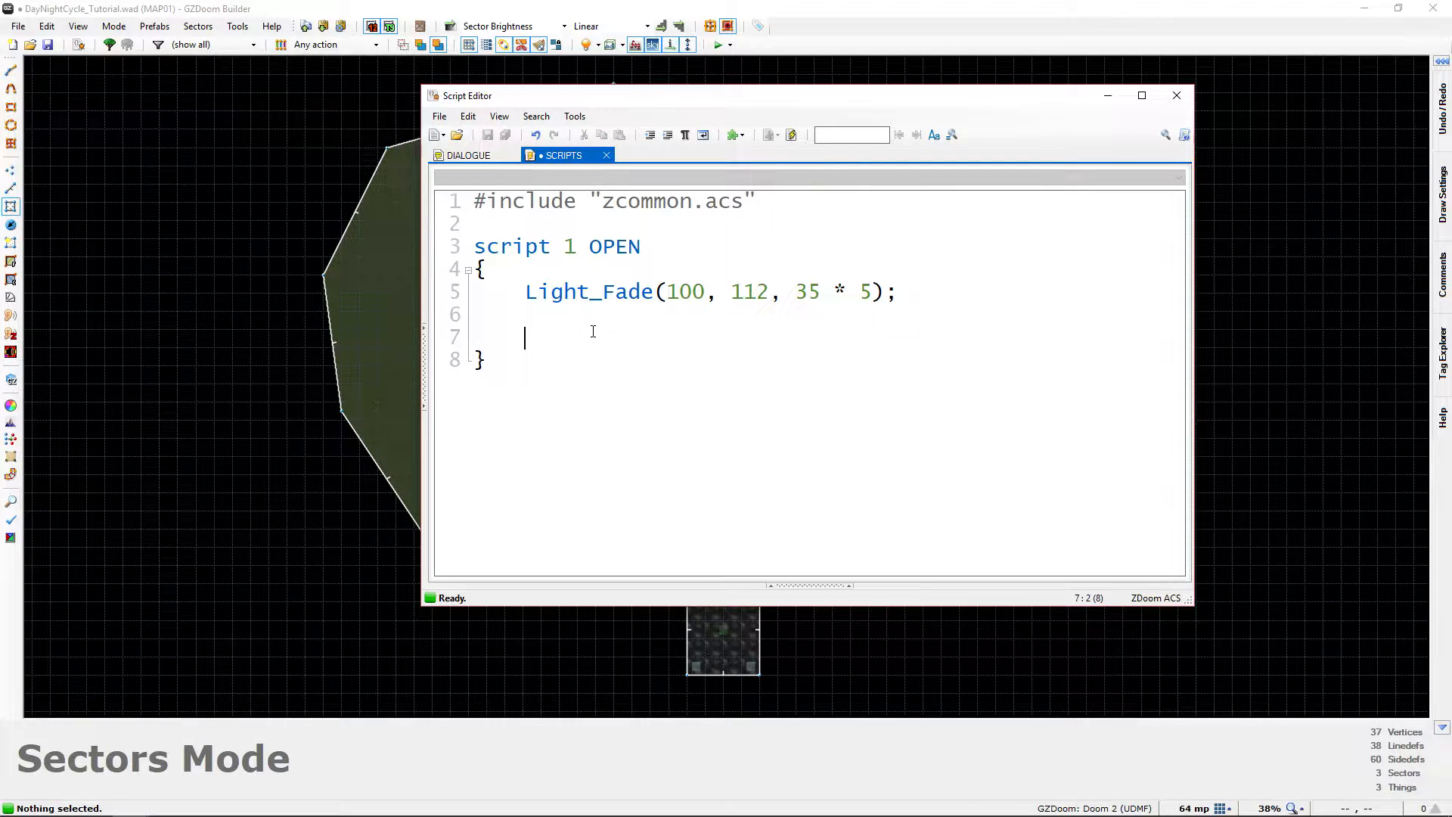
mouse_move(667, 332)
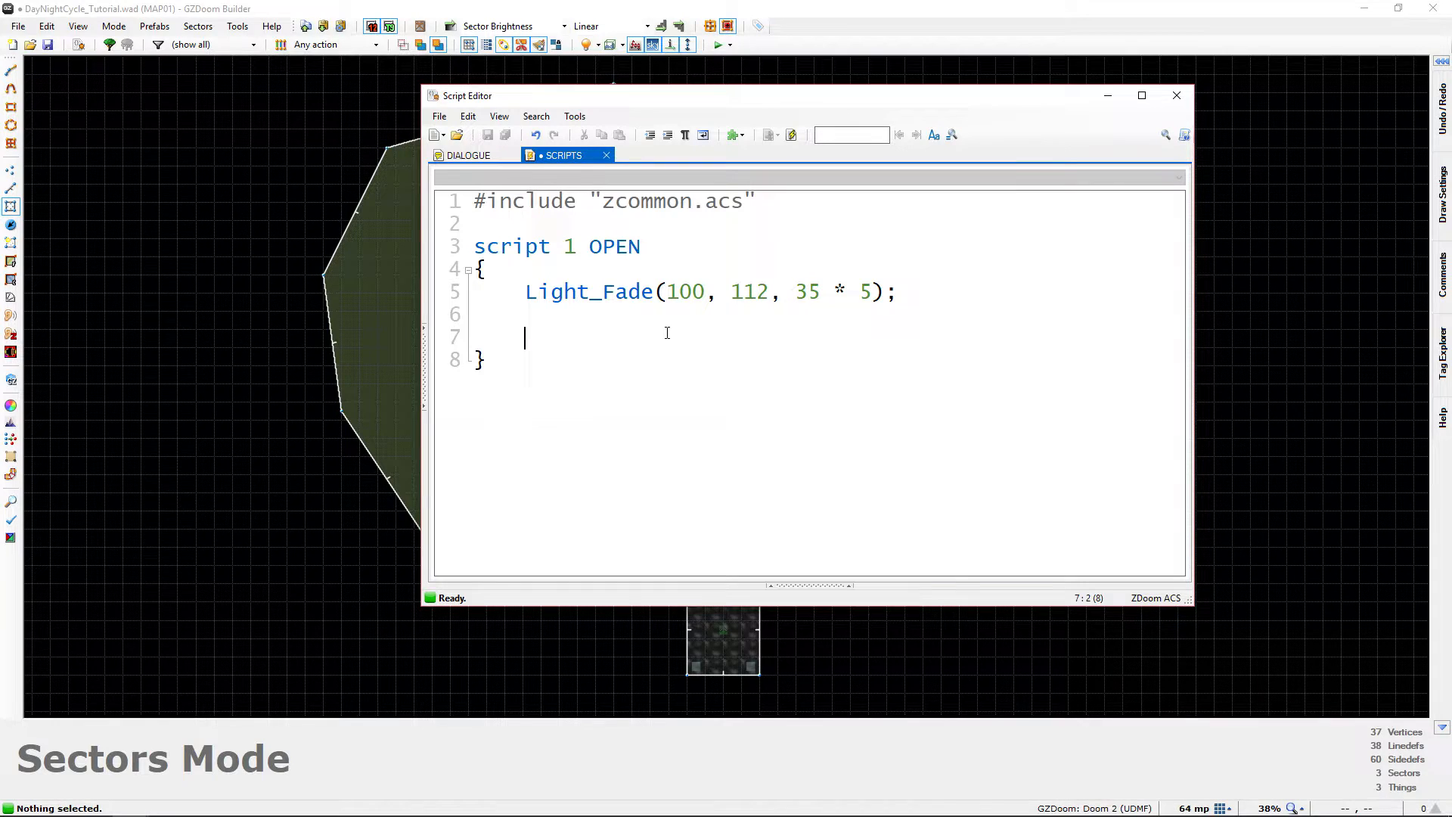
Write Delay(35 * 5); on the line after the Light_Fade command
type("Delay(")
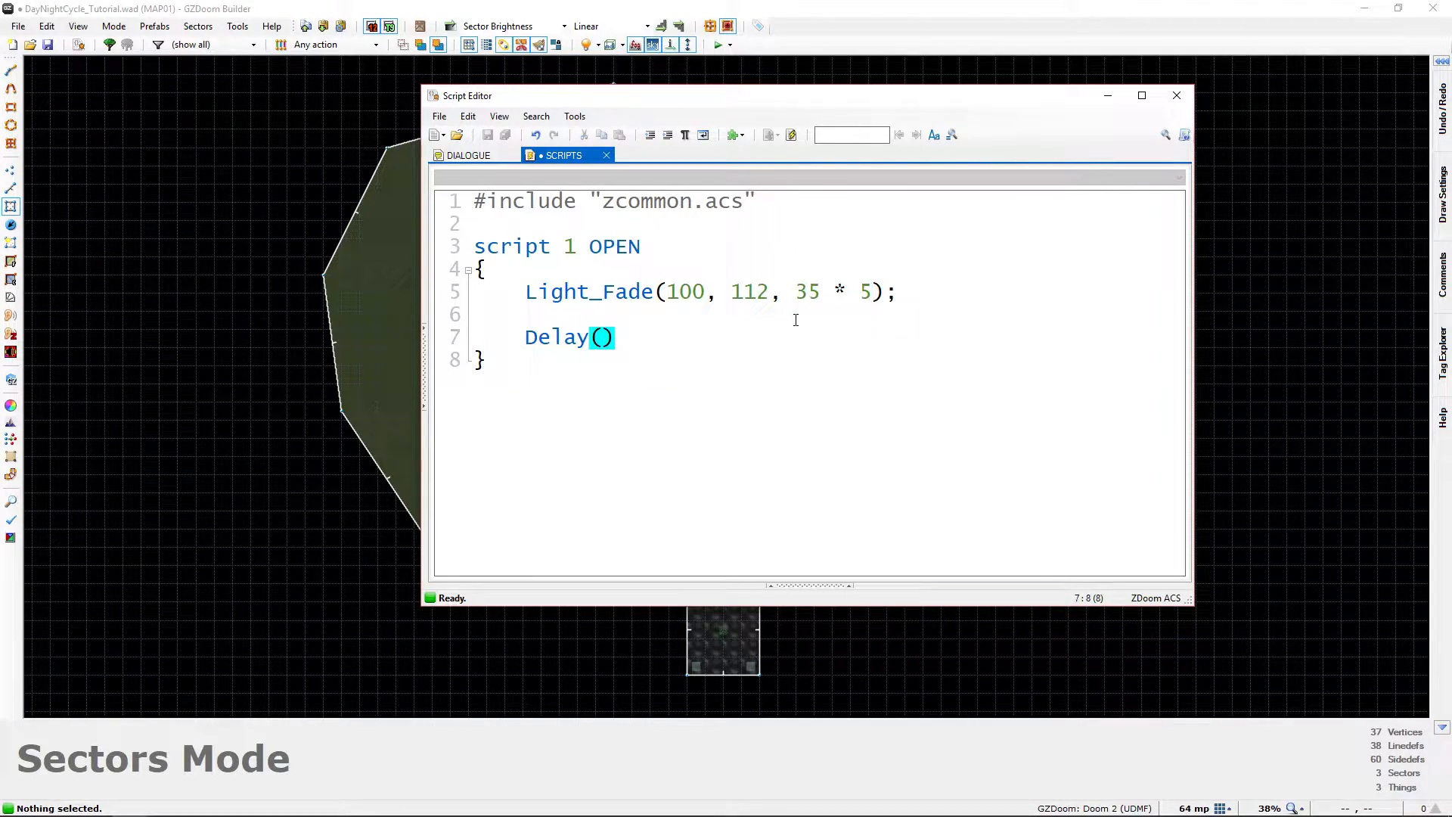
type("35 * 5")
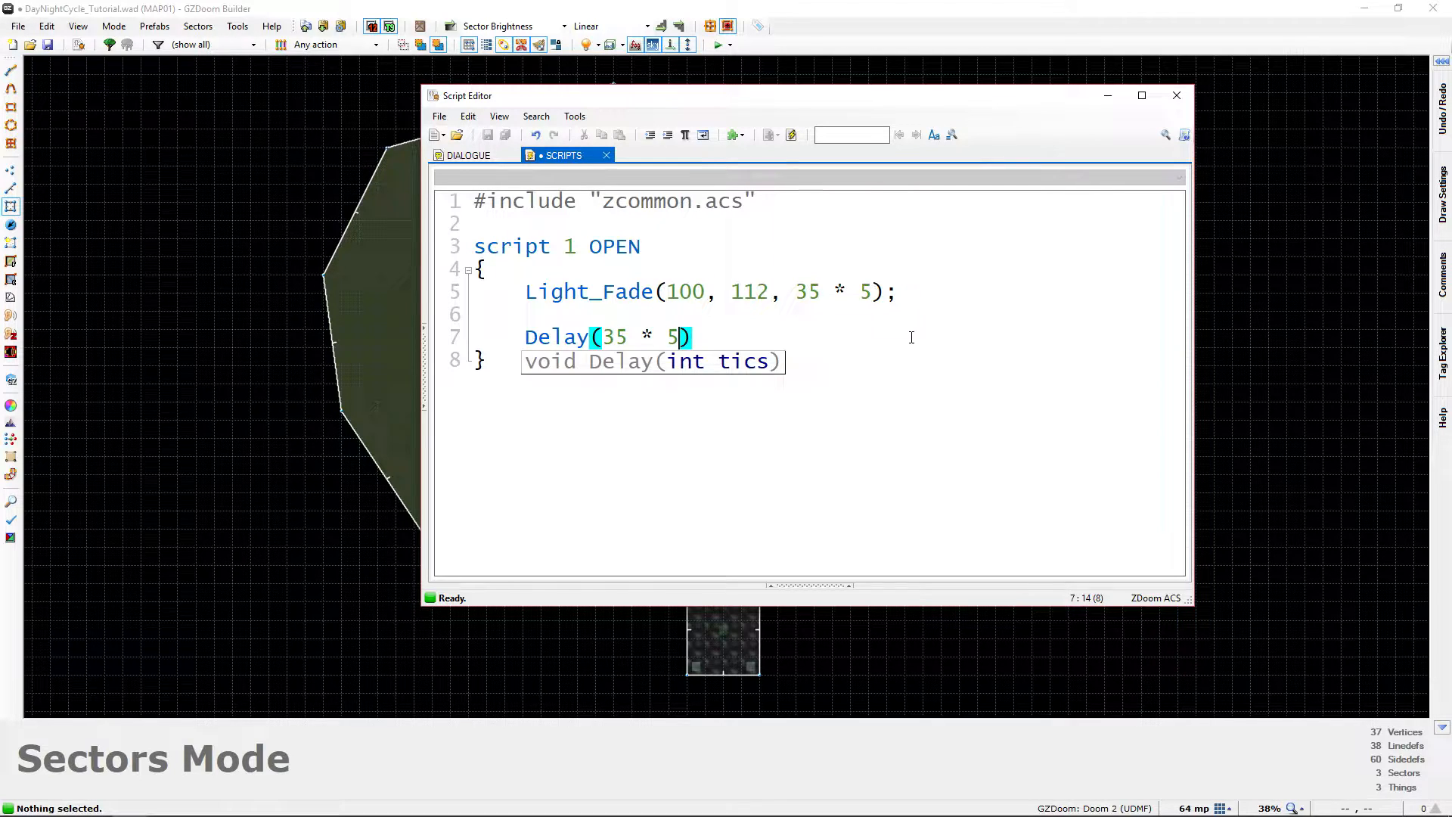
type(";")
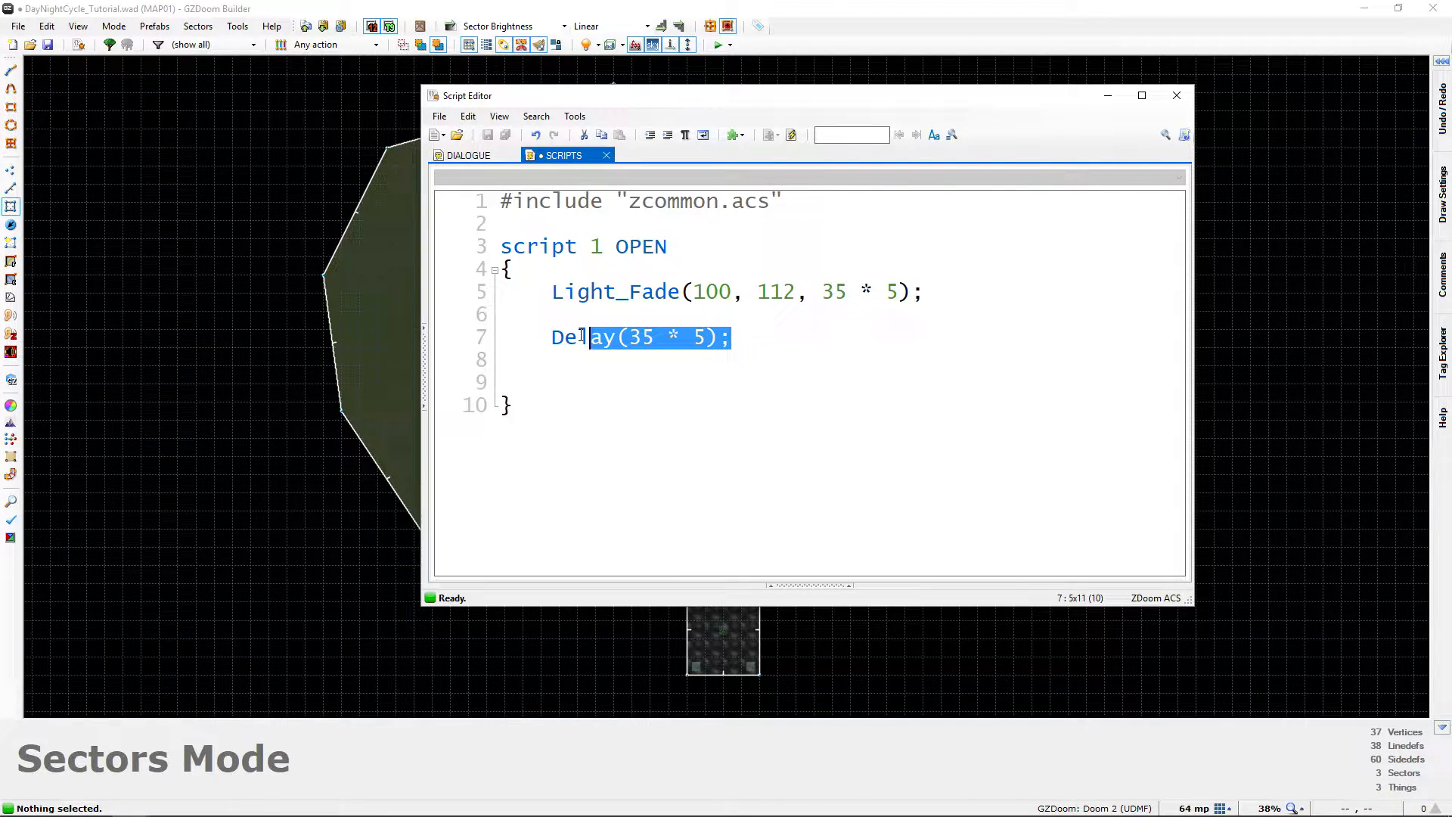
left_click(523, 381)
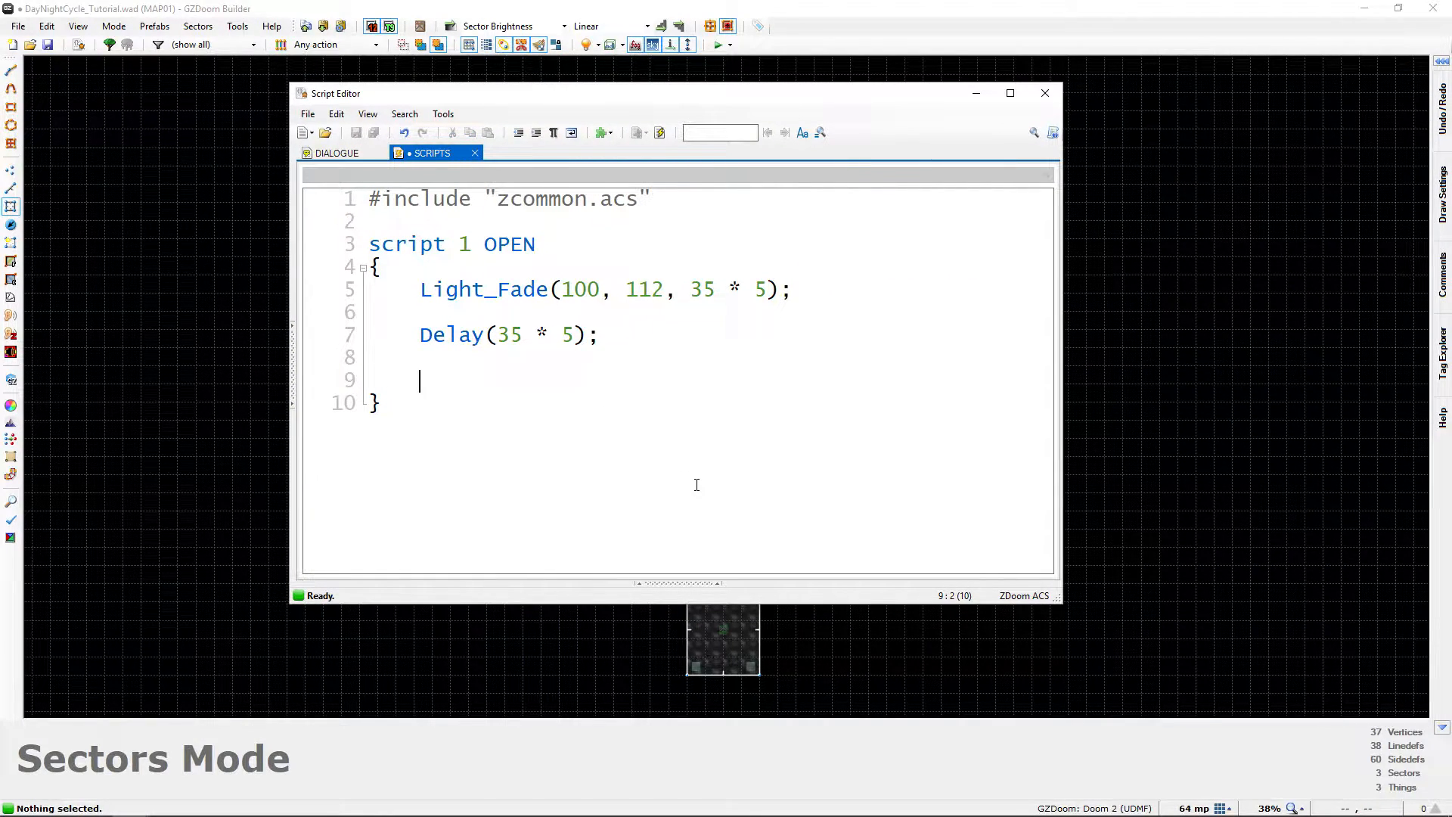
Add Light_Fade(100, 208, 35 * 5); to brighten tag-100 sectors over five seconds
type("Light_Fade(")
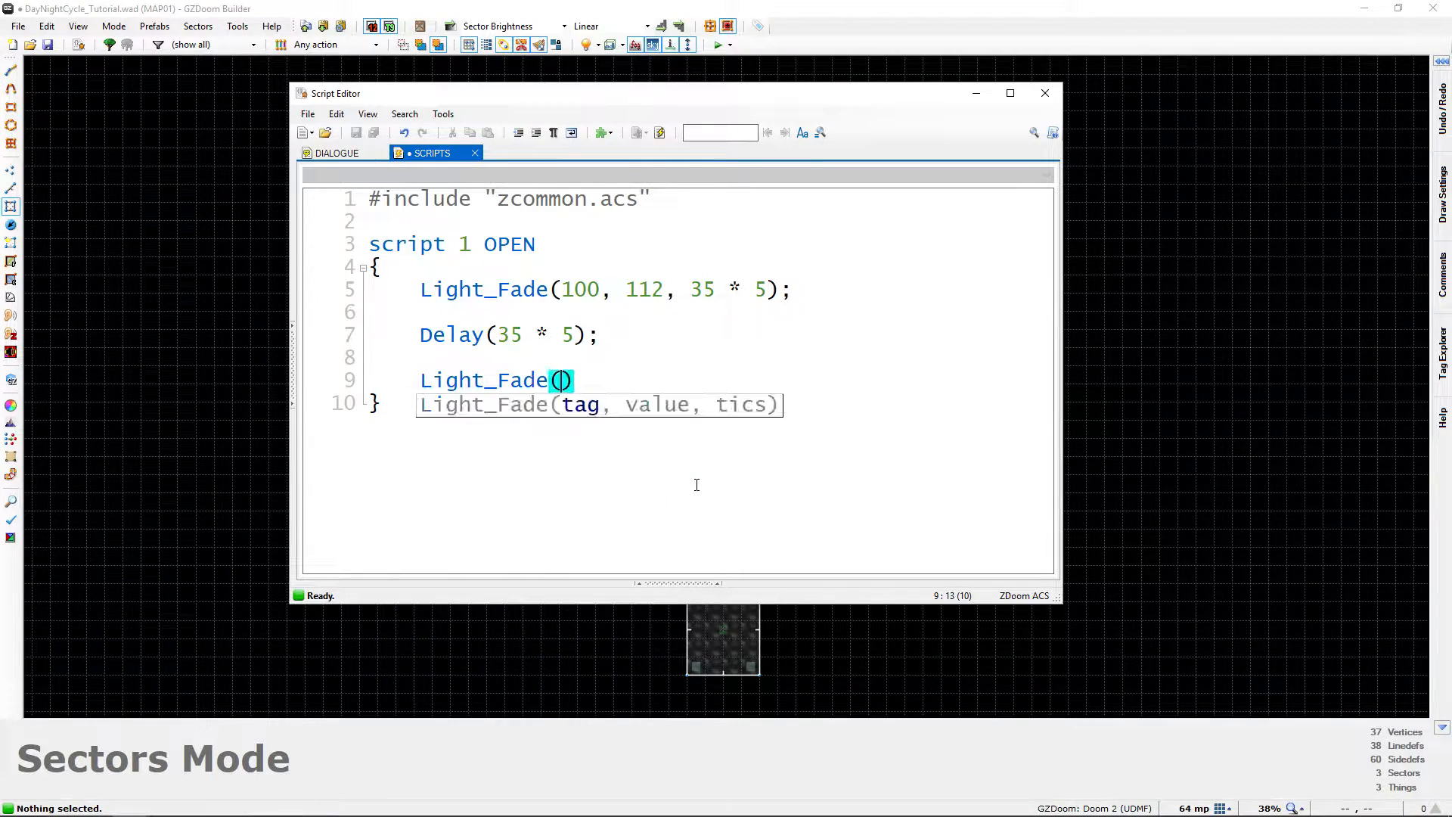
type("1")
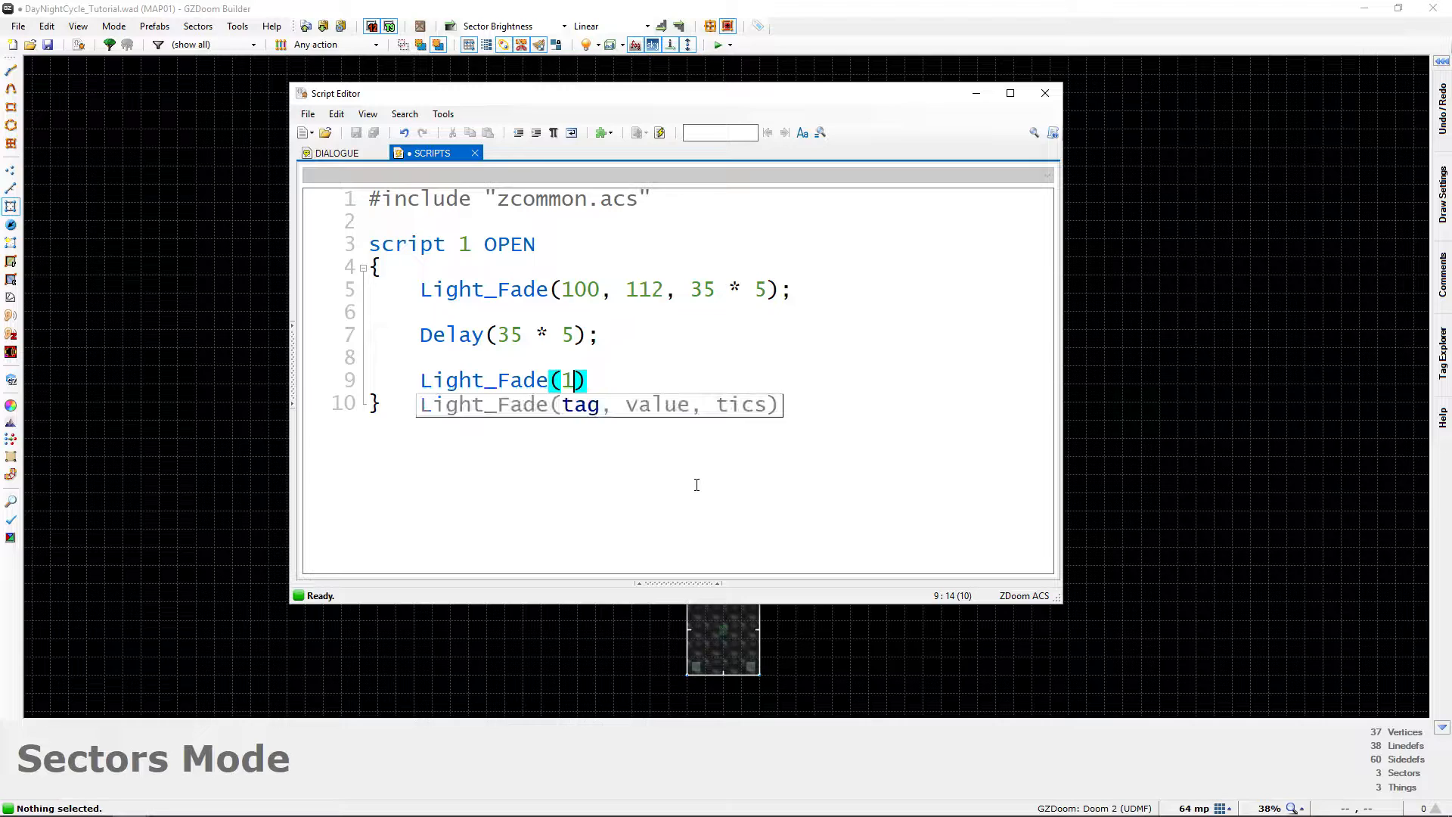
type("00,")
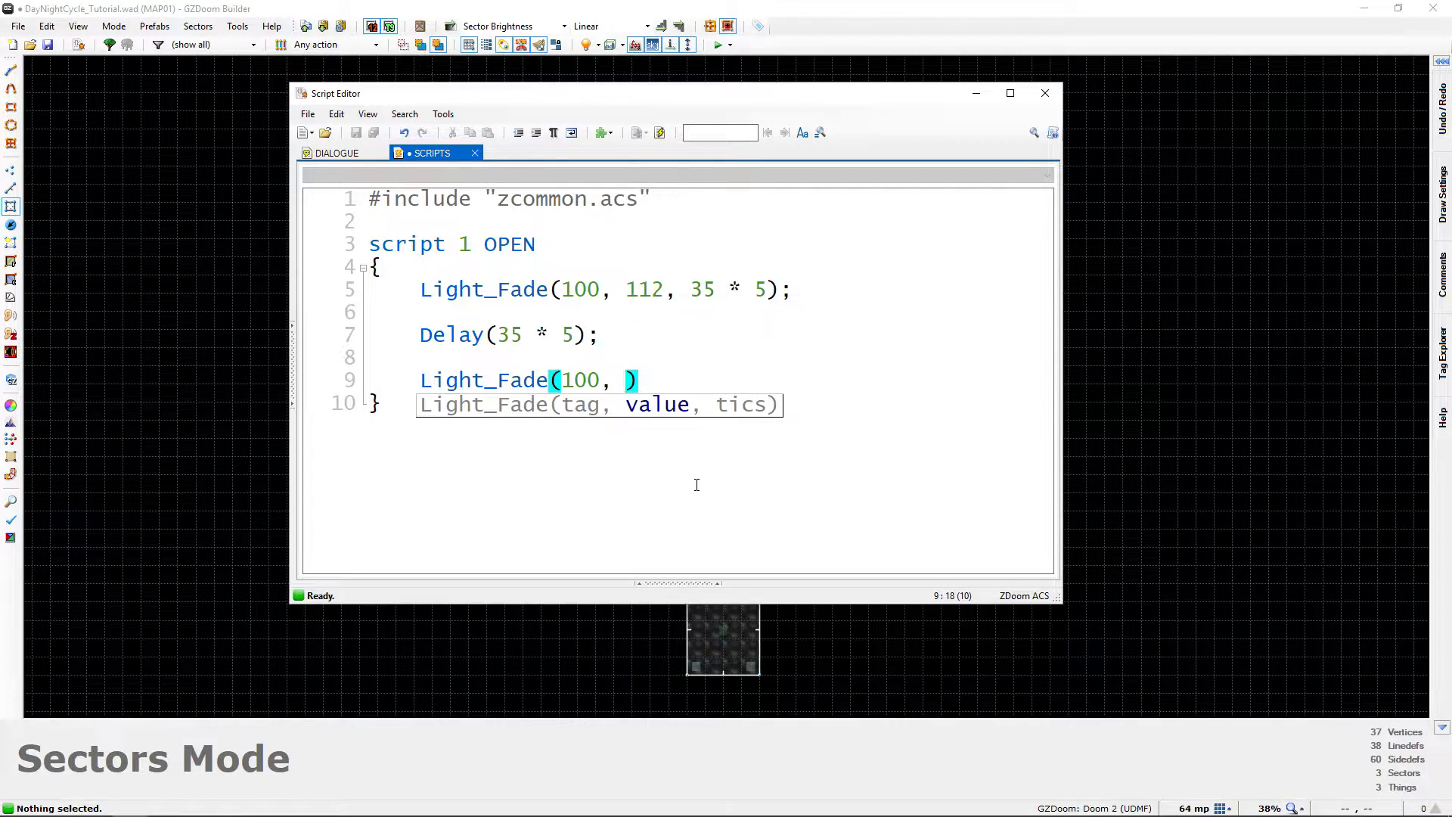
type("208")
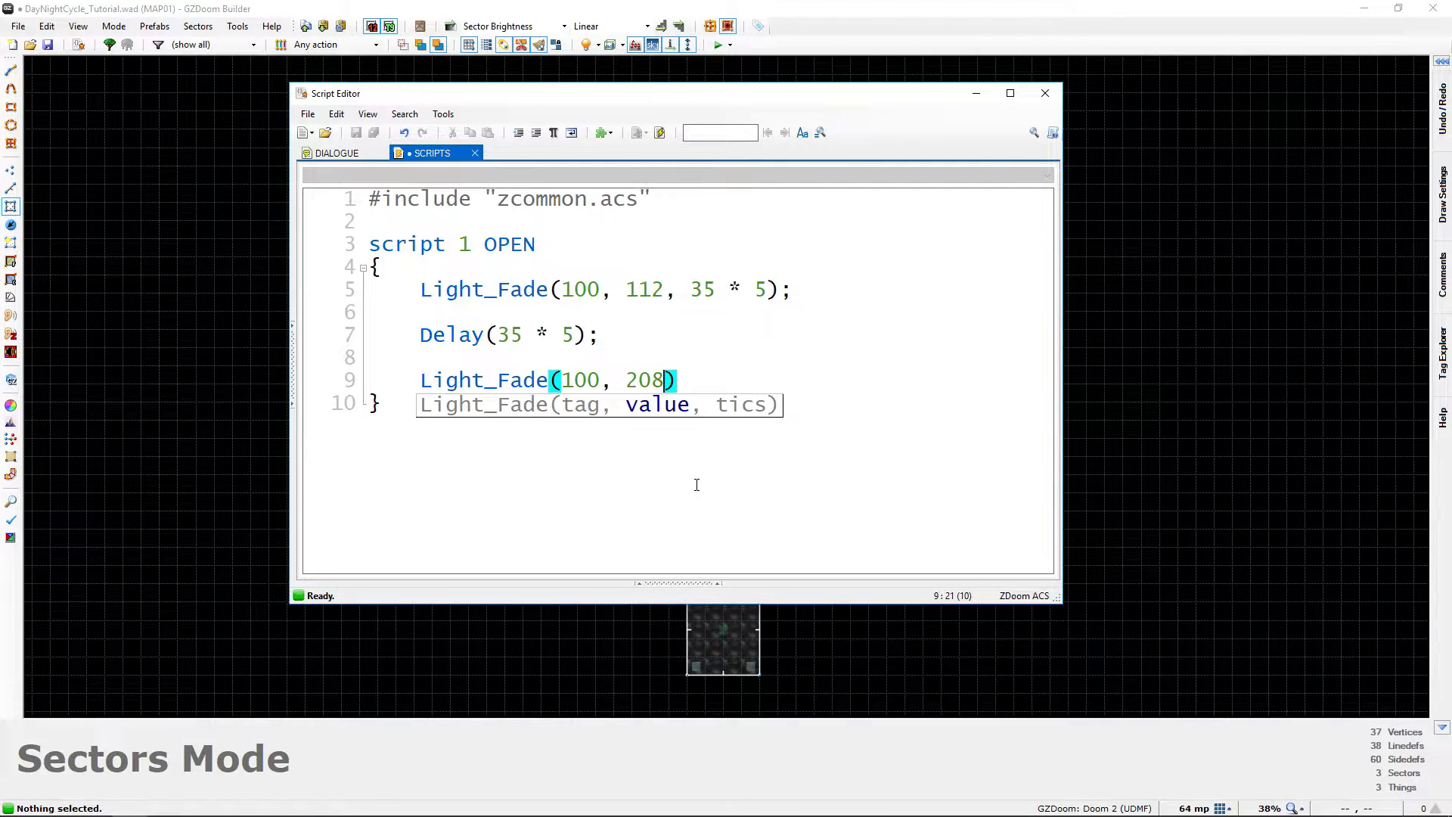
type(",")
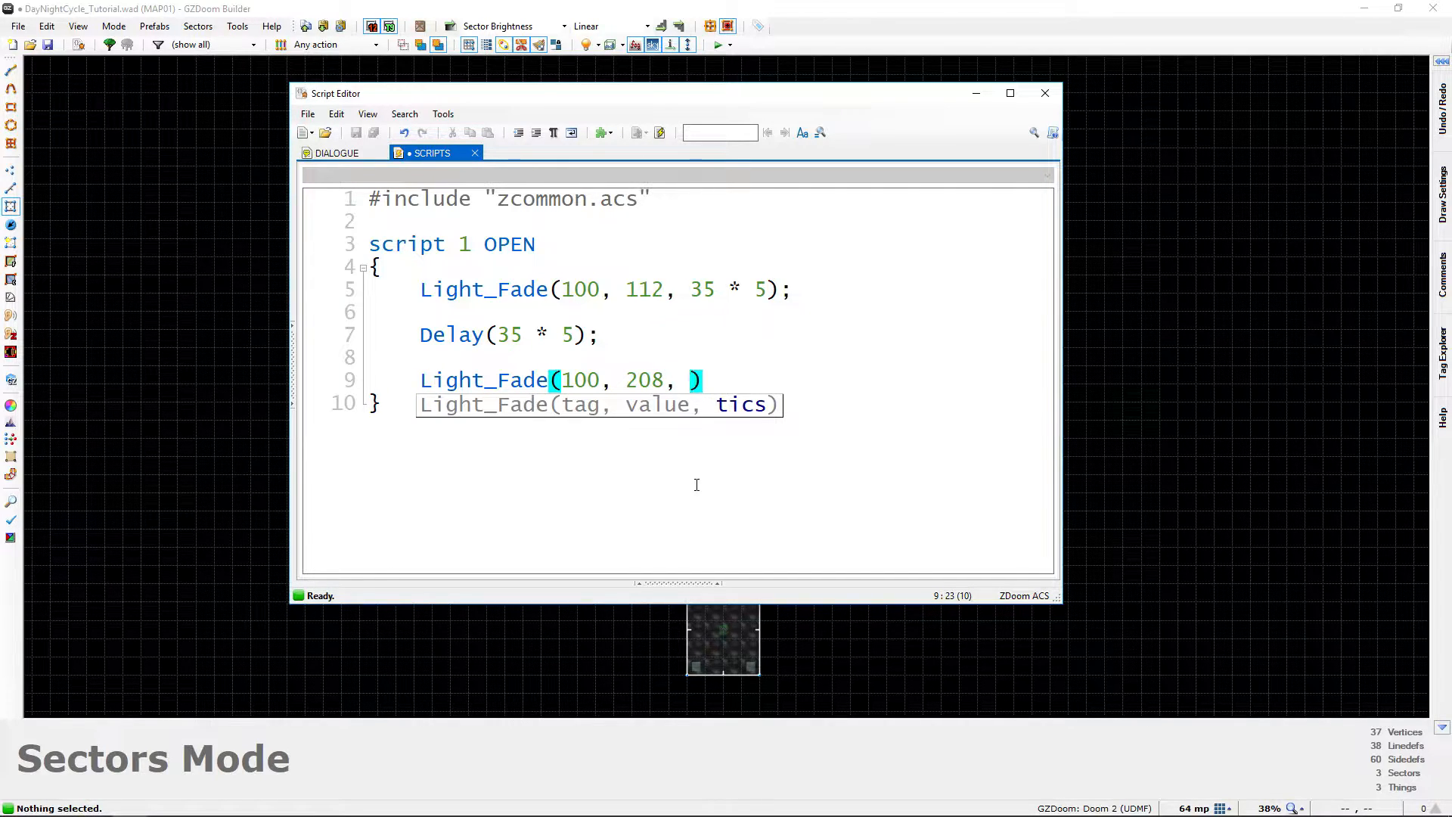
type("35 * 5")
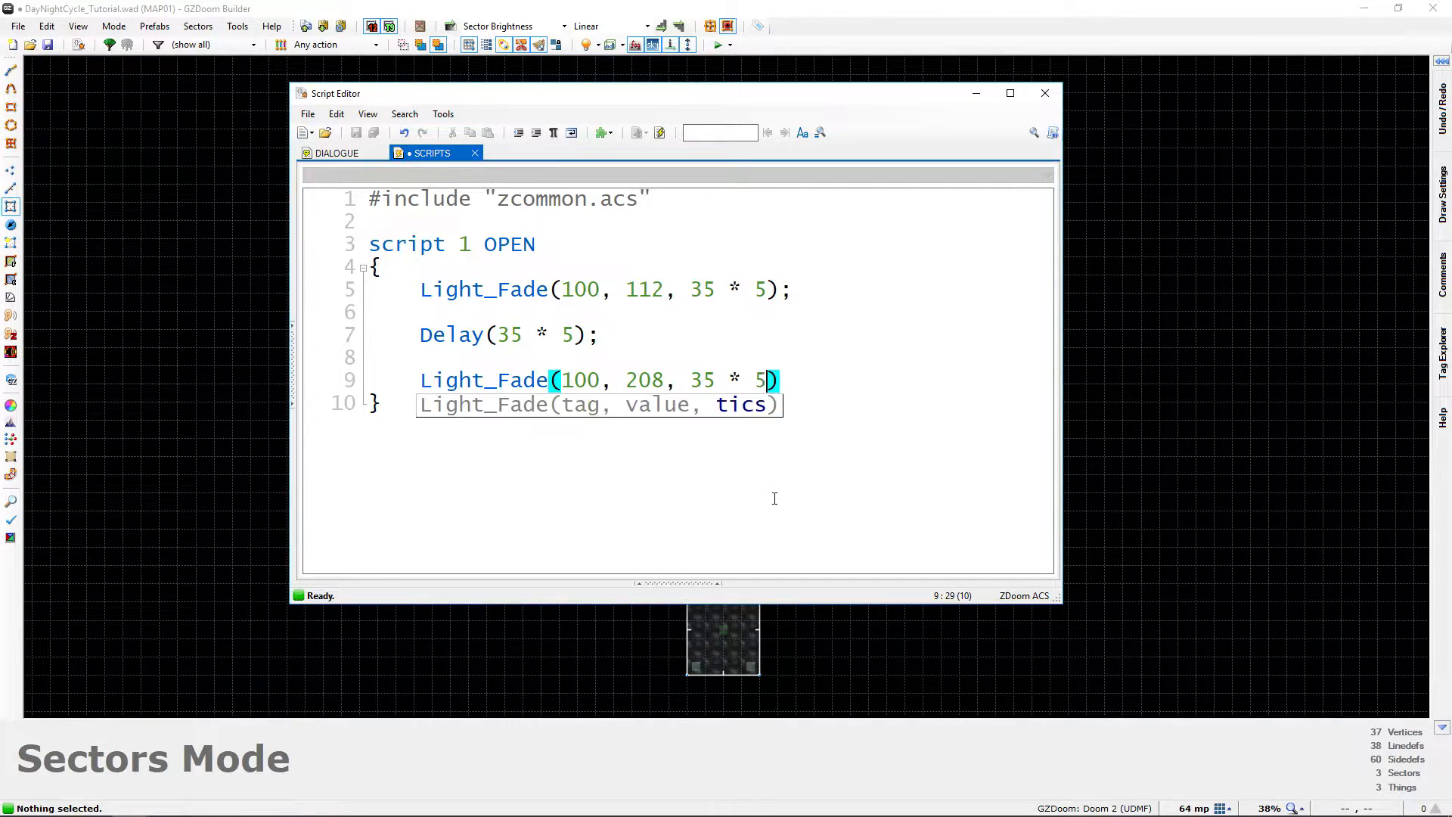
type(");")
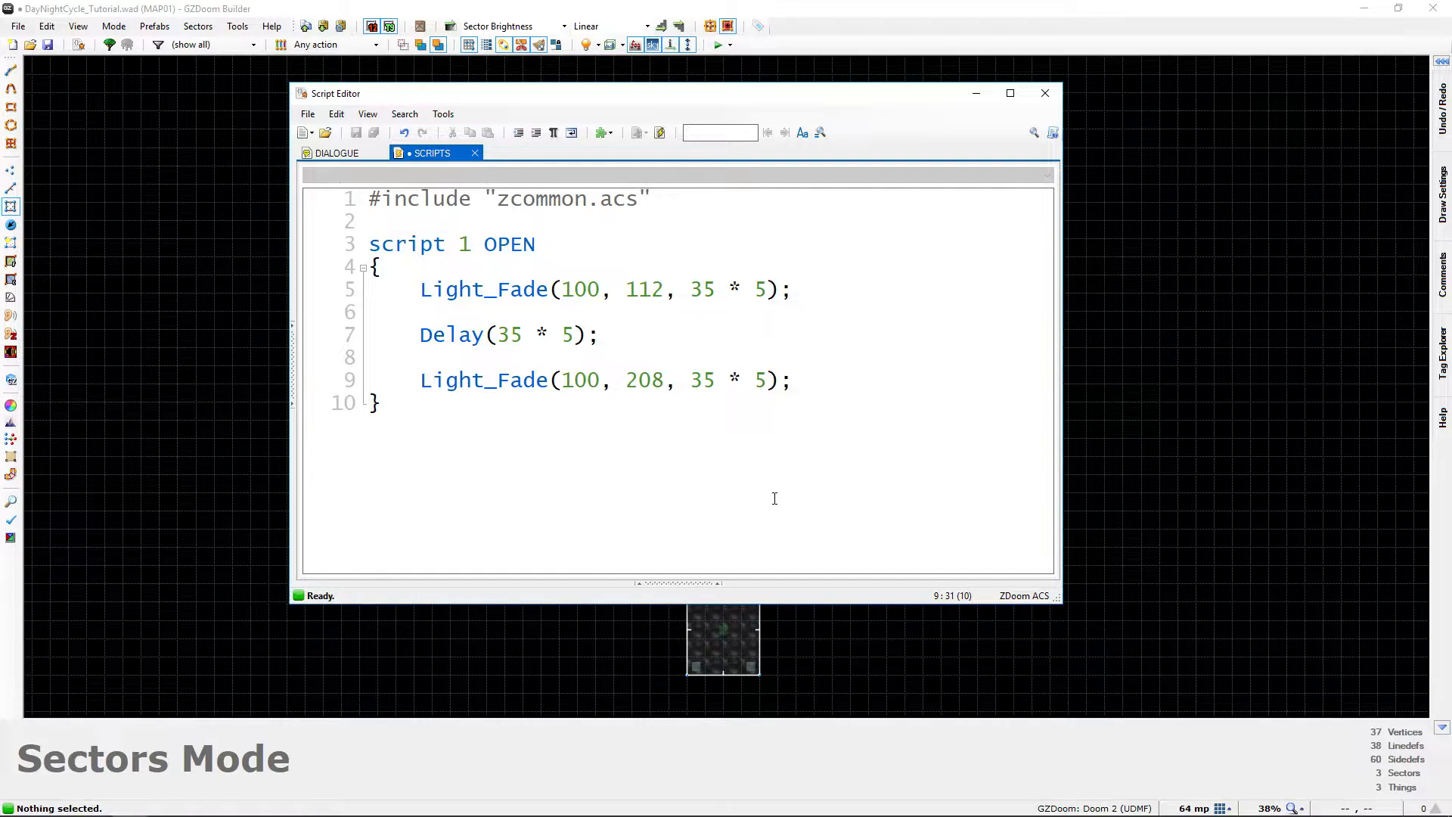
key("Enter")
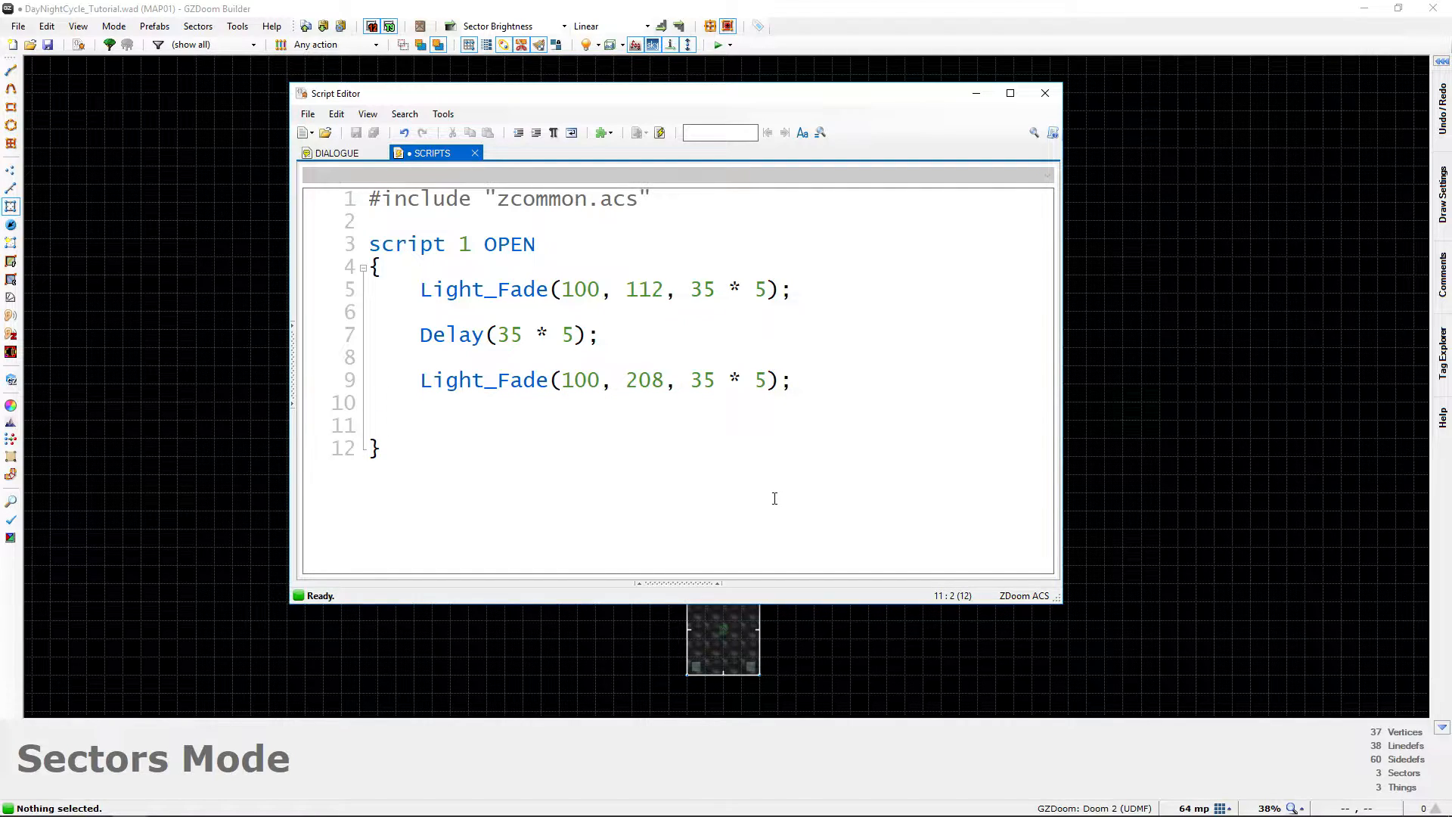
Add a second Delay(35 * 5); followed by a Restart command
type("Delay")
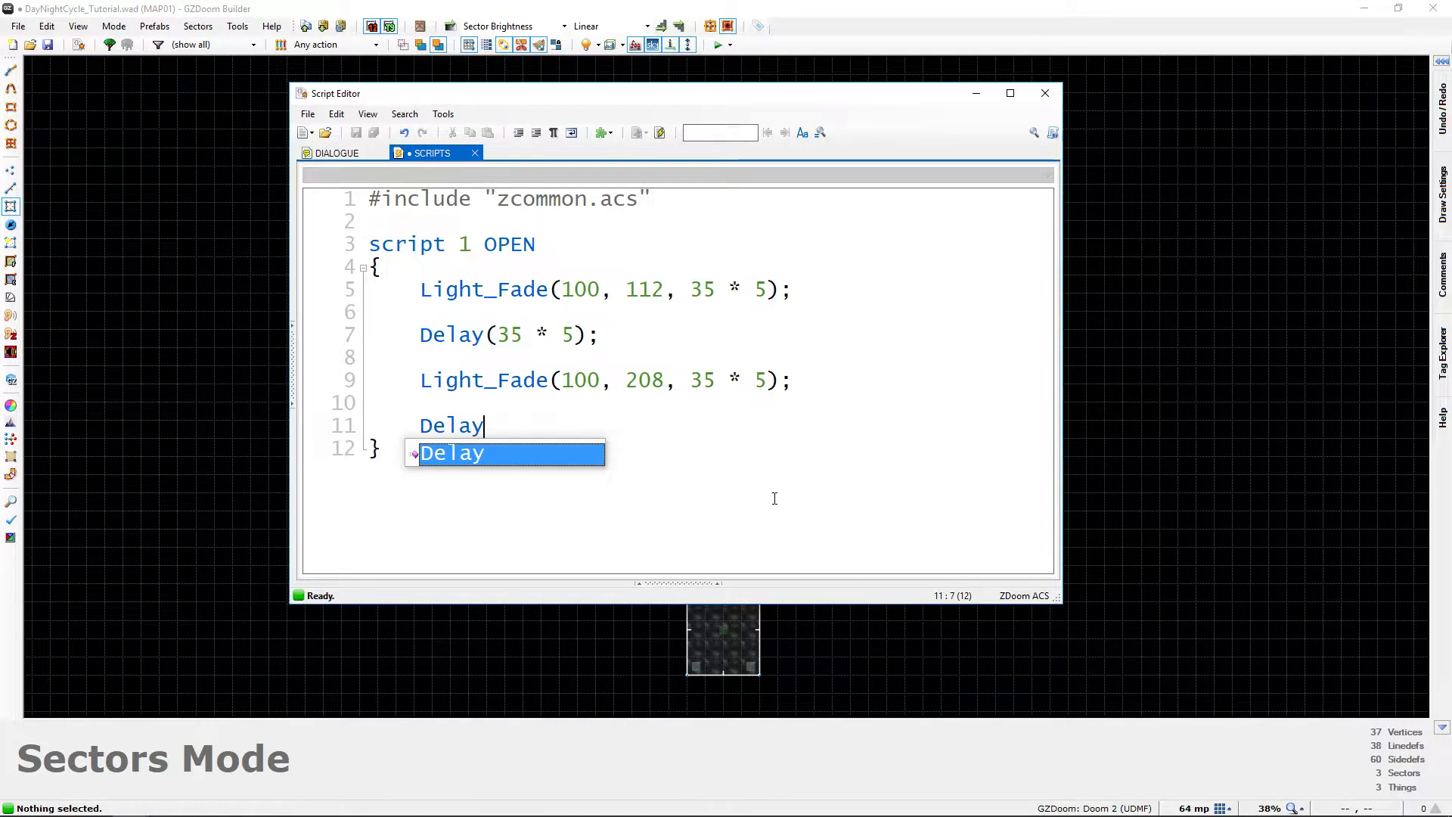
type("(35 * 5);")
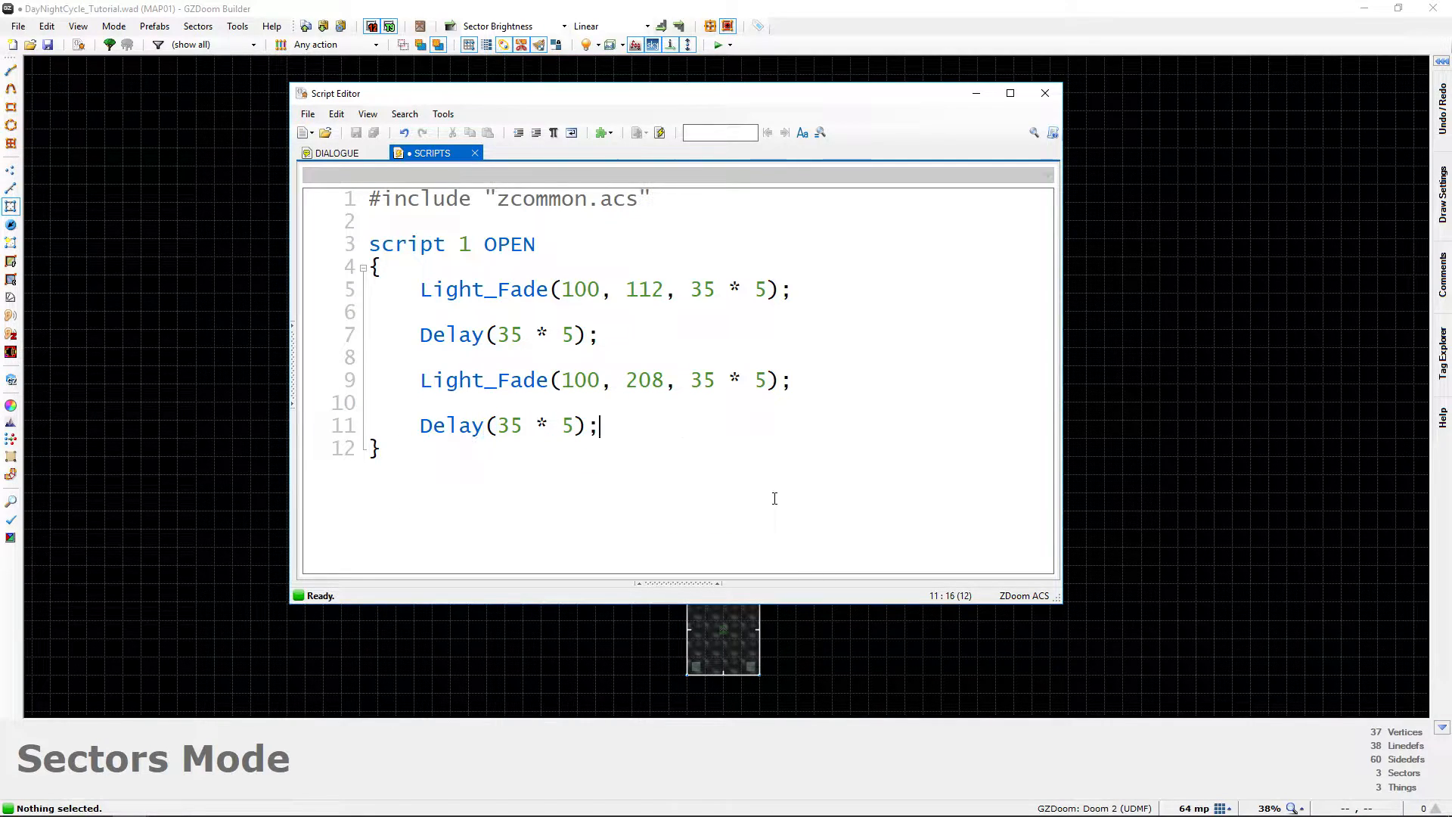
key("enter")
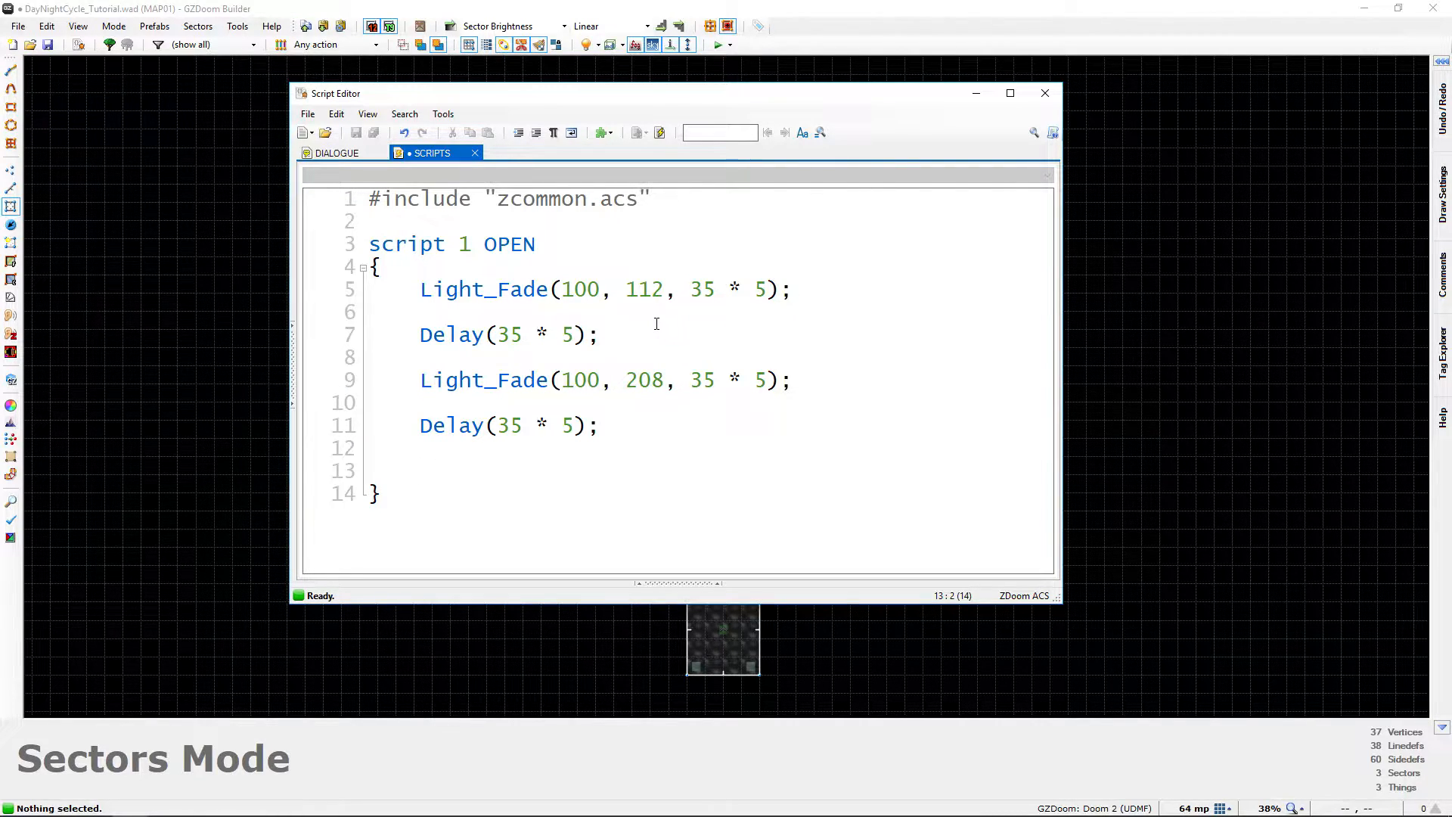
type("Restart;")
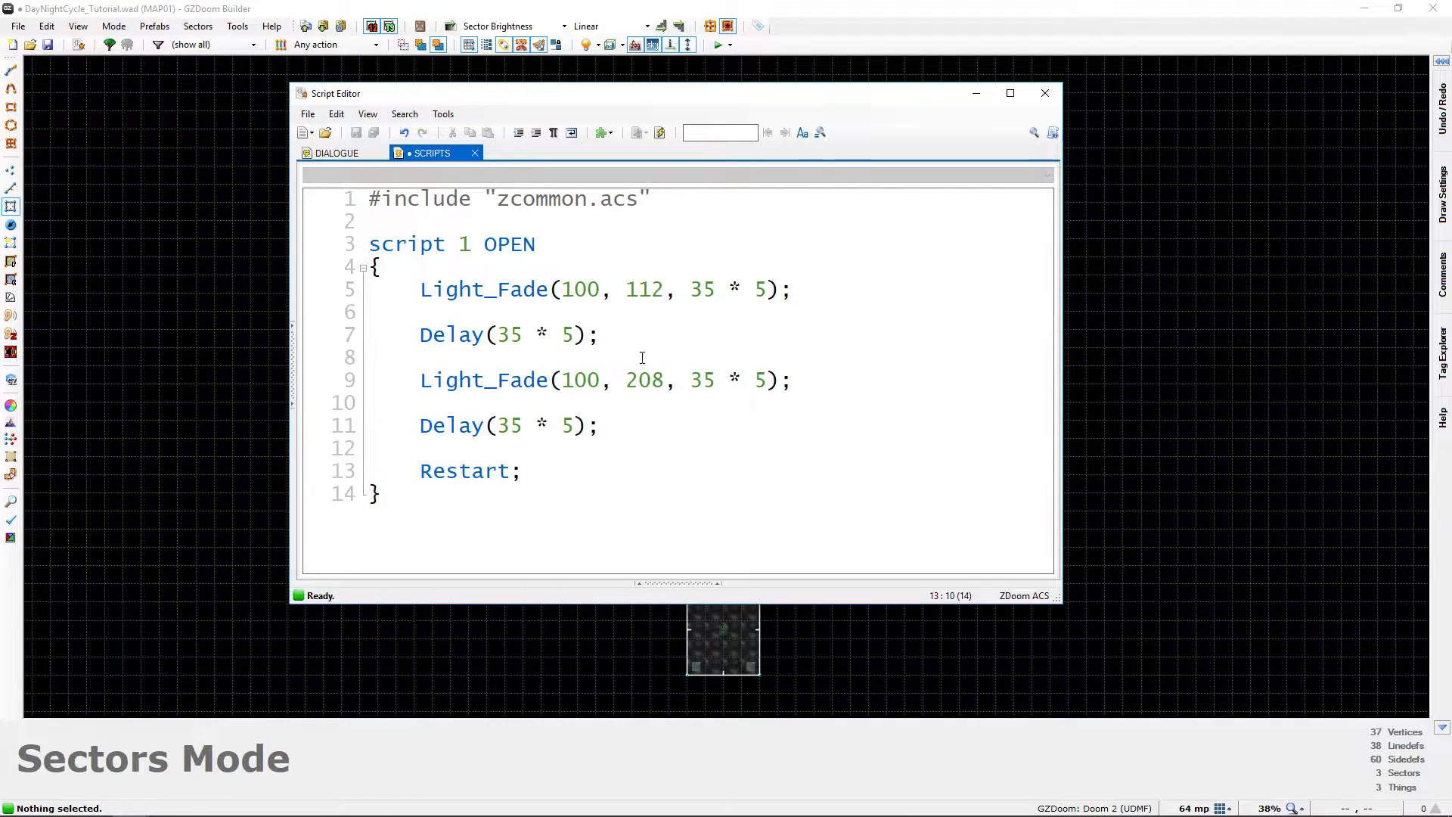
left_click(374, 494)
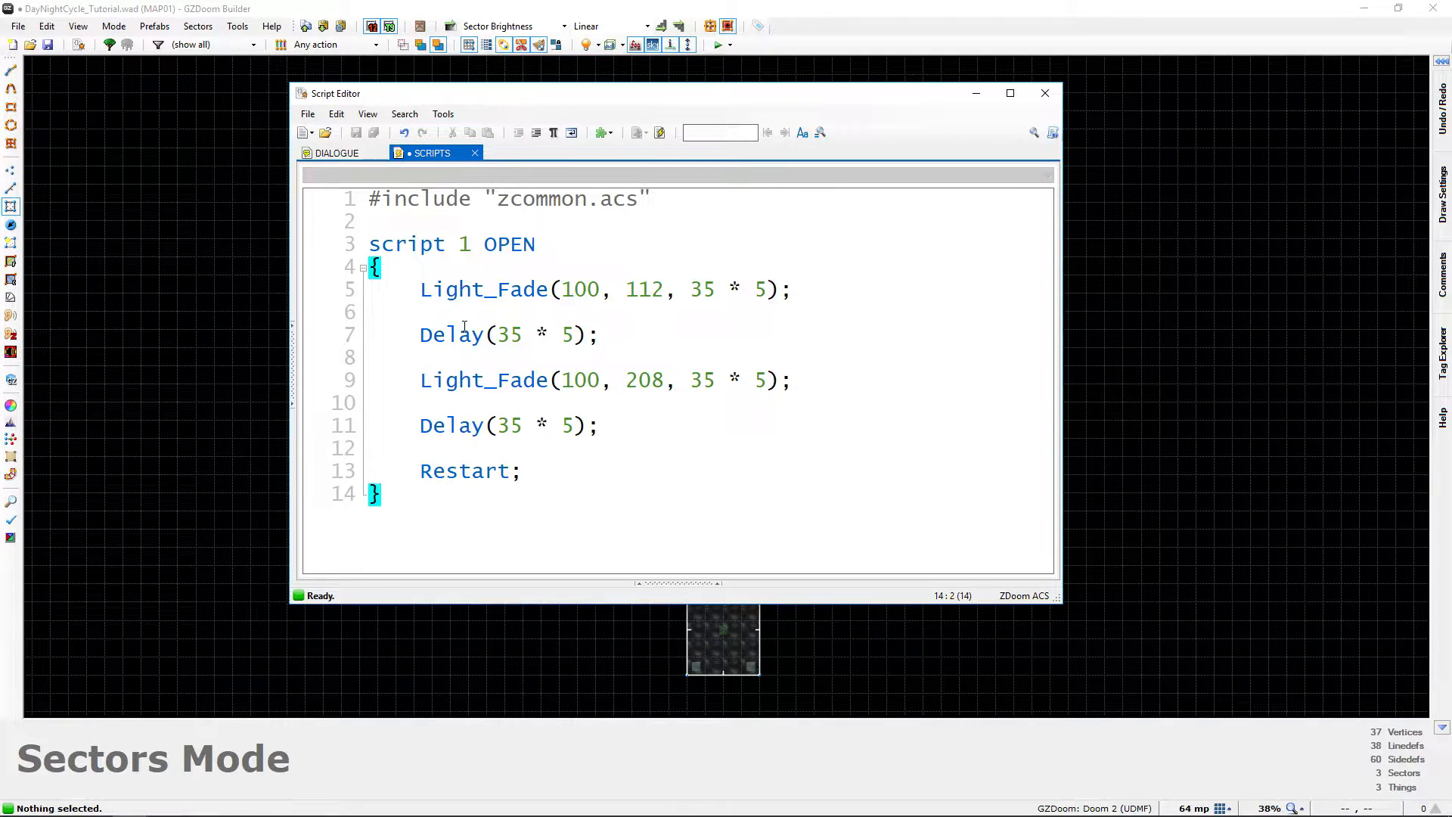
mouse_move(488, 317)
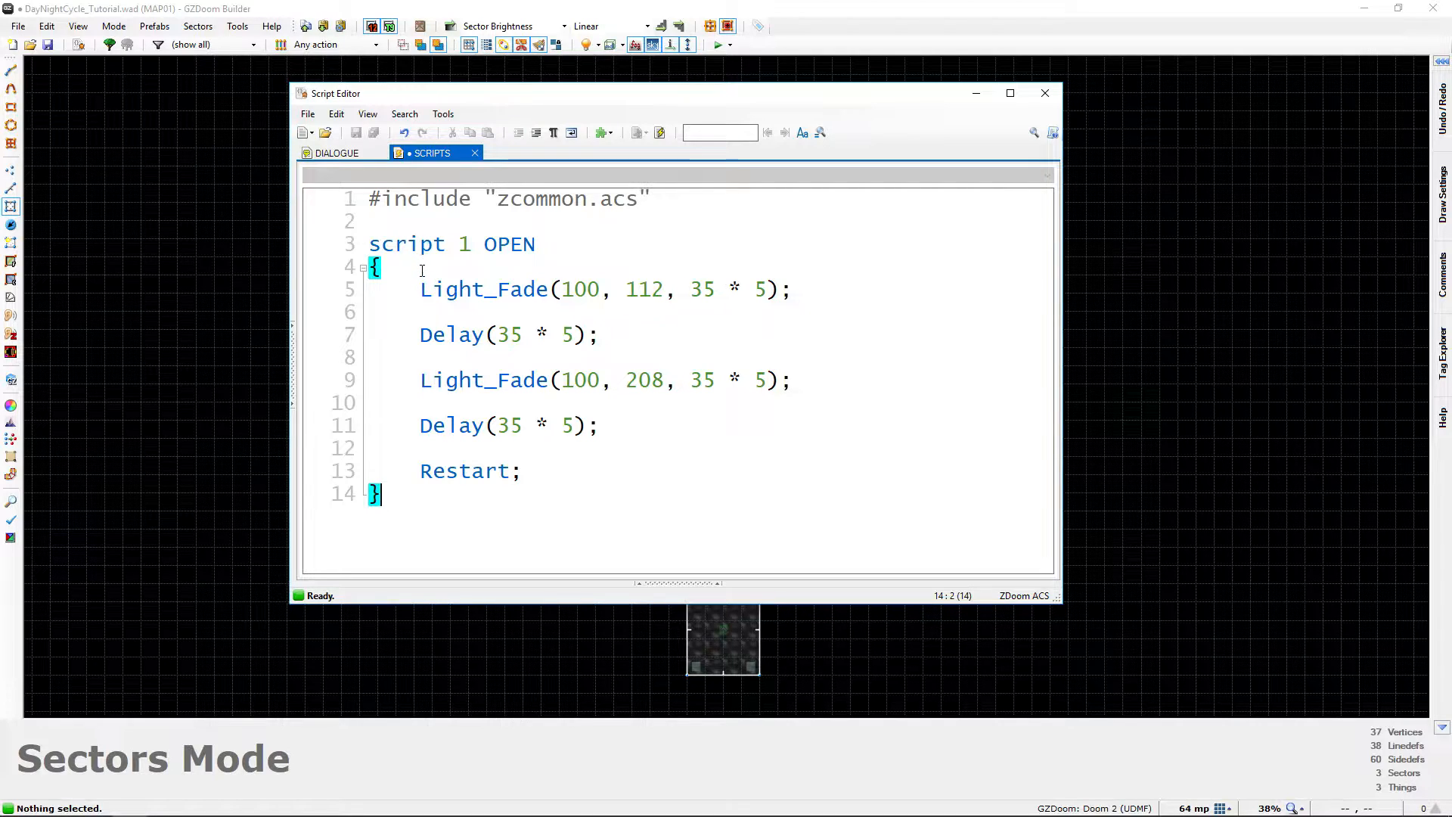
double_click(502, 243)
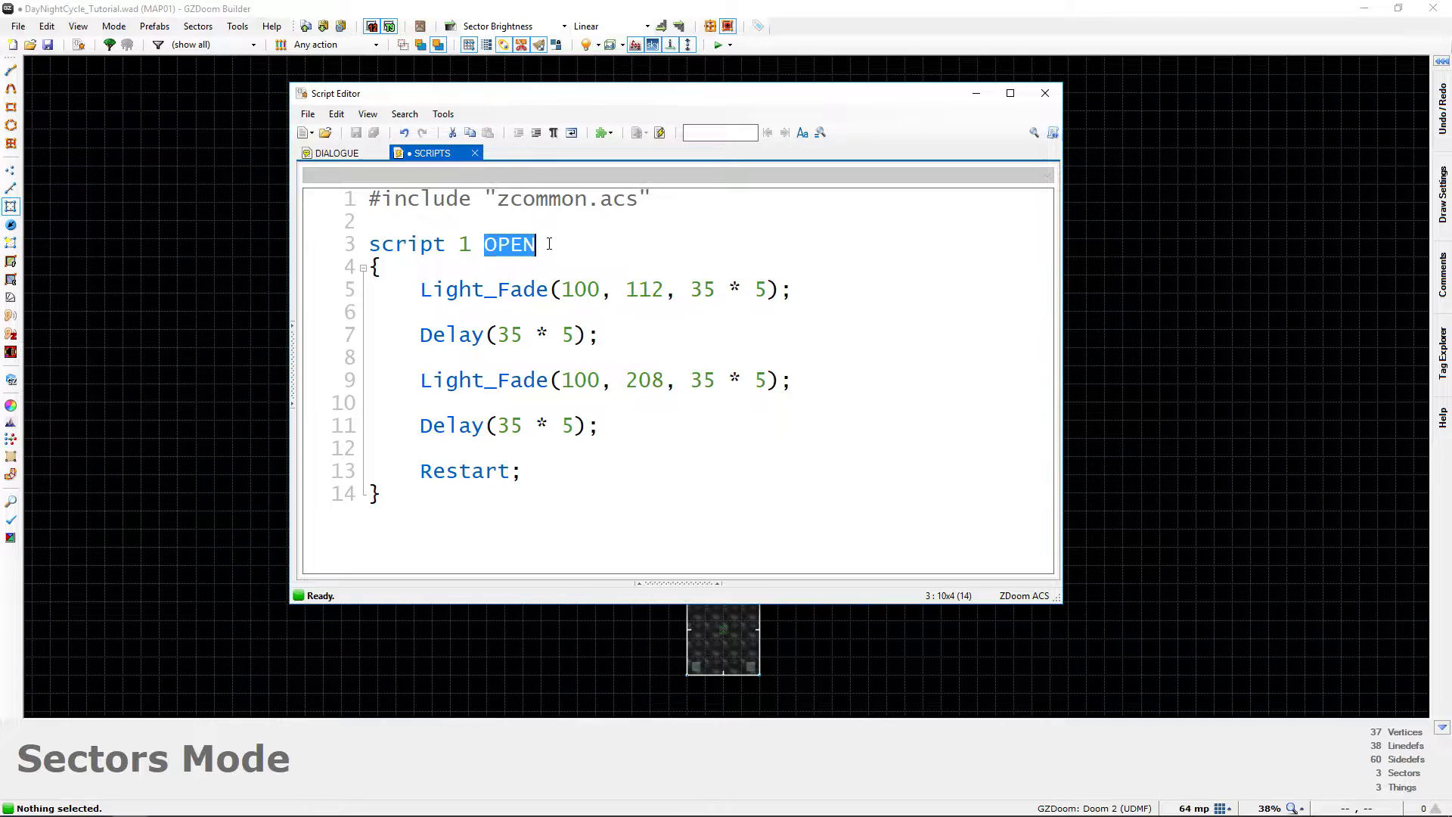
left_click(495, 243)
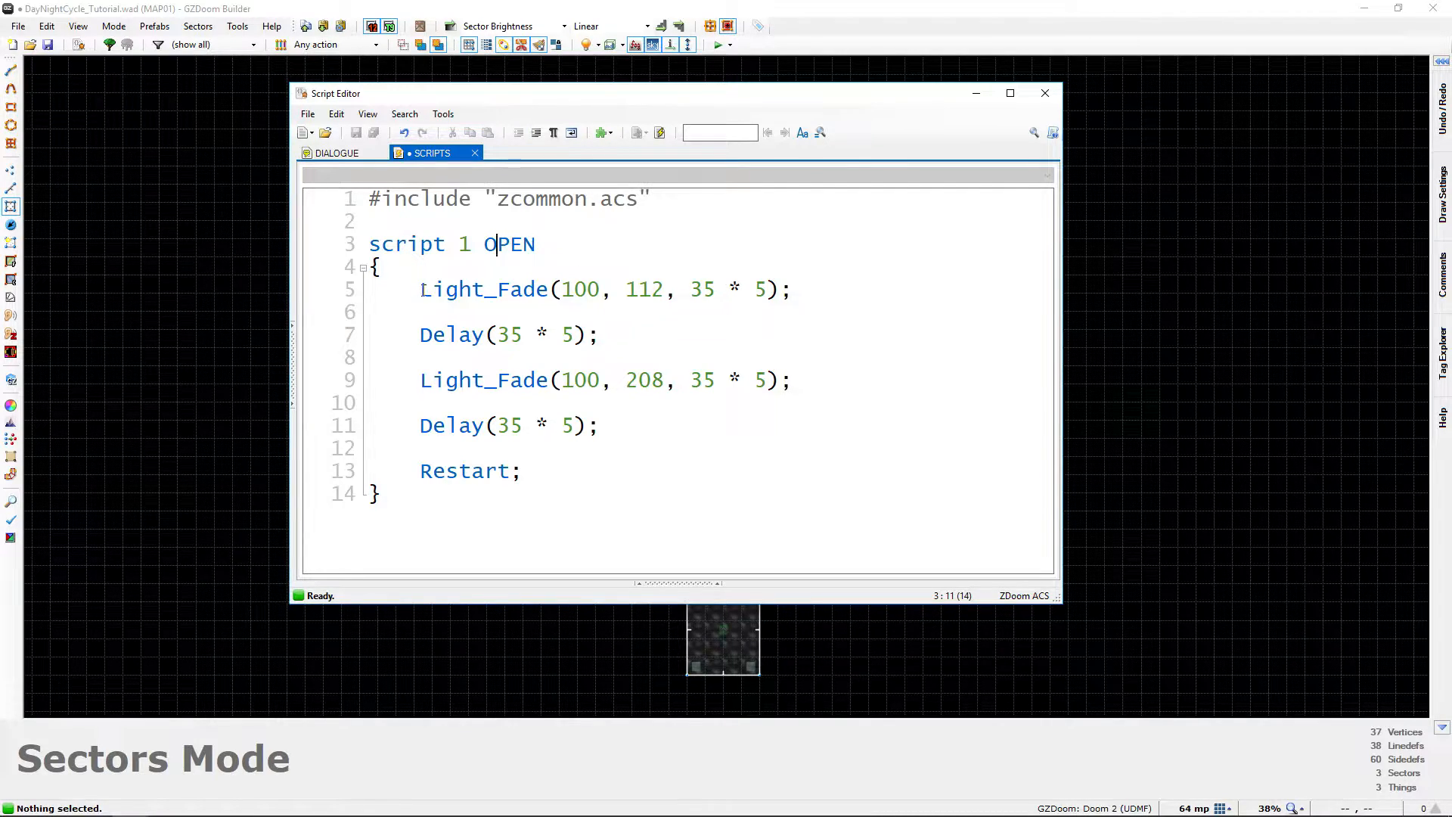
left_click_drag(420, 289, 790, 289)
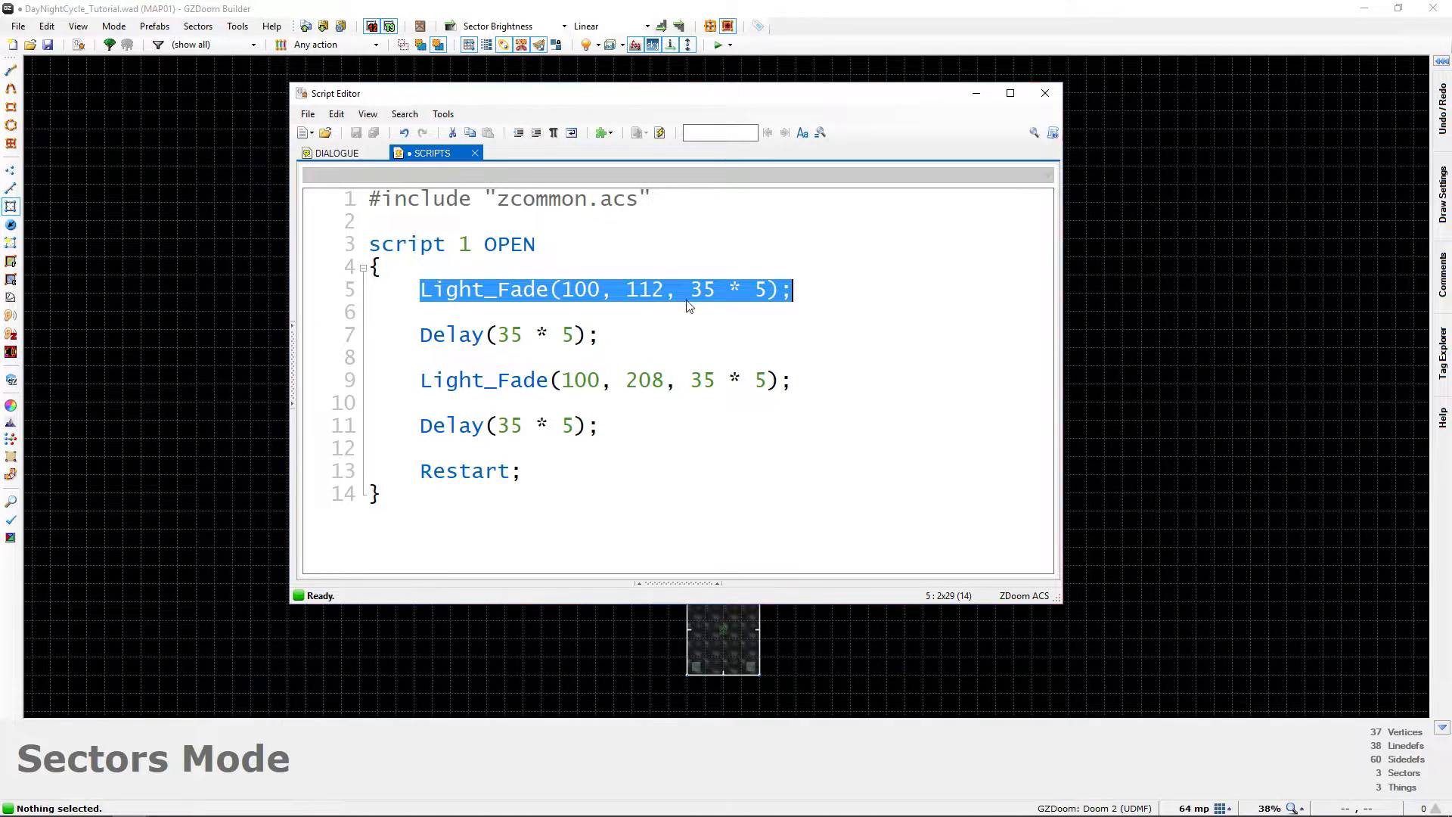
left_click(624, 289)
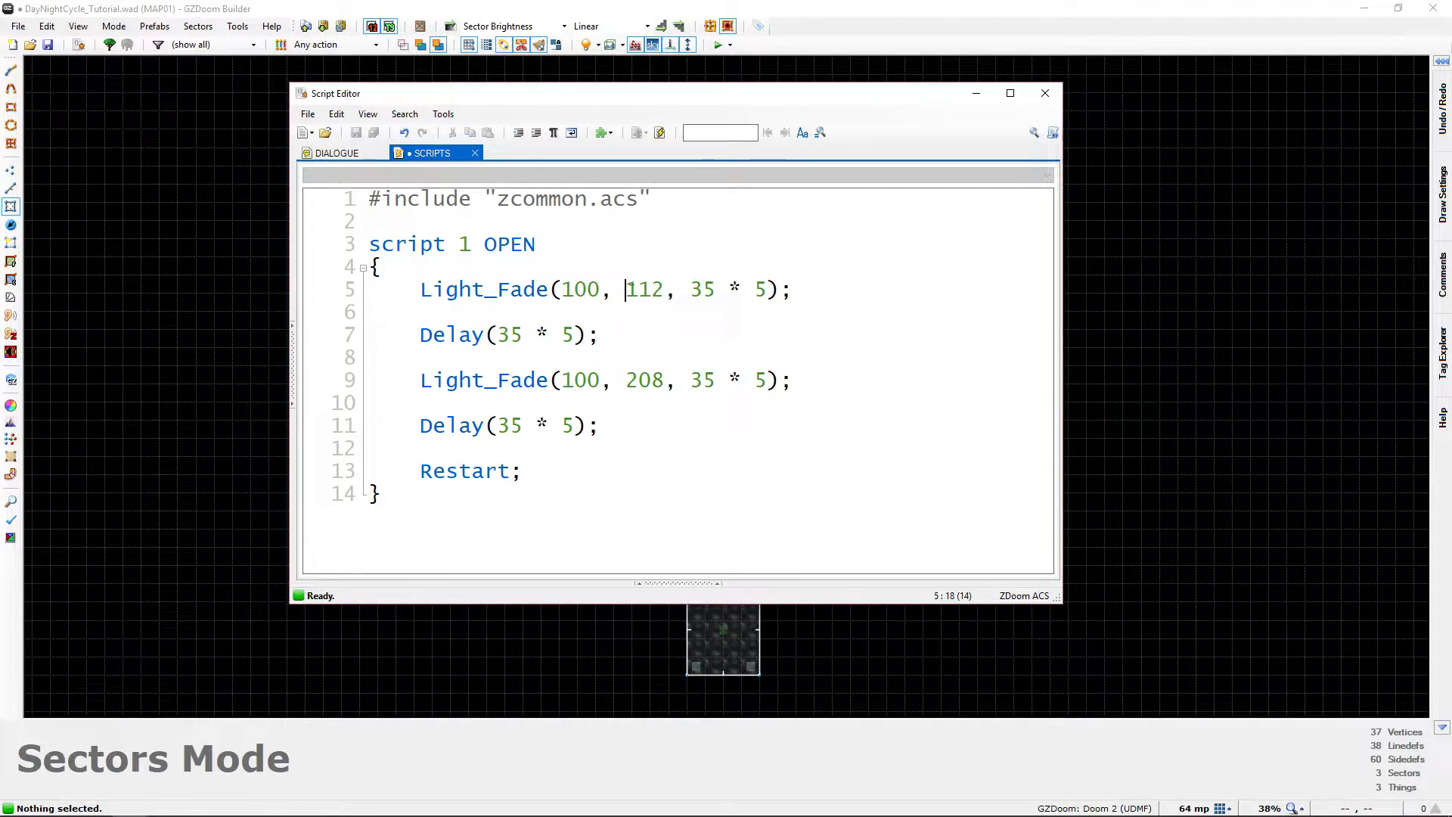
double_click(643, 289)
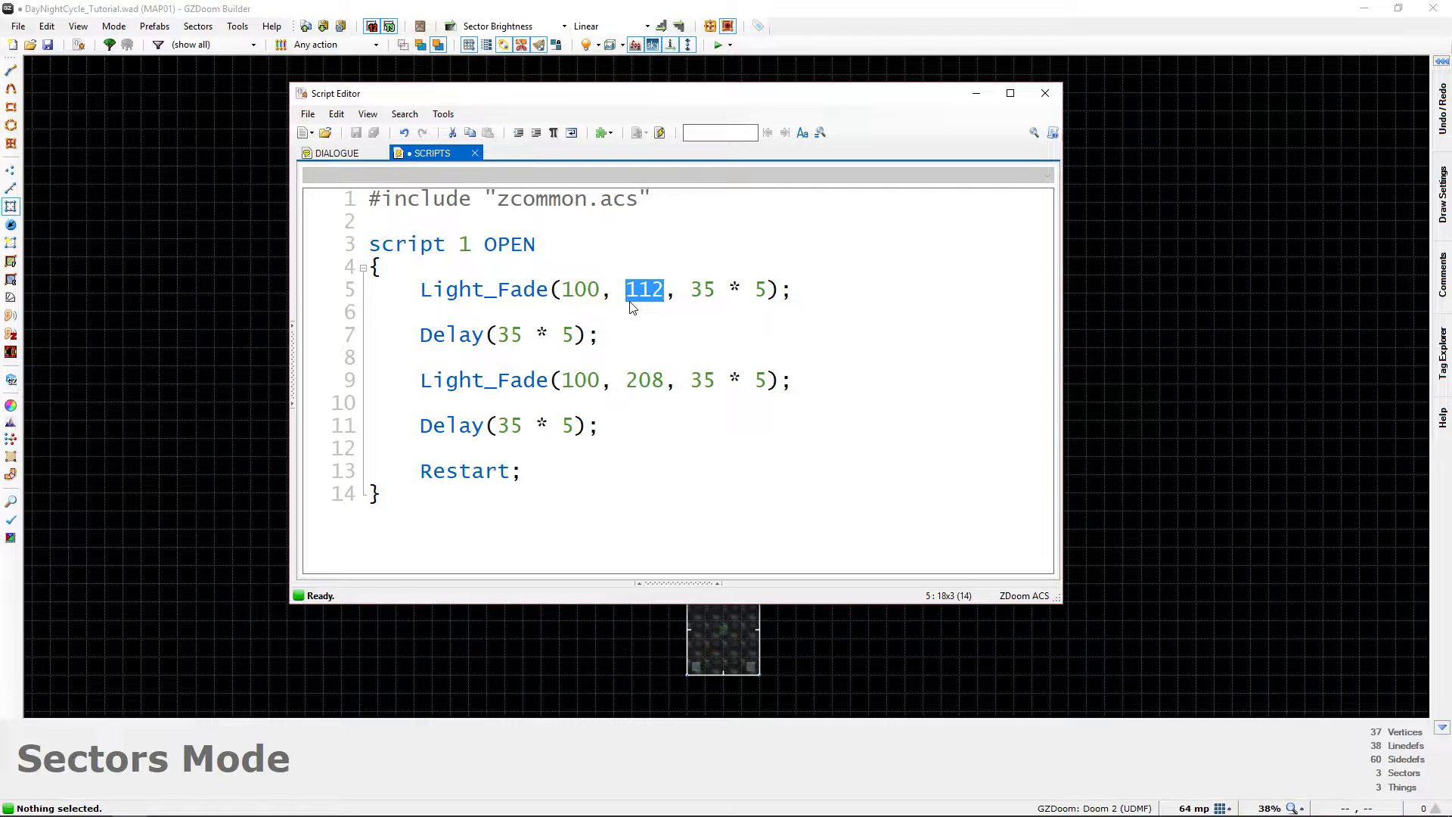
left_click(578, 289)
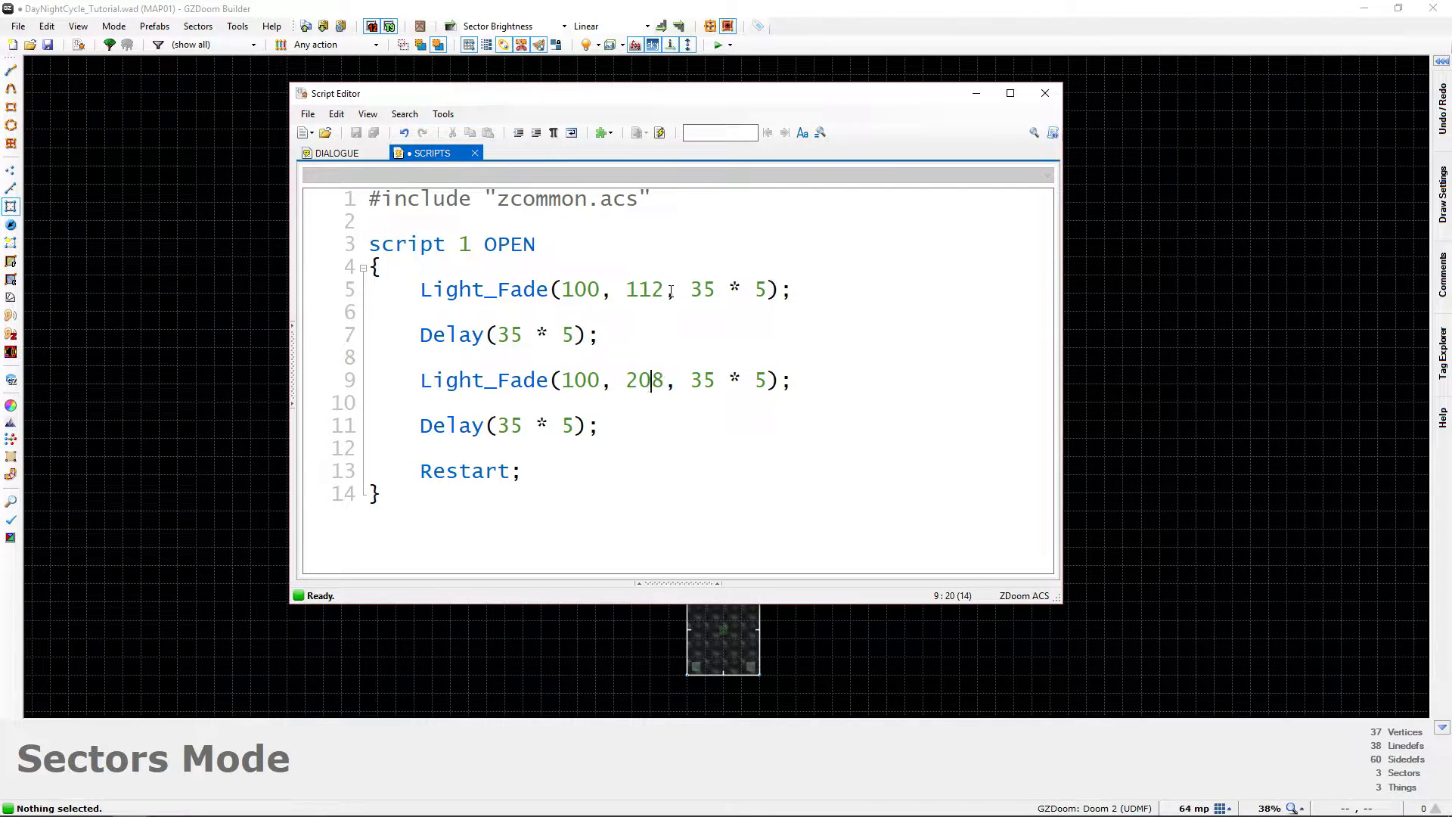
double_click(640, 289)
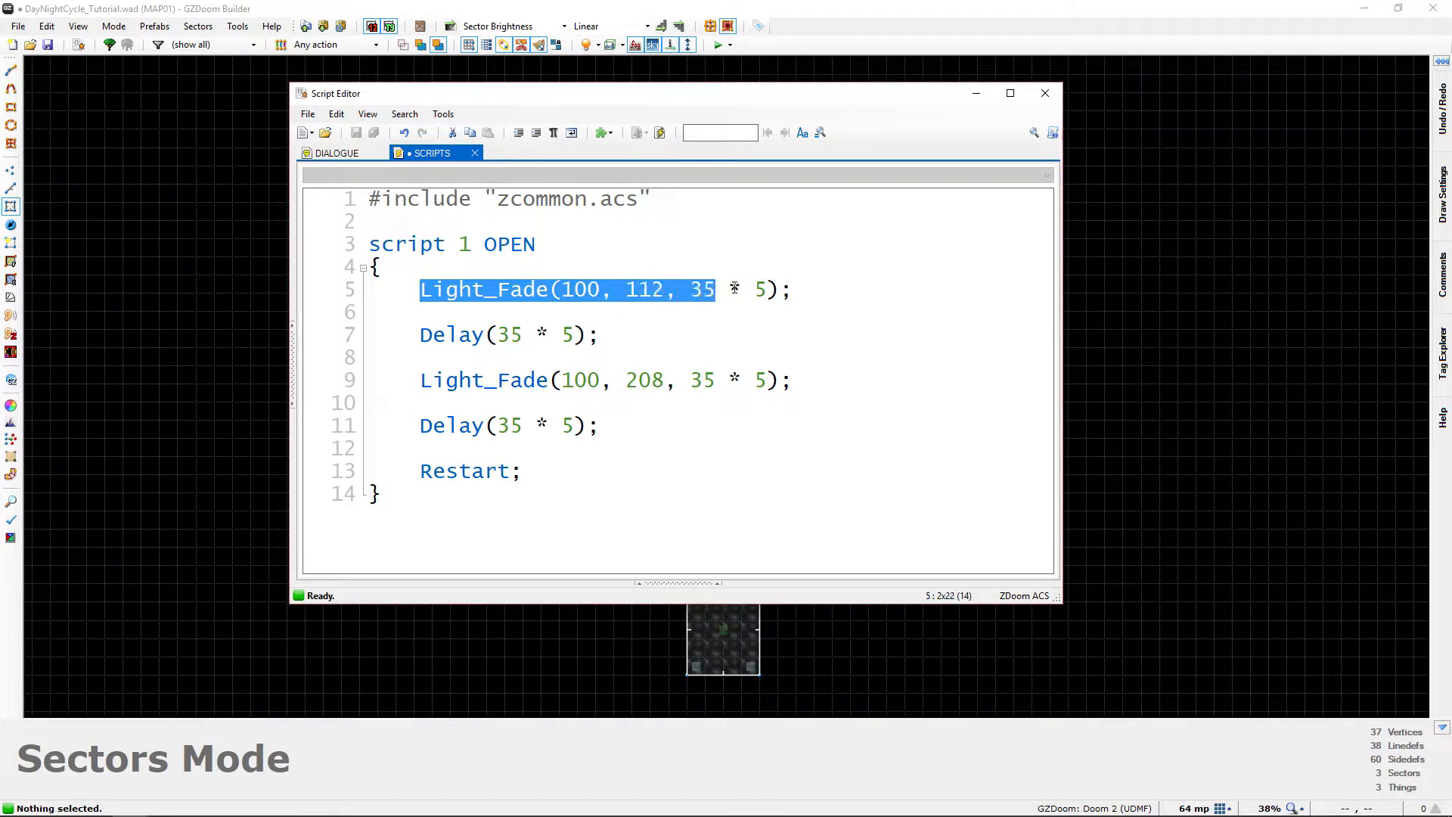
left_click(791, 289)
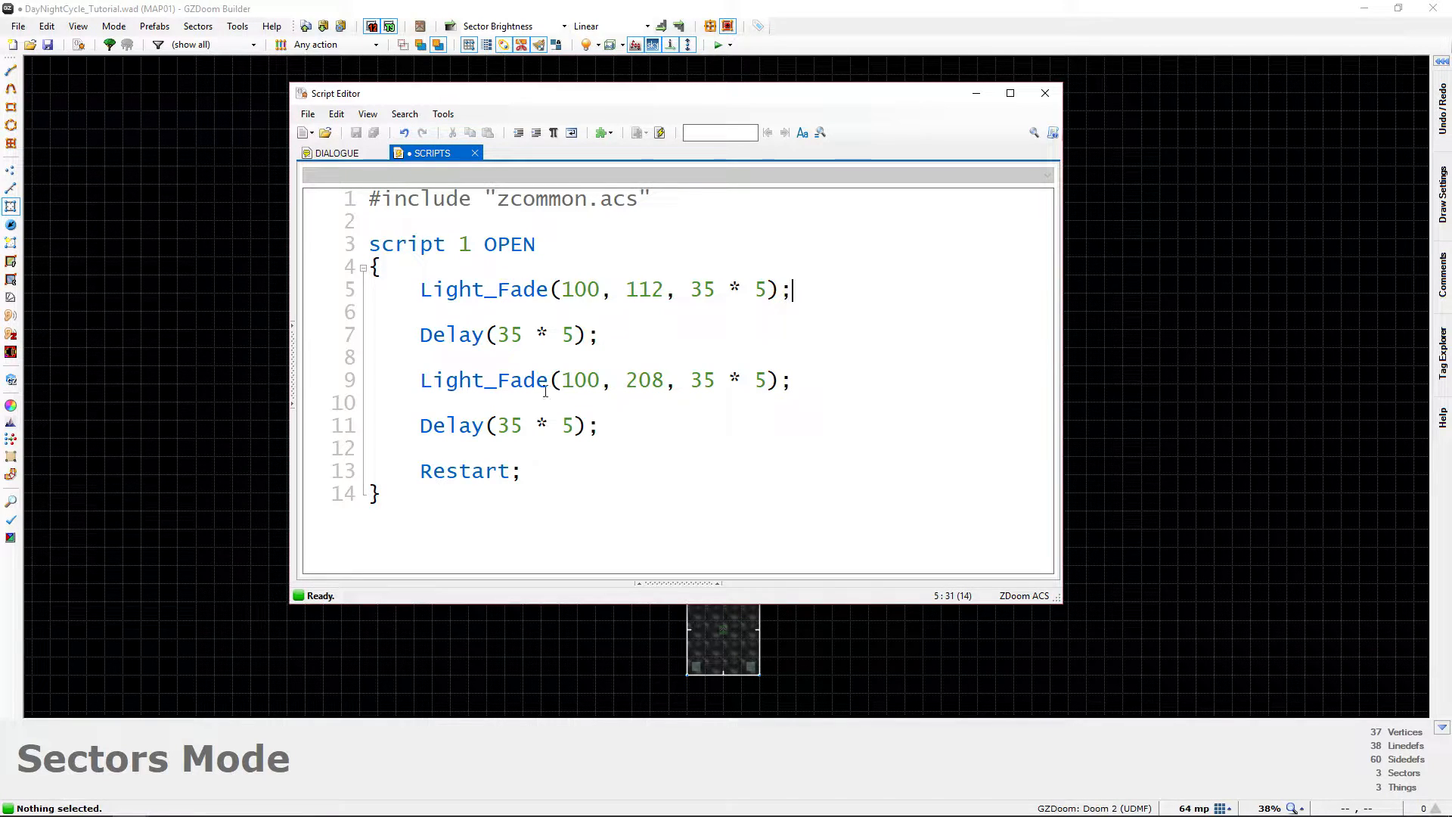
left_click(417, 289)
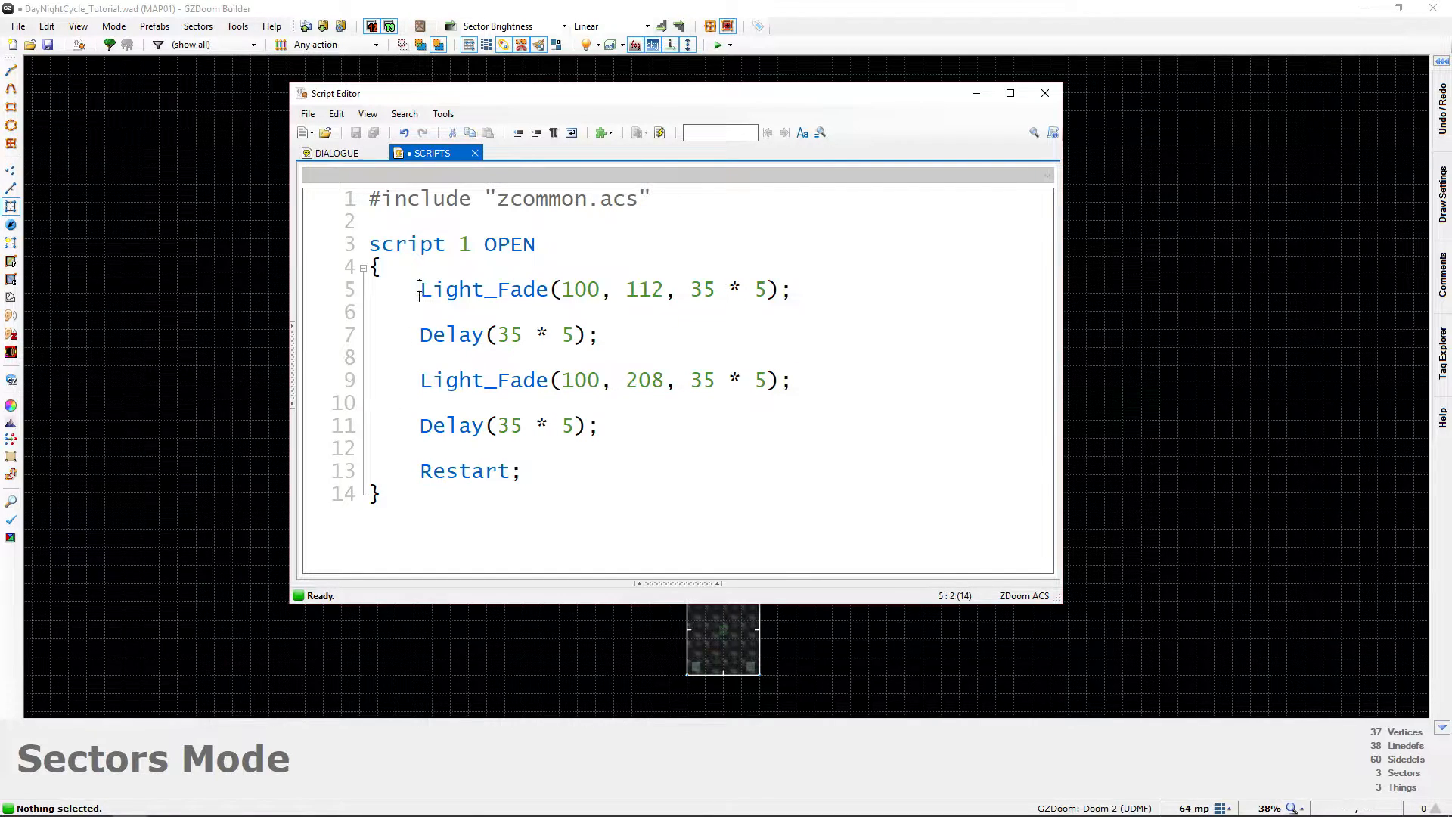
left_click(635, 379)
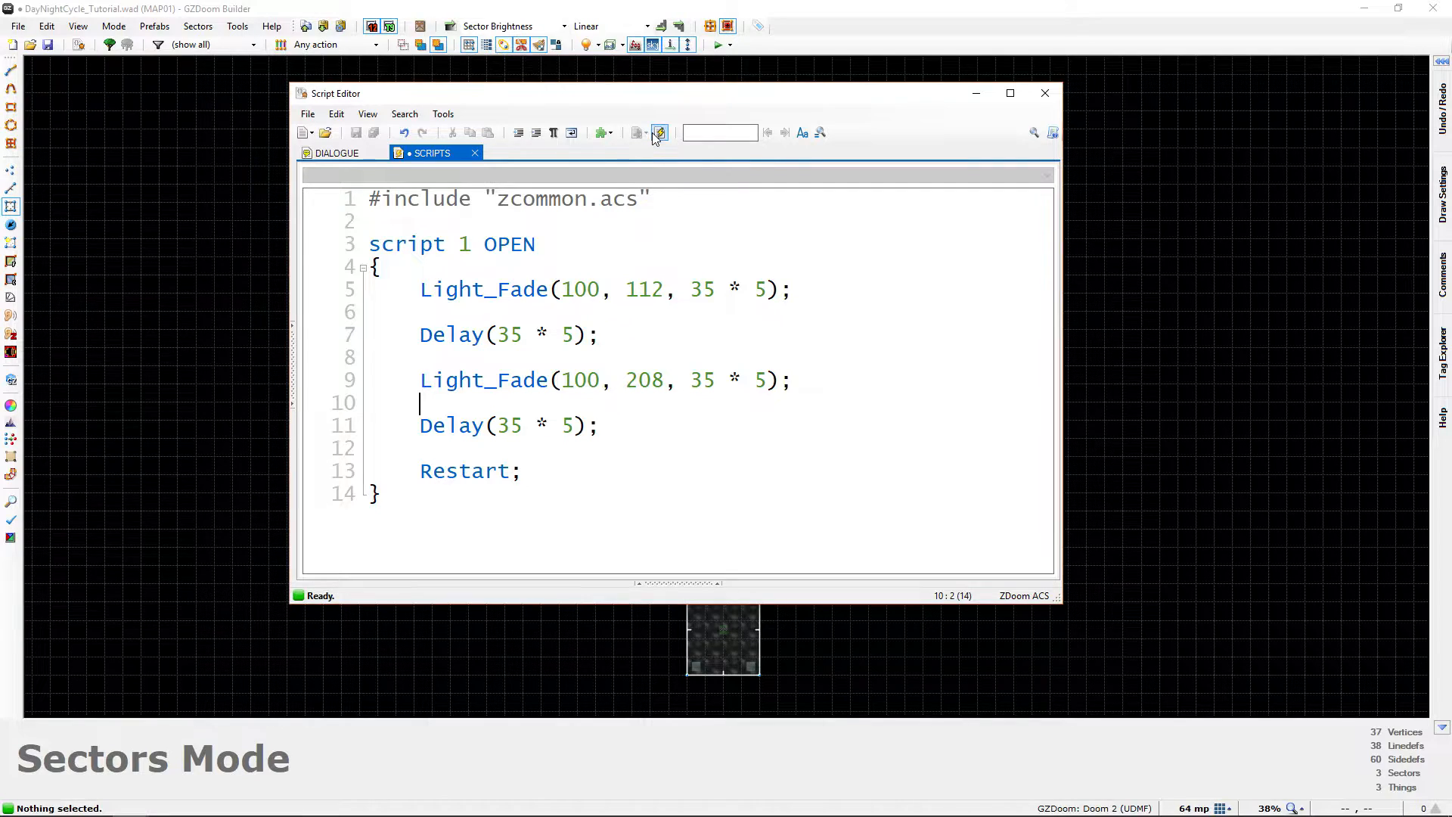
mouse_move(660, 133)
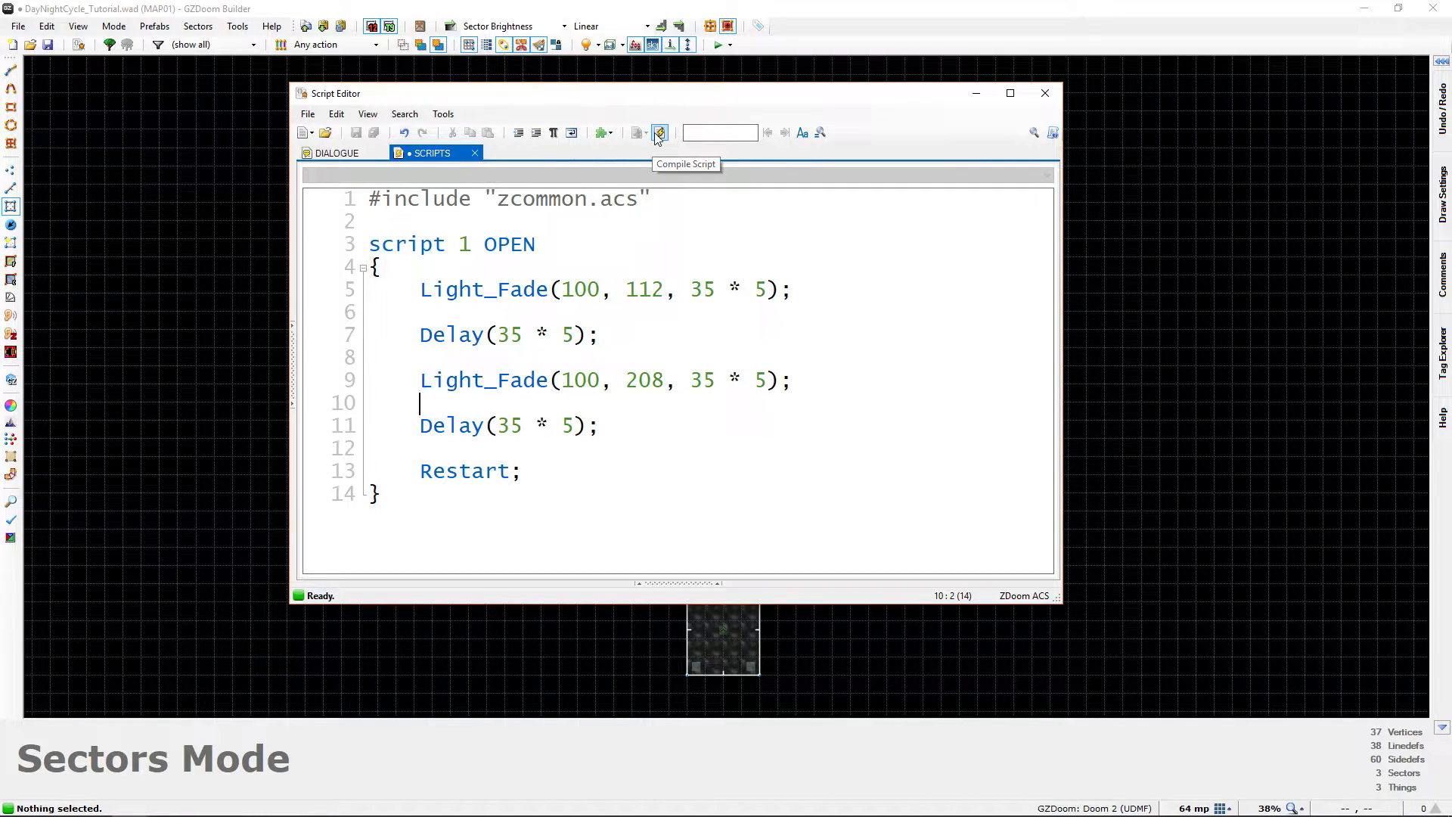
Compile the script error-free and close the Script Editor
left_click(659, 132)
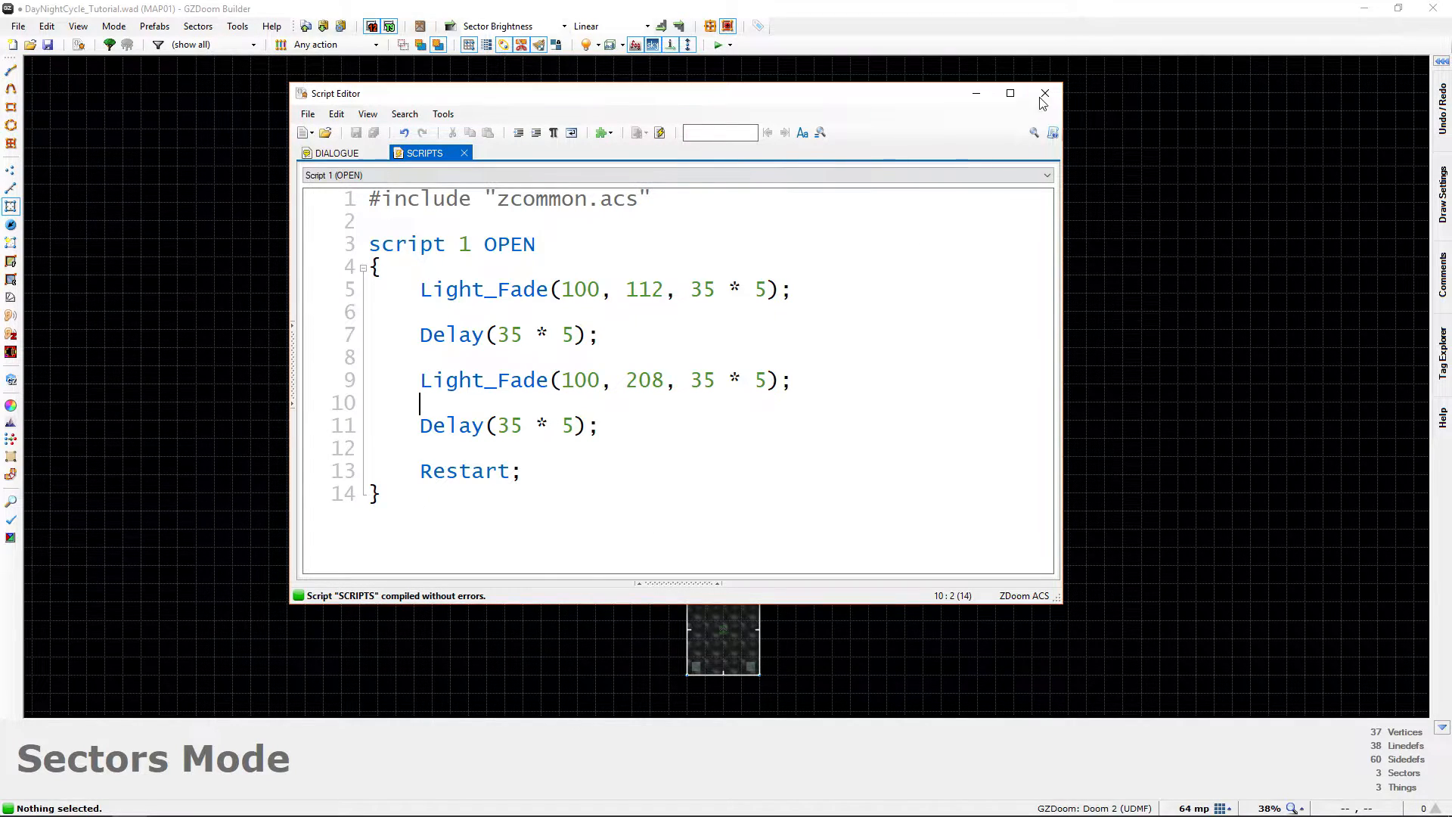
left_click(1044, 94)
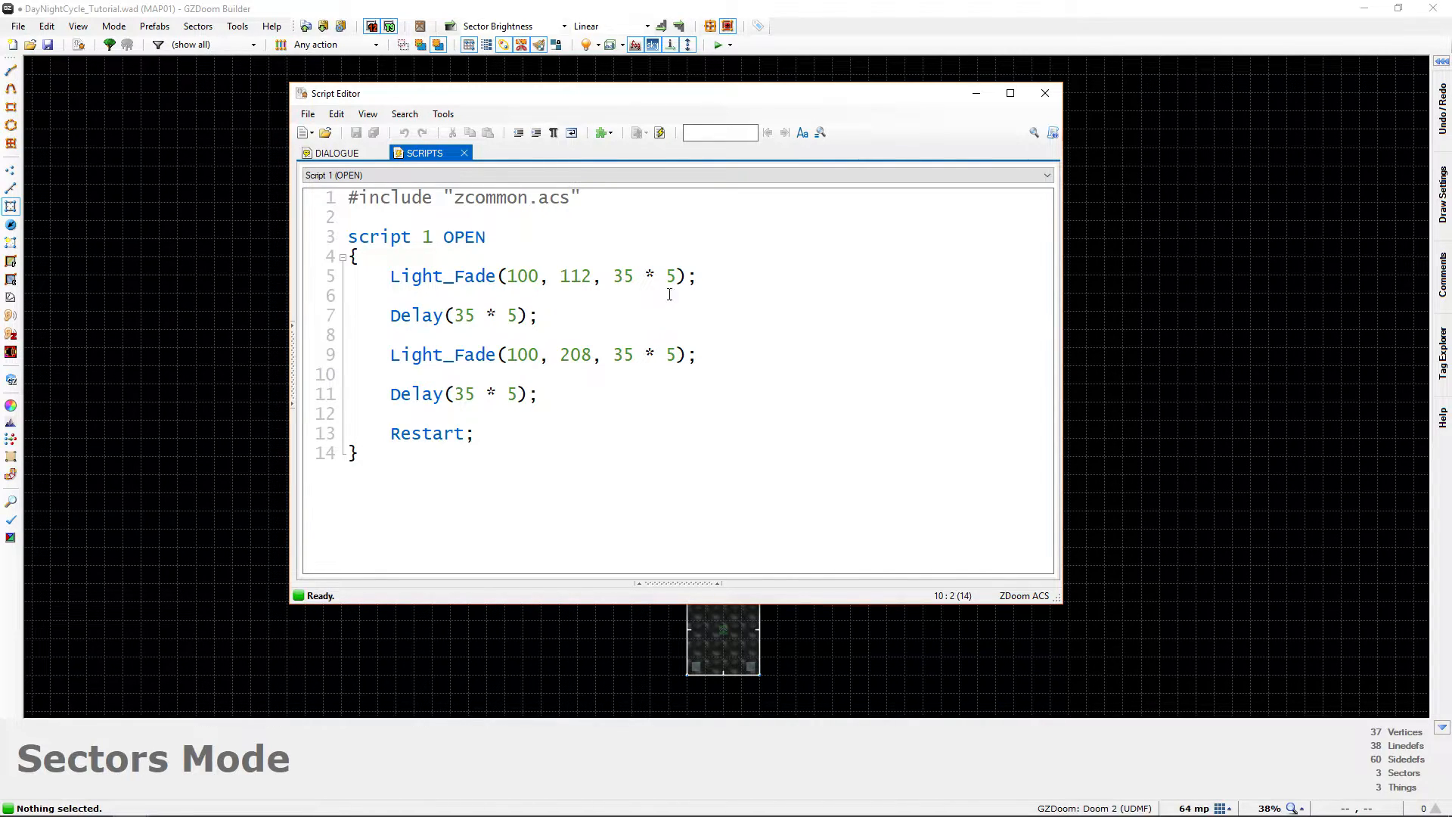
double_click(669, 276)
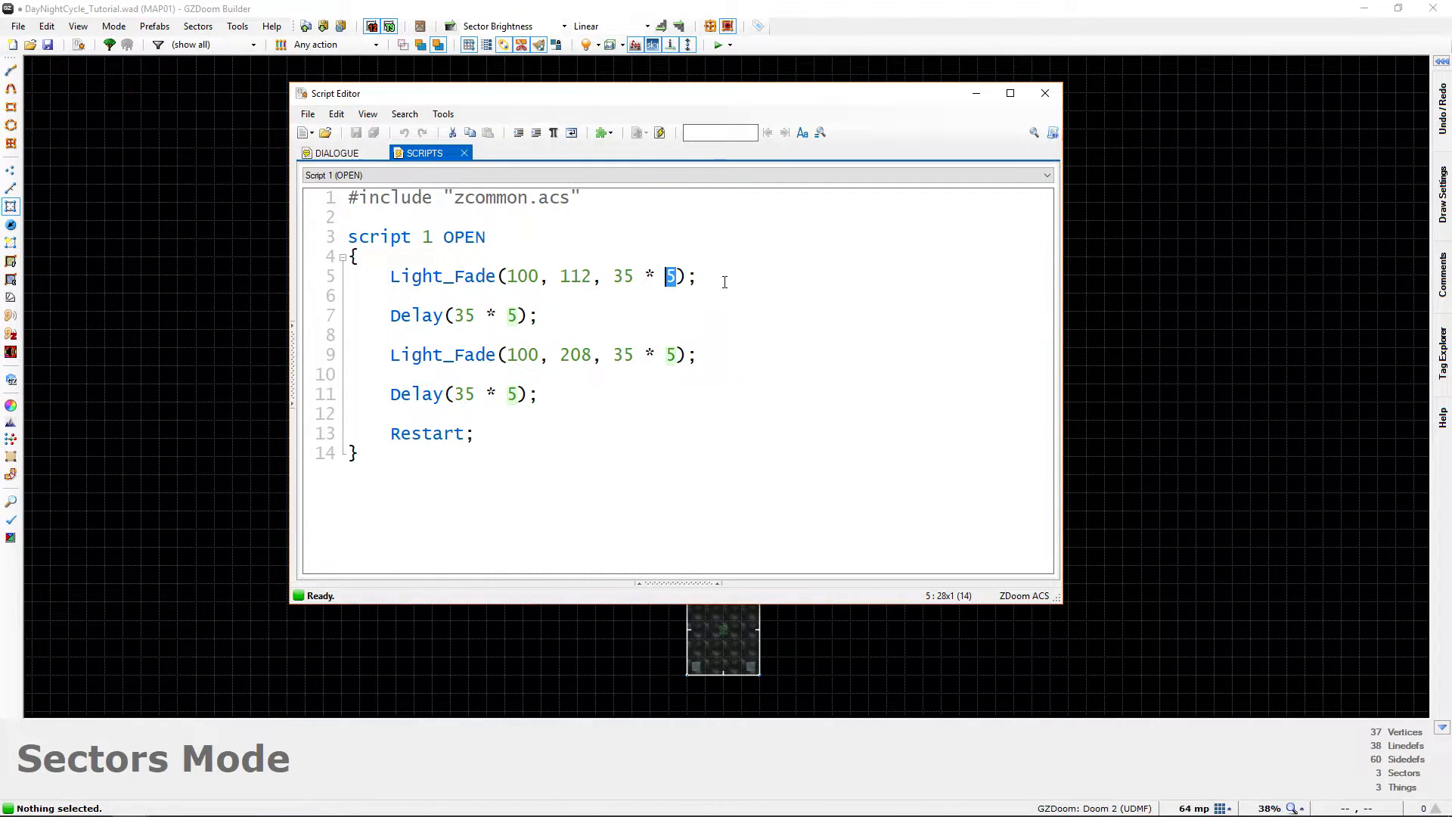
mouse_move(898, 282)
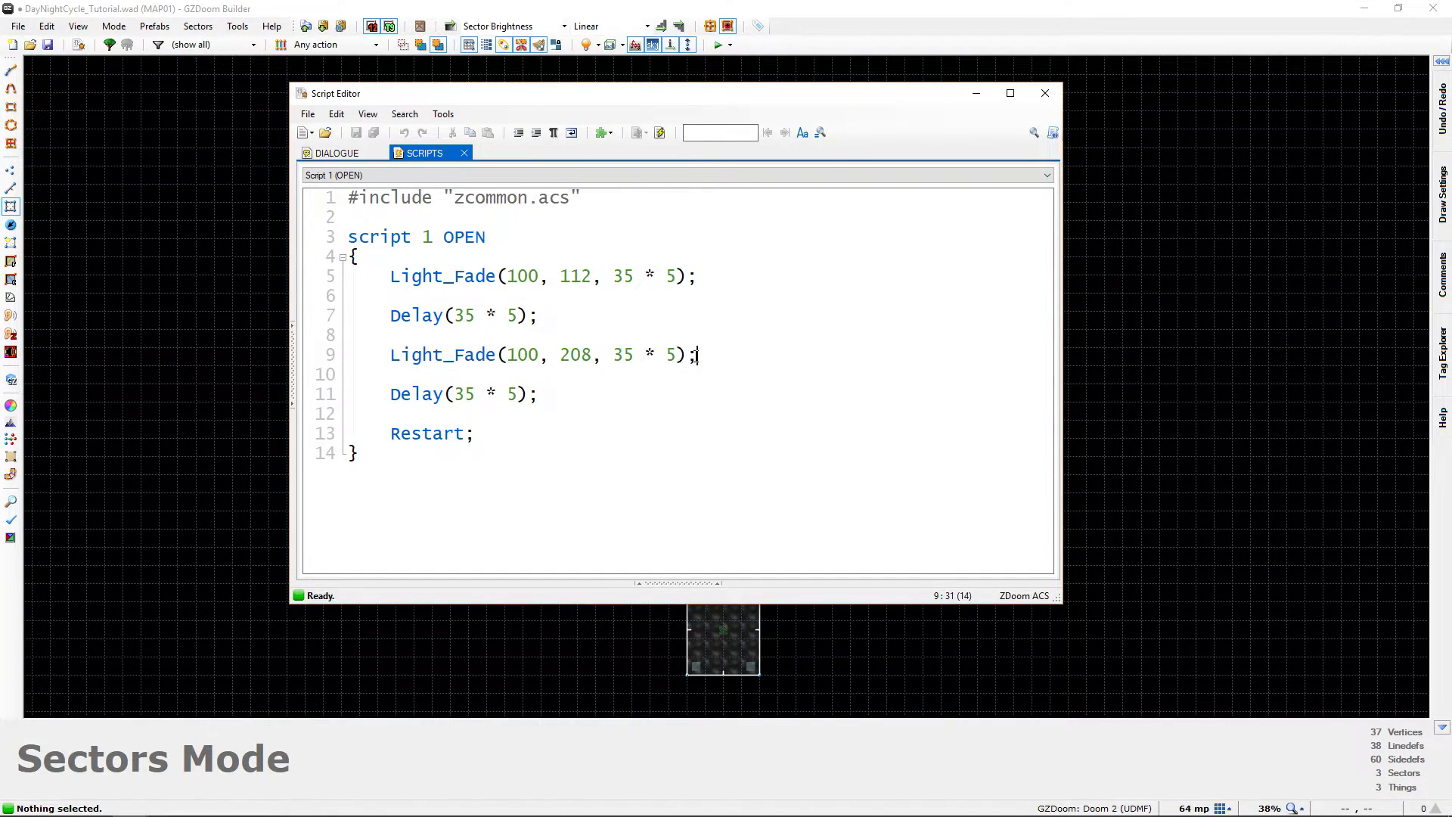
left_click_drag(390, 355, 642, 354)
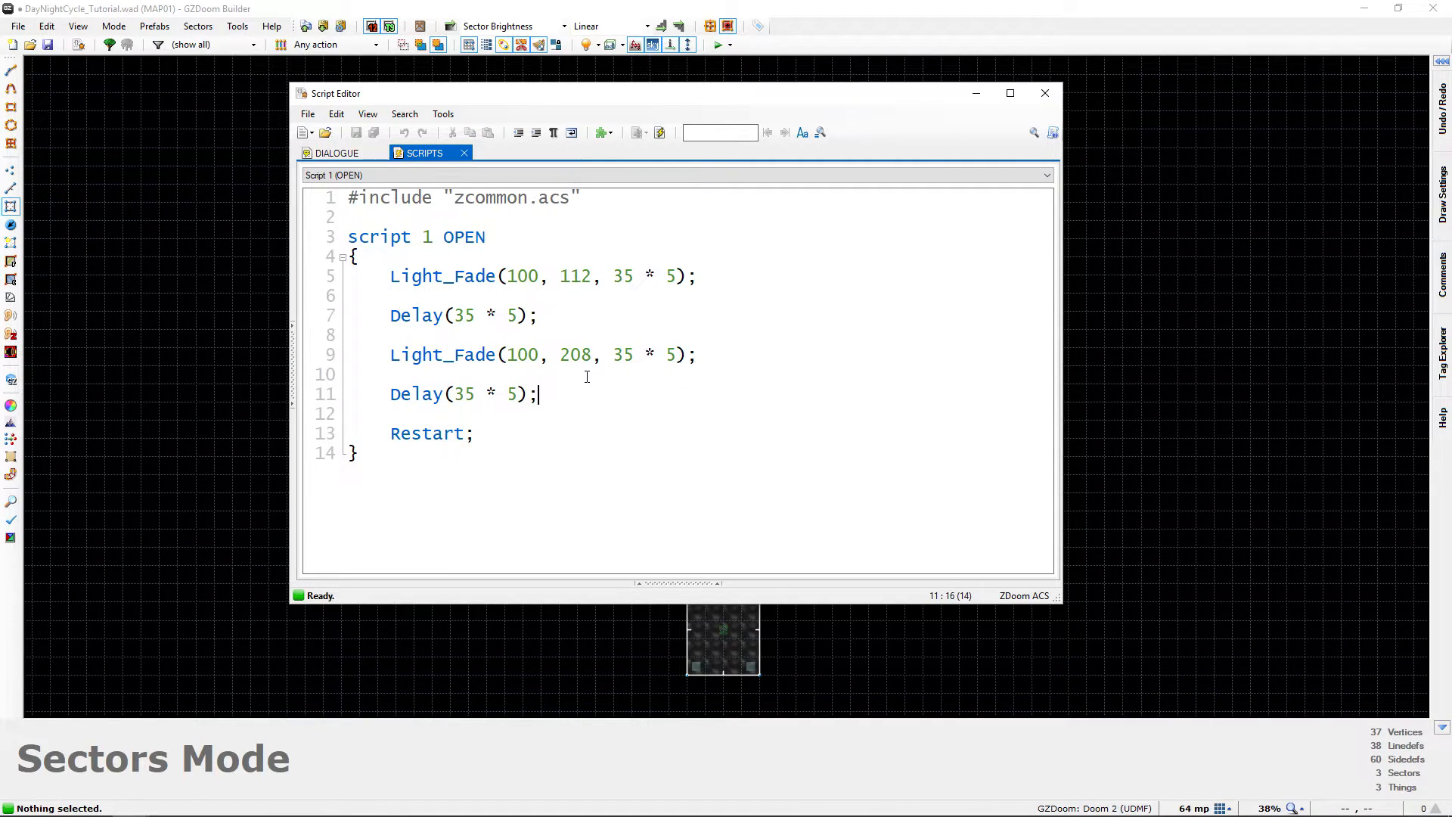
left_click(709, 355)
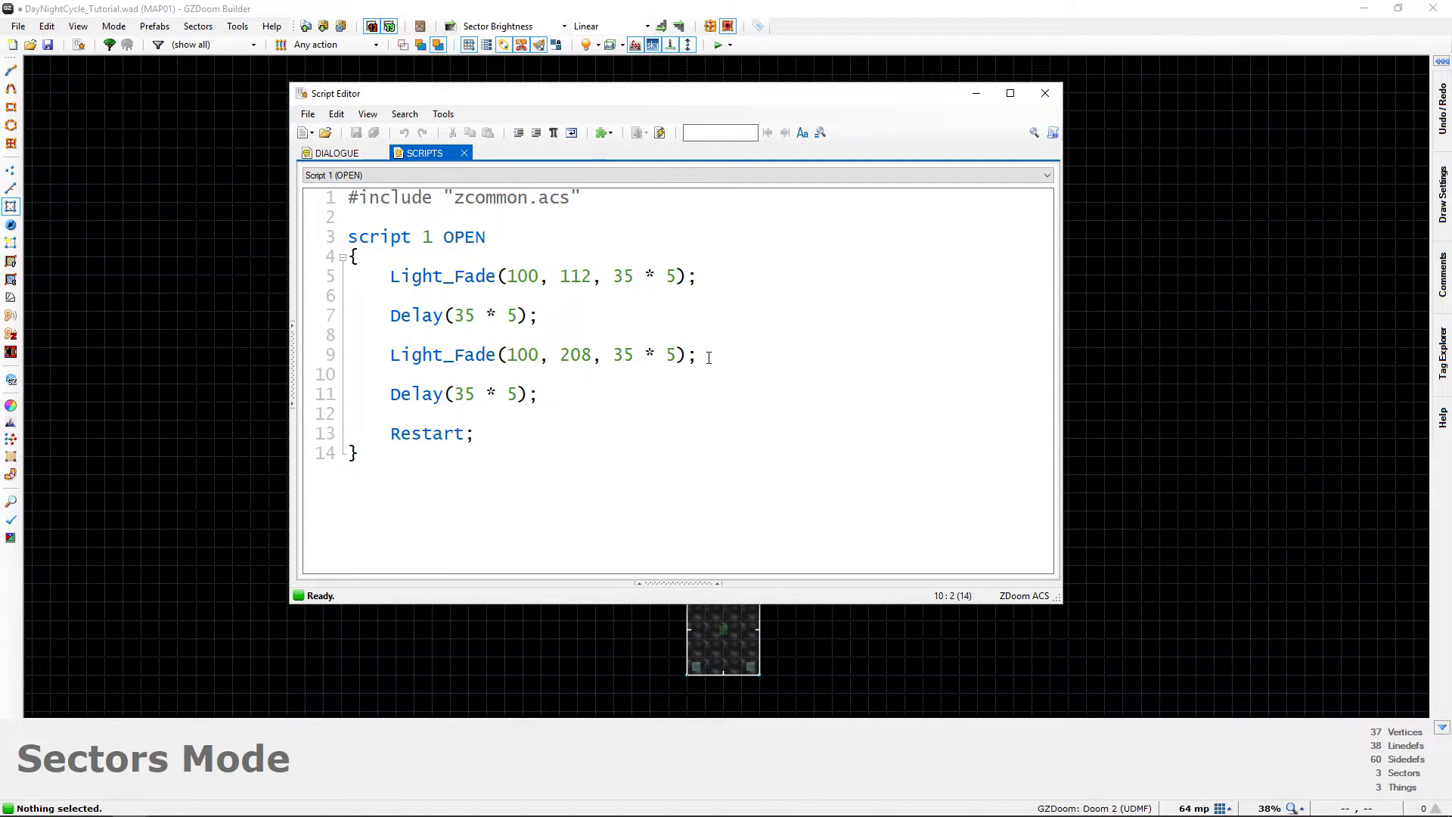
left_click(392, 355)
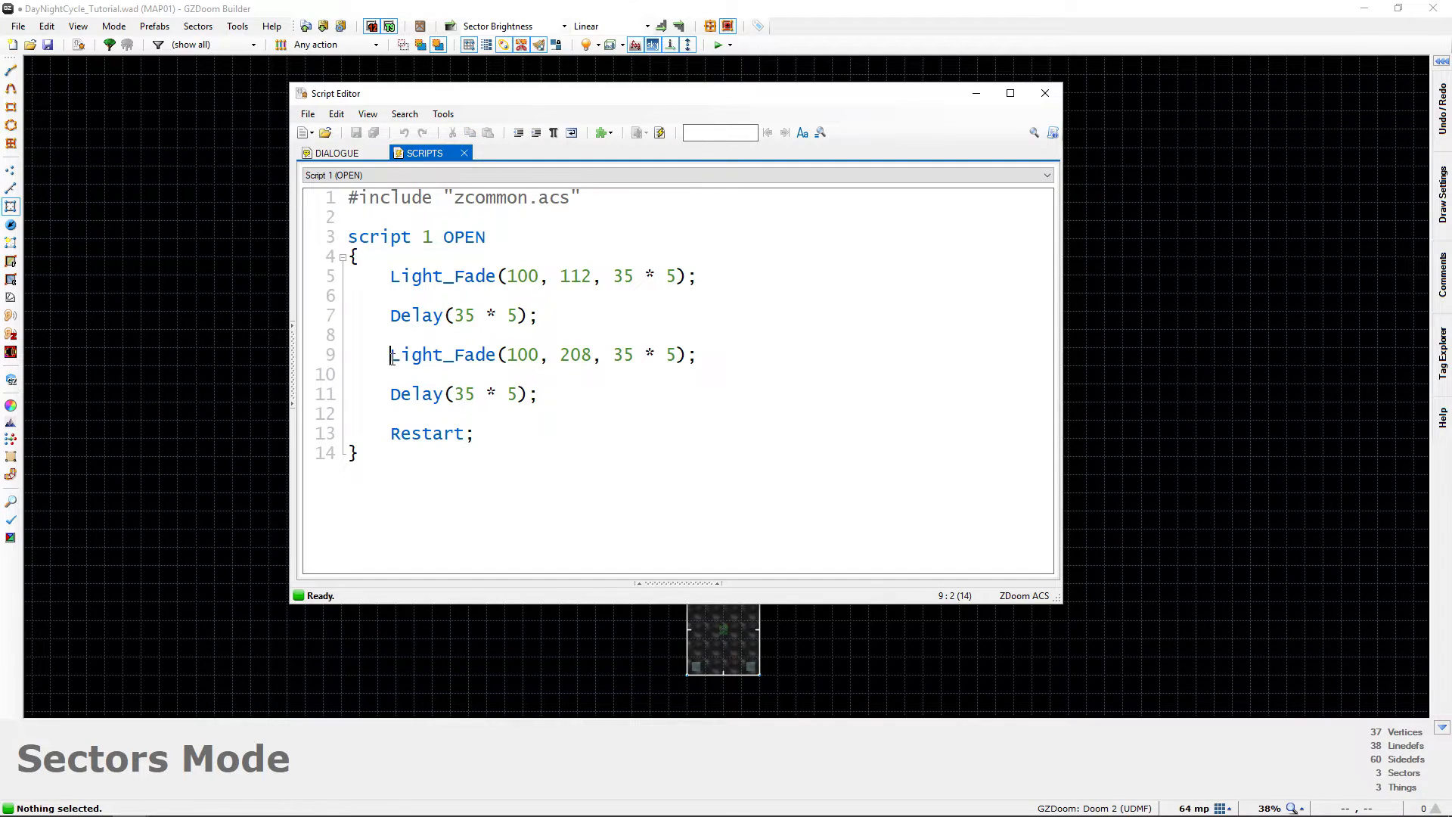